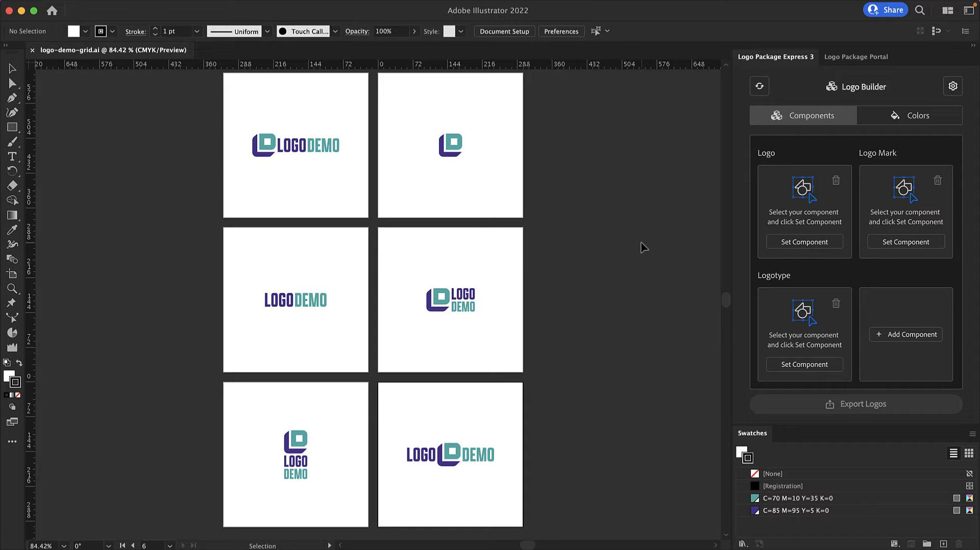
pyautogui.moveTo(649, 225)
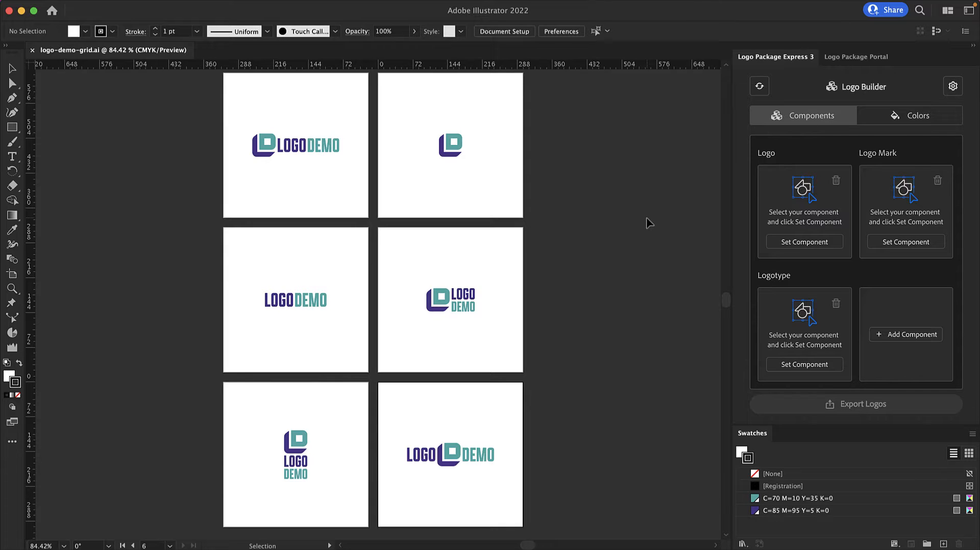
pyautogui.moveTo(246, 207)
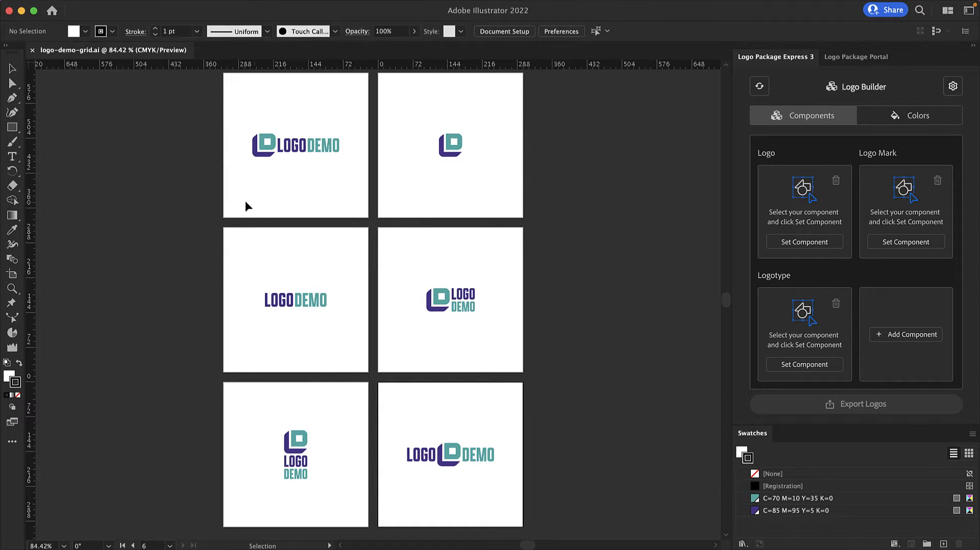
# Show the Logo Package Express 3 panel and set the horizontal logo as the Logo component
pyautogui.click(321, 7)
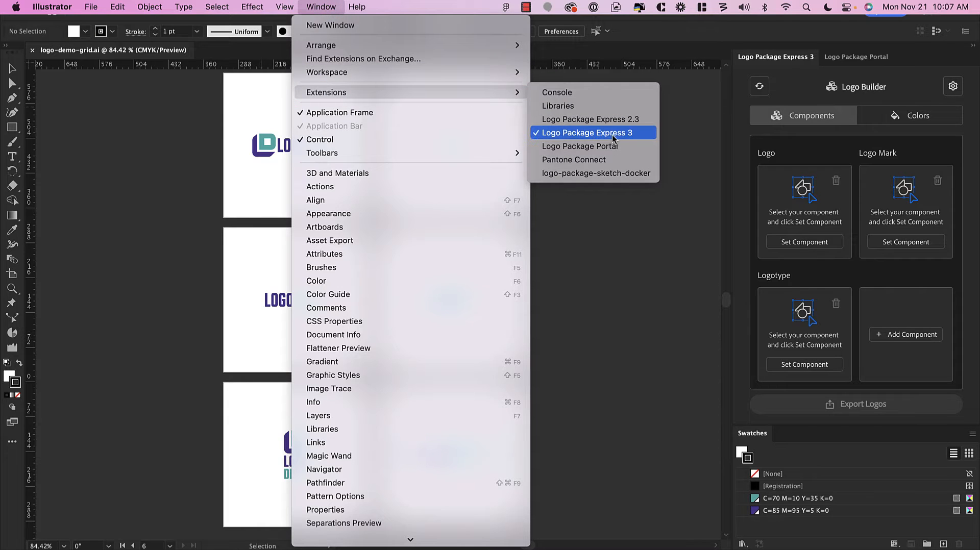
pyautogui.click(590, 133)
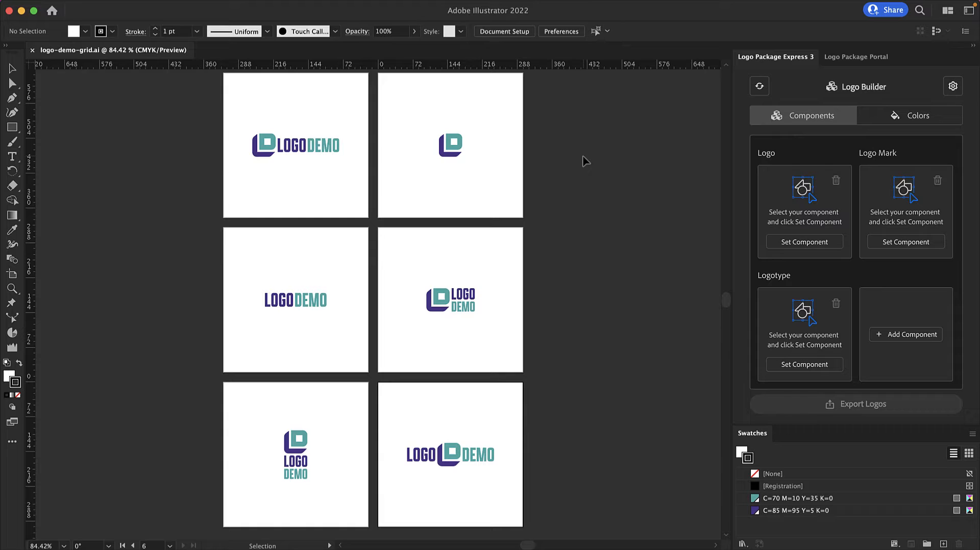
pyautogui.moveTo(953, 137)
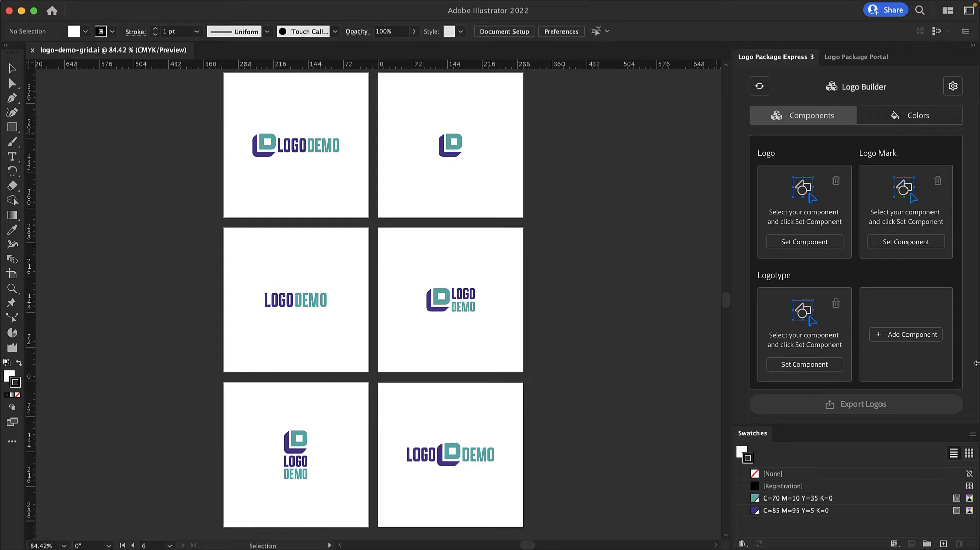
pyautogui.moveTo(869, 145)
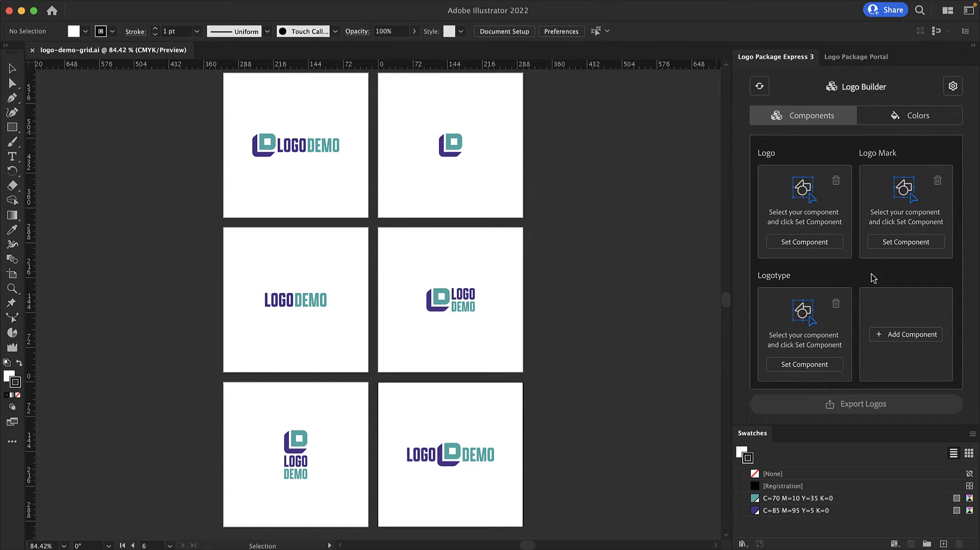
pyautogui.moveTo(629, 199)
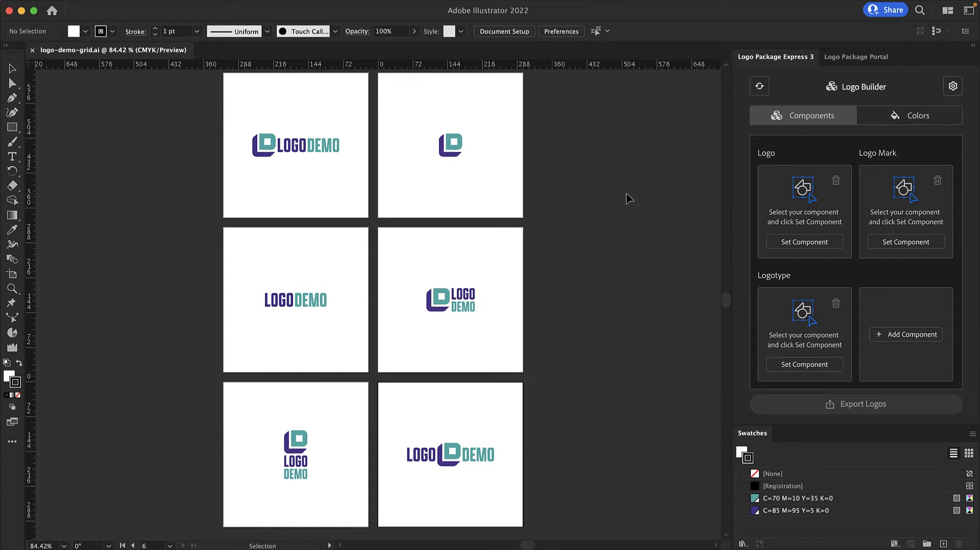
pyautogui.moveTo(639, 222)
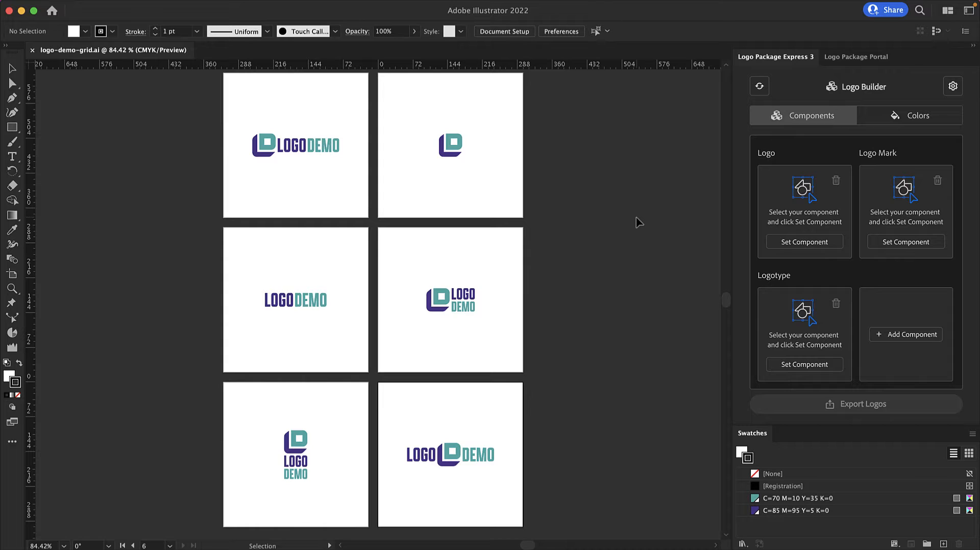
pyautogui.moveTo(638, 216)
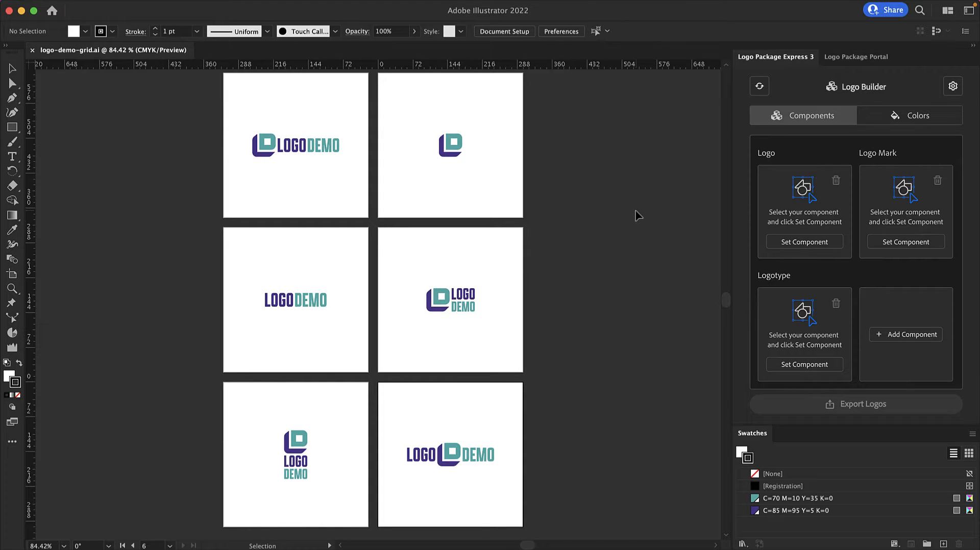
pyautogui.moveTo(184, 134)
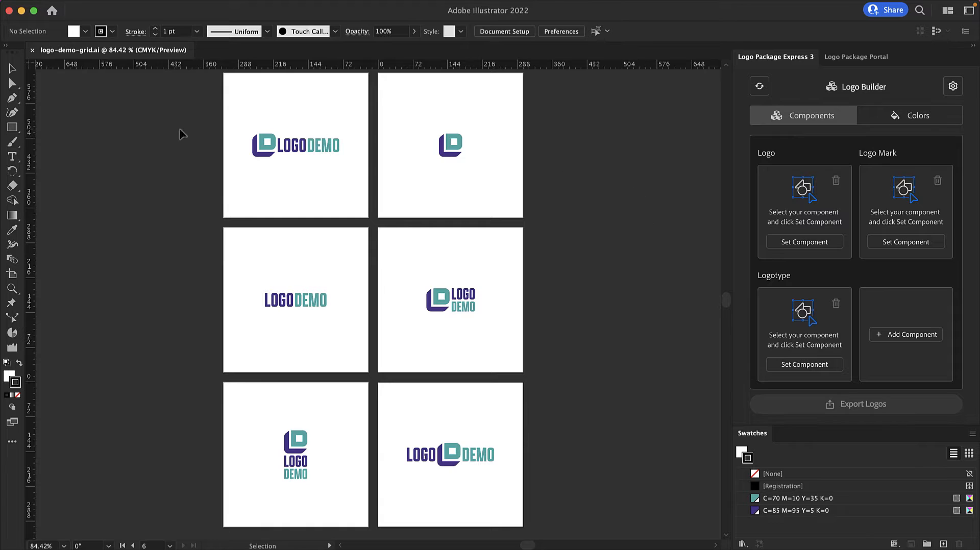
pyautogui.click(295, 146)
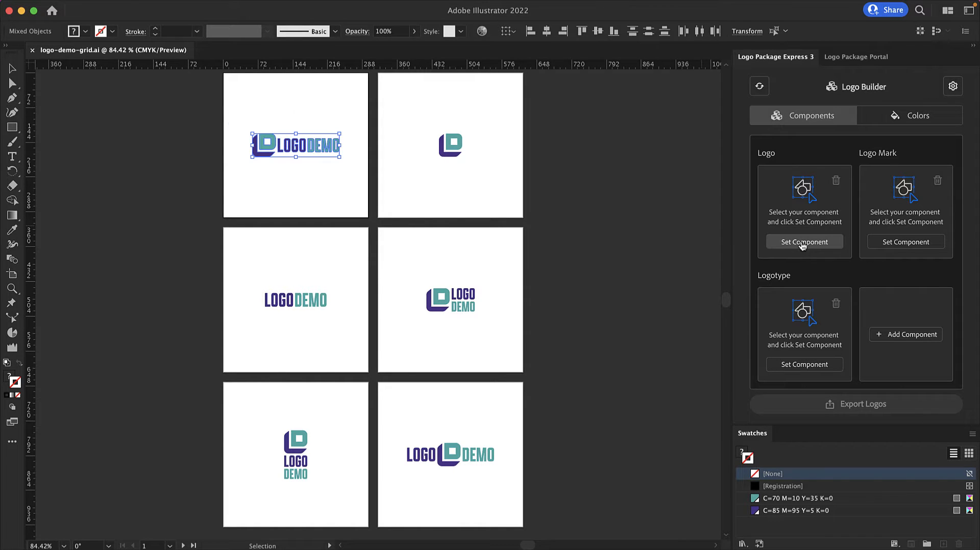
pyautogui.click(803, 242)
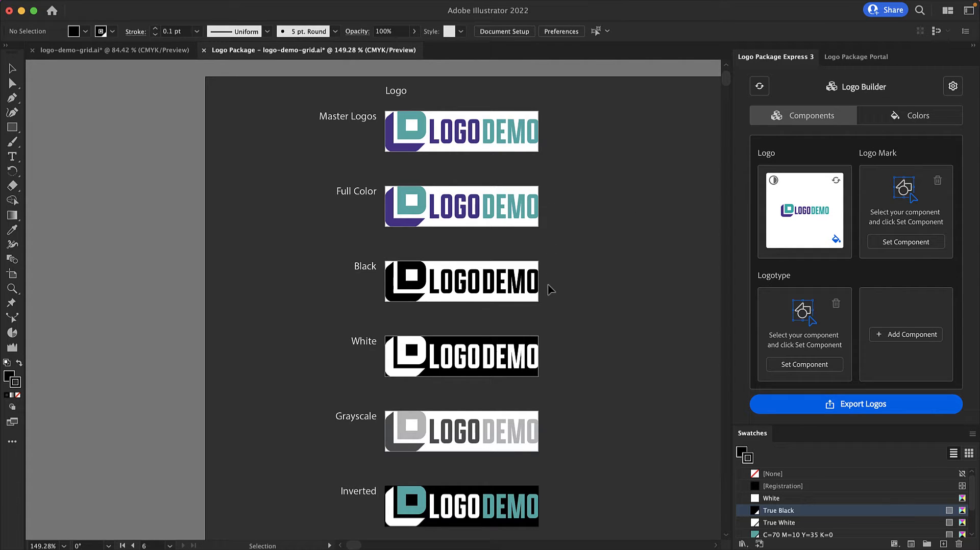
pyautogui.moveTo(562, 128)
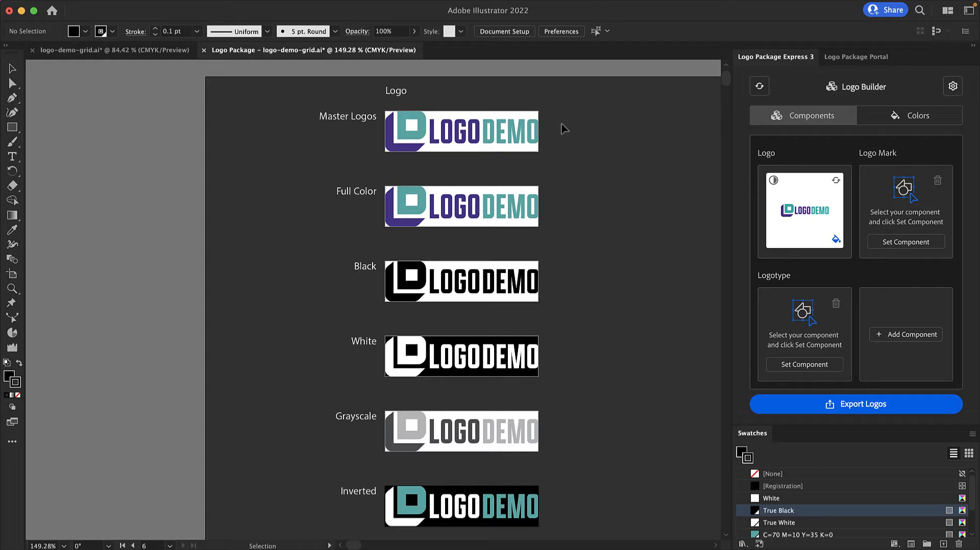
pyautogui.moveTo(538, 171)
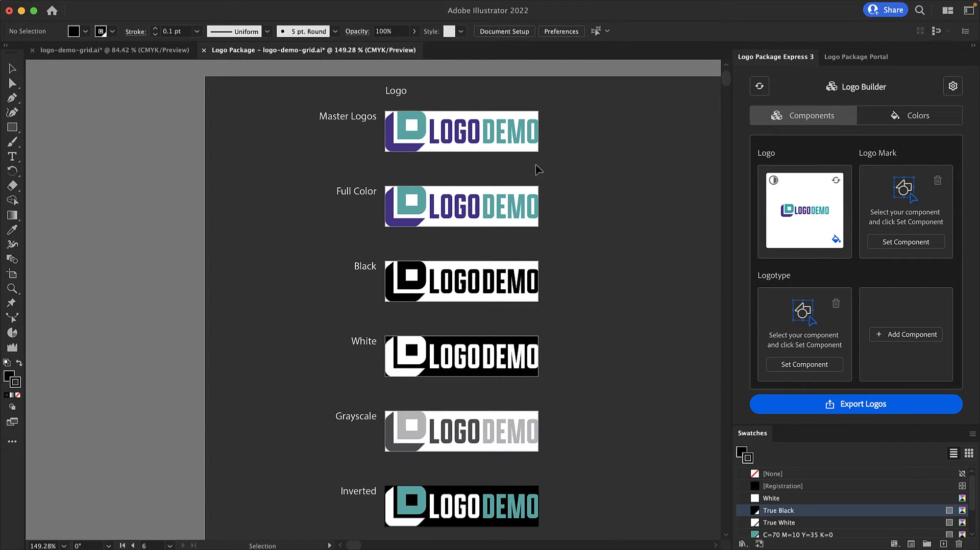
pyautogui.moveTo(563, 161)
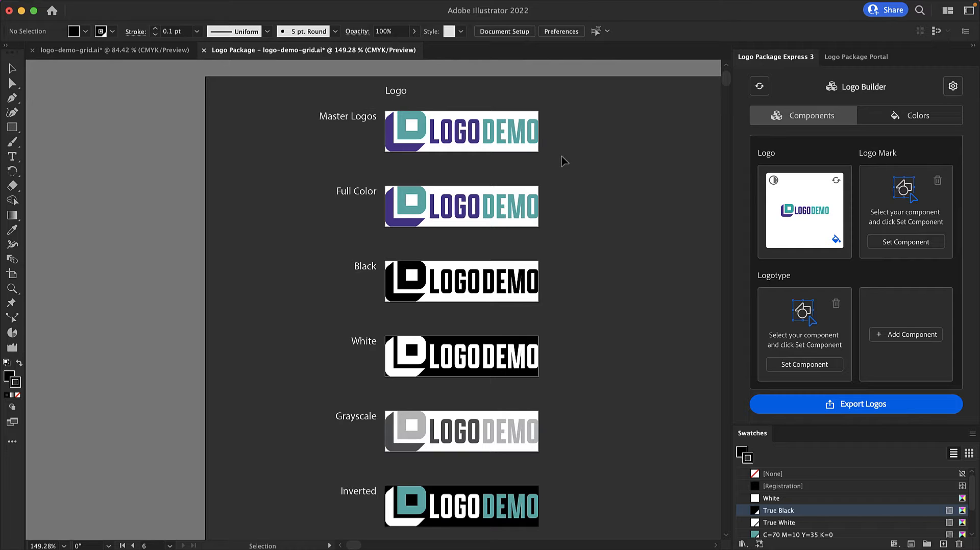
pyautogui.moveTo(554, 170)
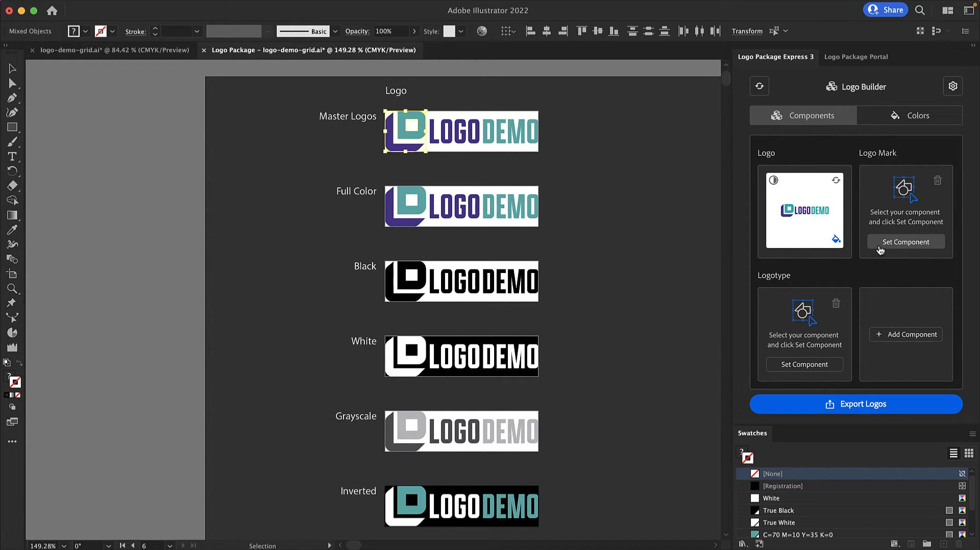
# Set the mark as Logo Mark and the LOGODEMO wordmark as the Logotype component
pyautogui.click(904, 242)
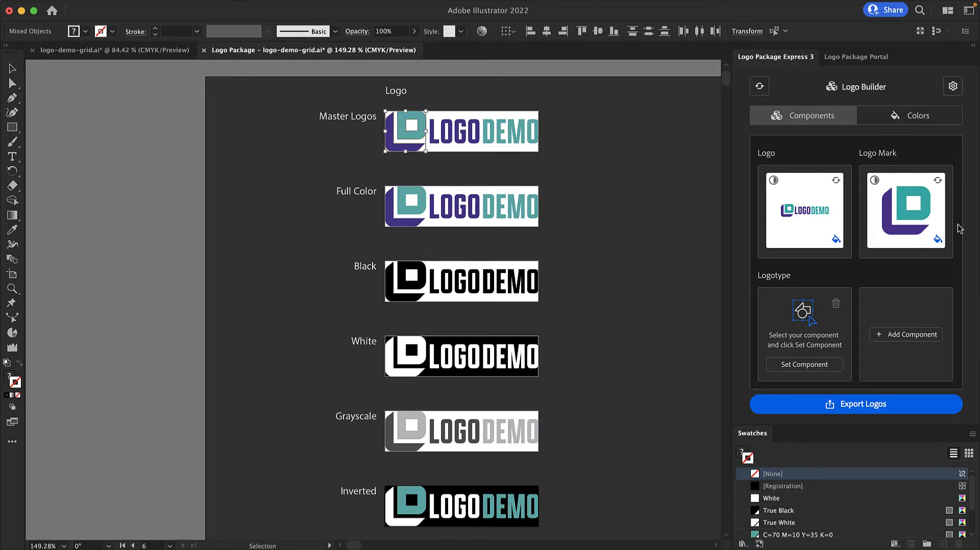
pyautogui.click(512, 50)
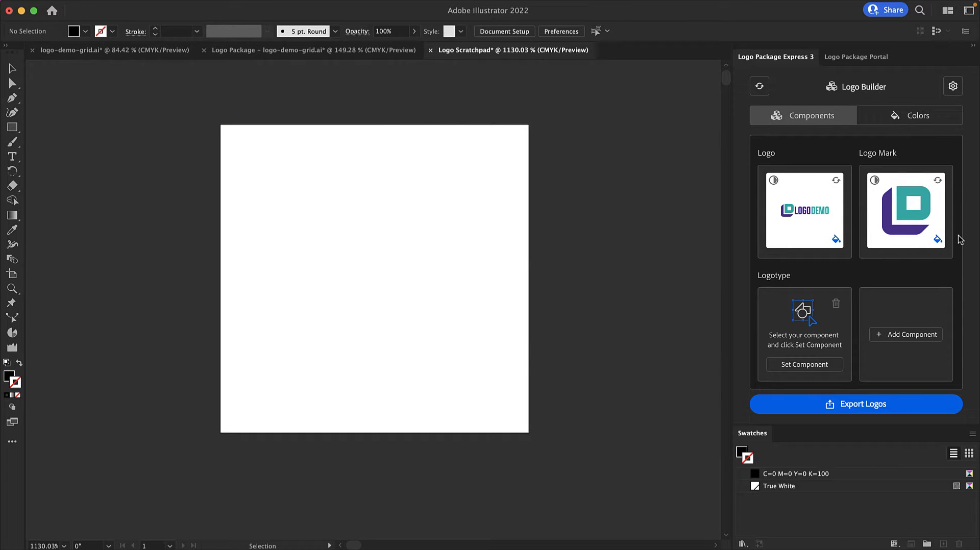
pyautogui.click(309, 50)
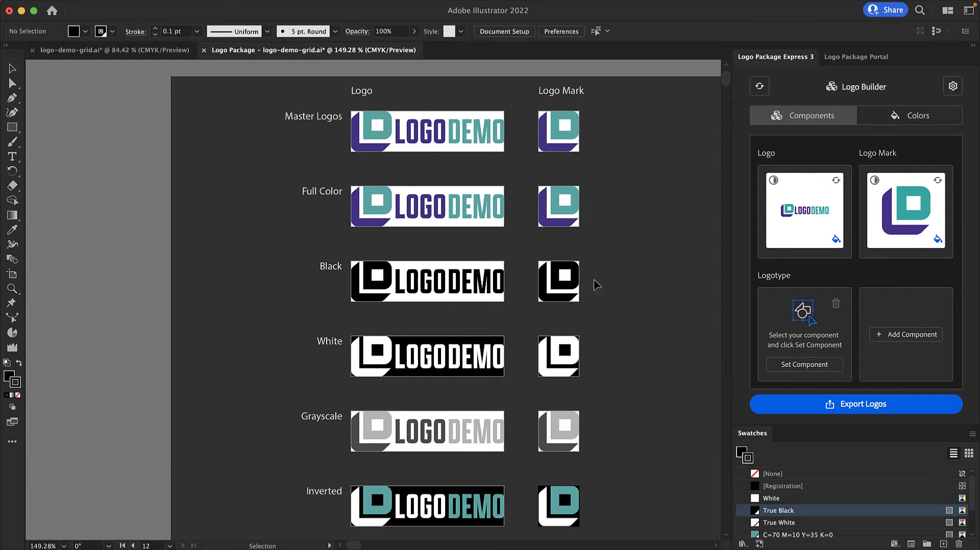
pyautogui.moveTo(650, 419)
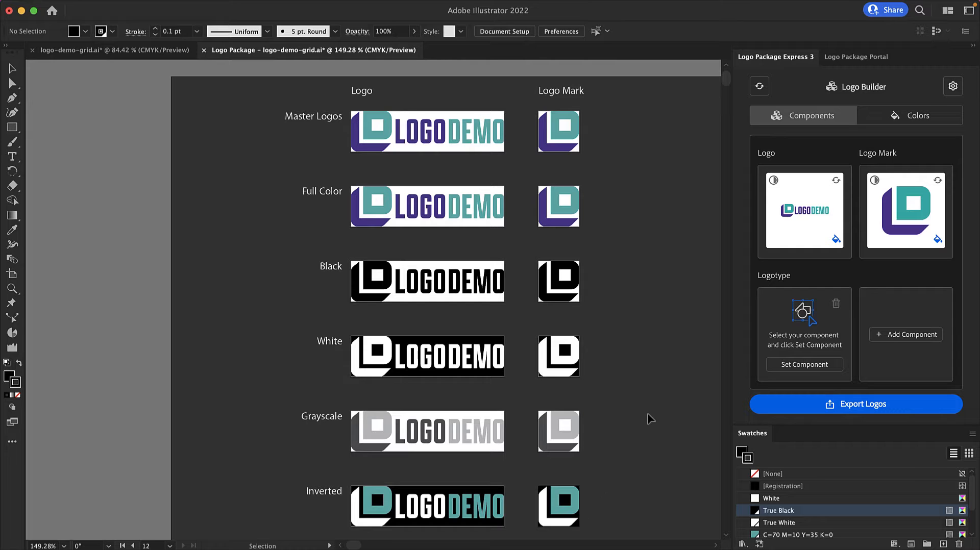
pyautogui.click(428, 131)
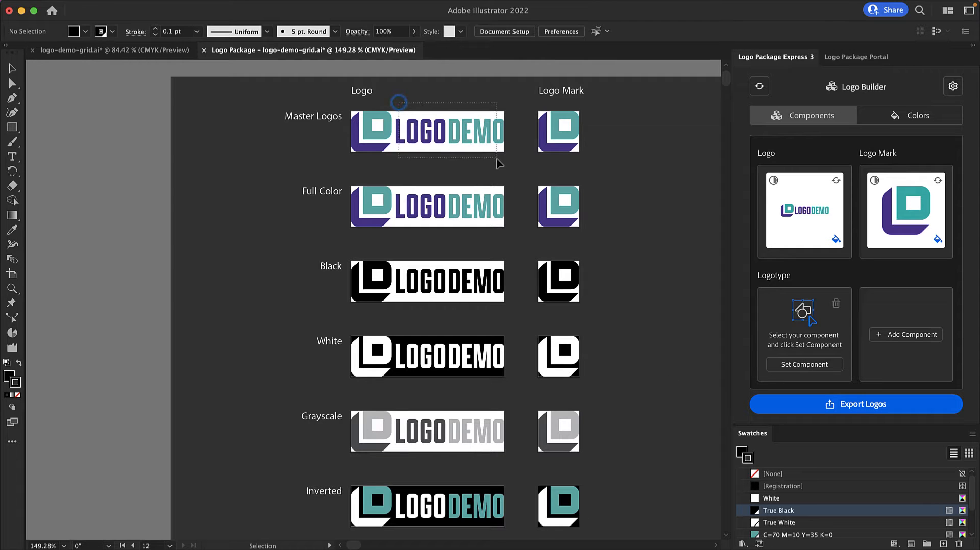
pyautogui.click(804, 364)
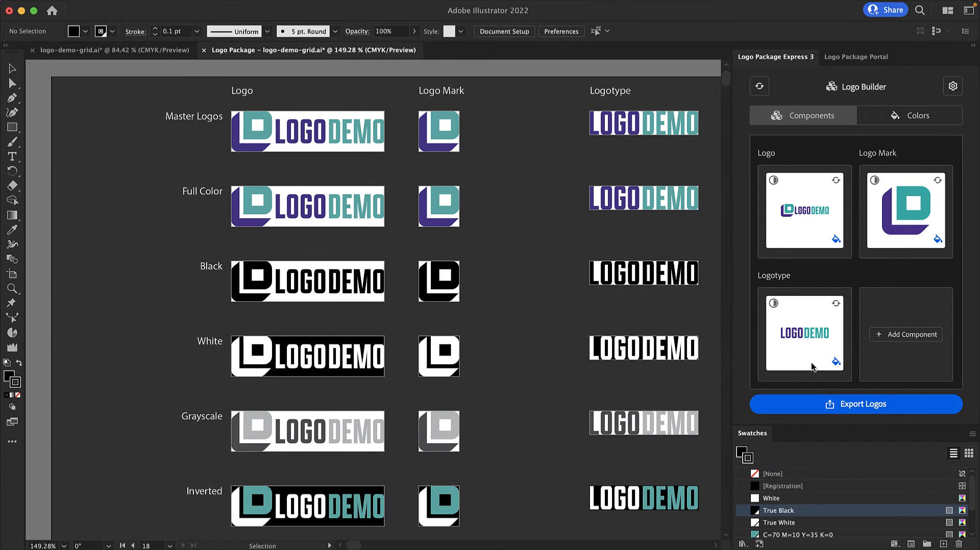
pyautogui.moveTo(749, 165)
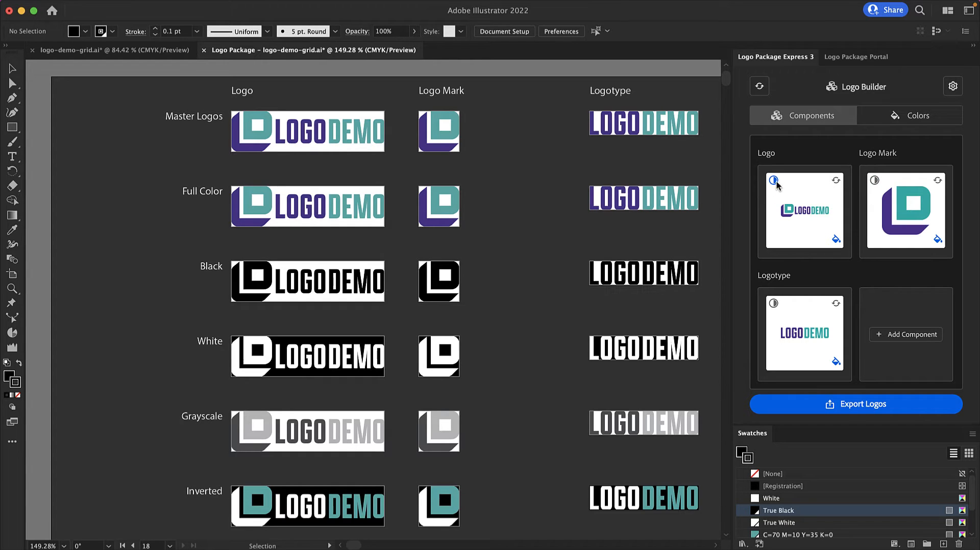
pyautogui.moveTo(777, 185)
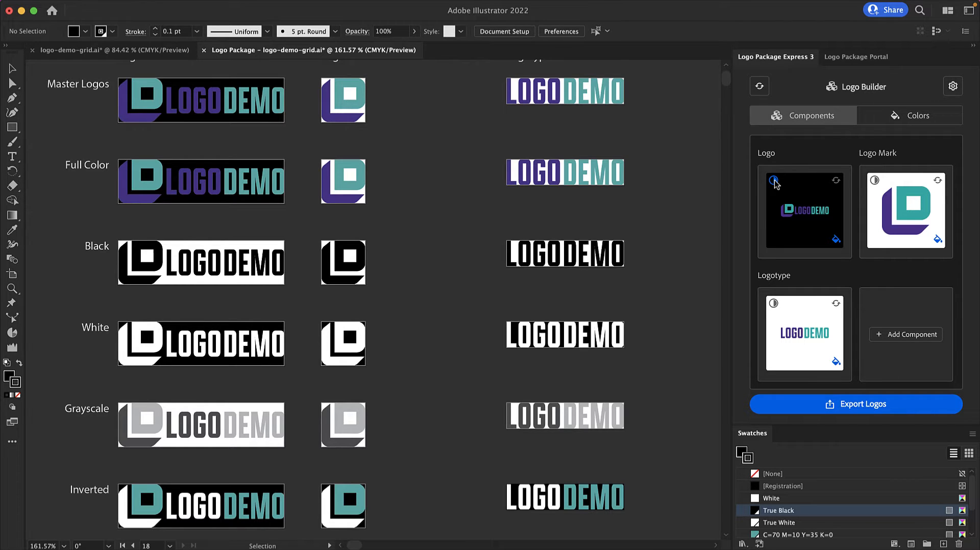
pyautogui.click(773, 181)
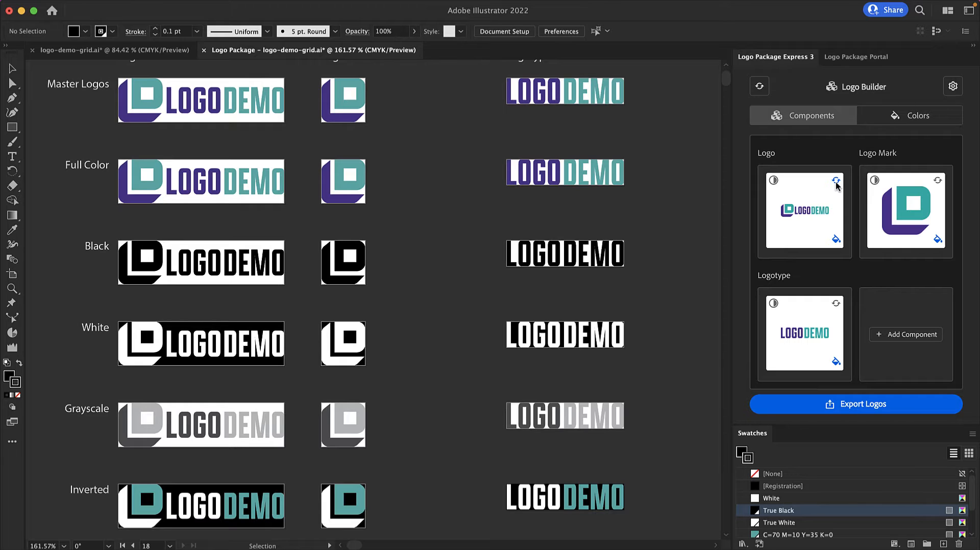
pyautogui.click(836, 181)
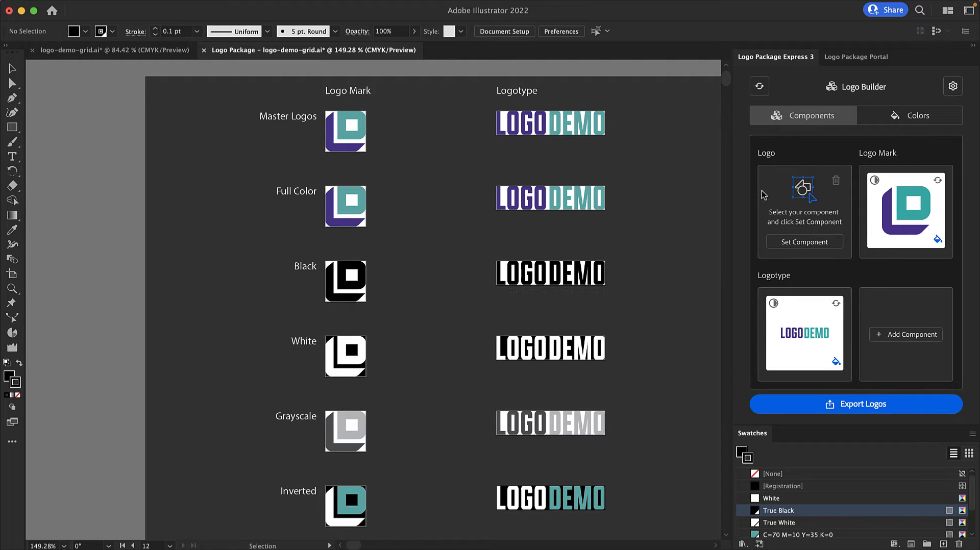
pyautogui.moveTo(857, 270)
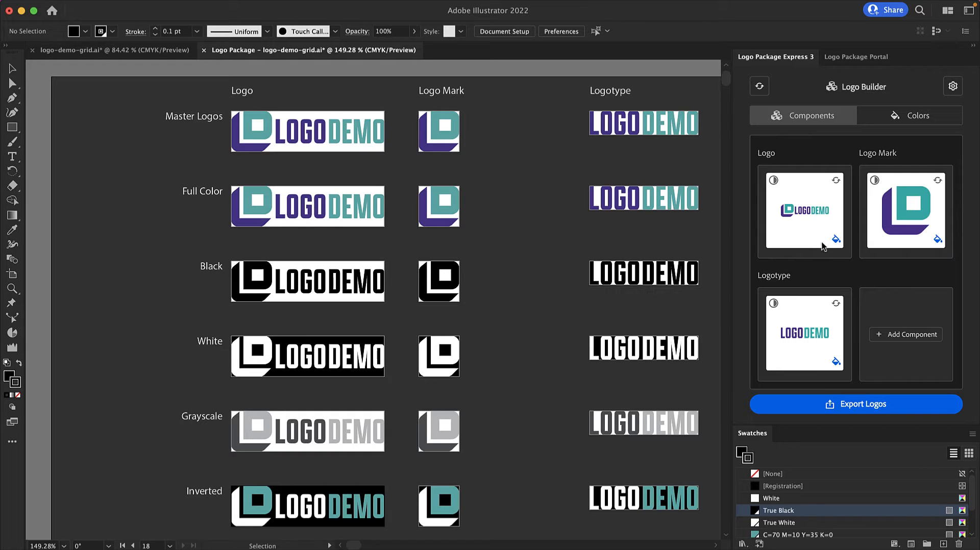
pyautogui.moveTo(834, 242)
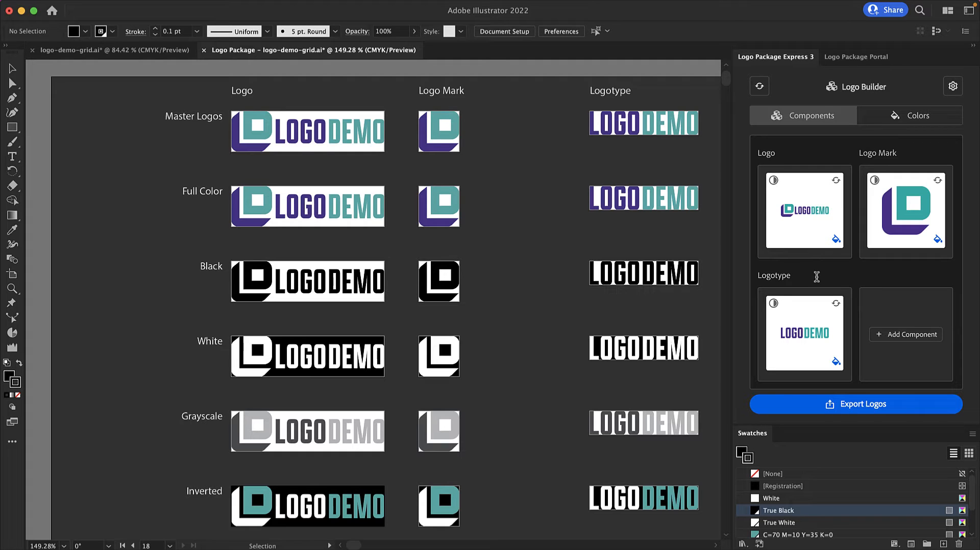
pyautogui.moveTo(945, 350)
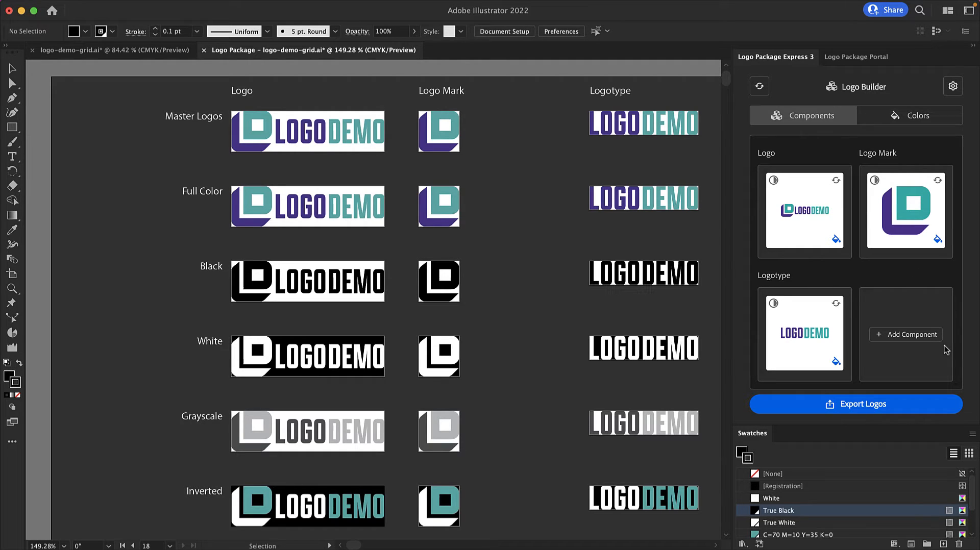
pyautogui.moveTo(947, 361)
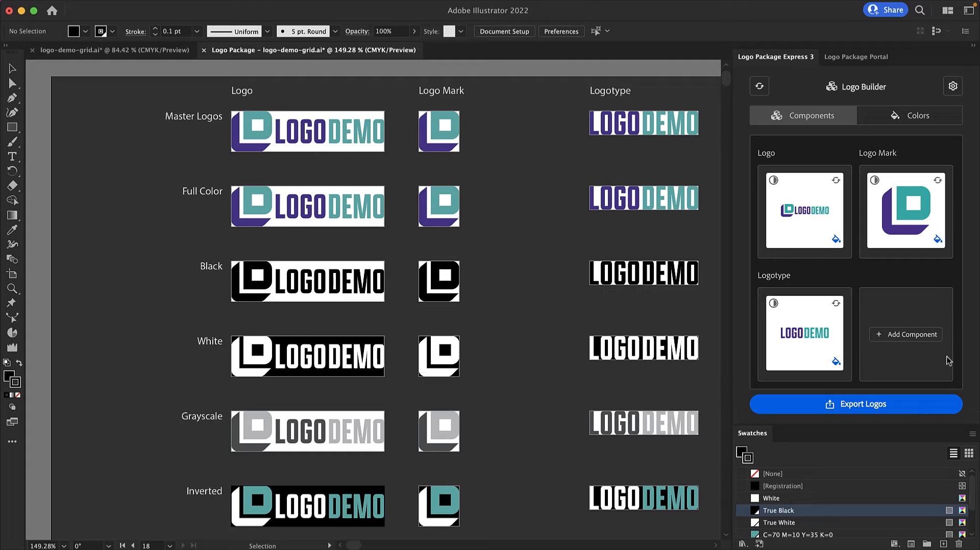
# Add a component, rename entries to Stacked Logo and Icon, then delete the empty Stacked Logo slot
pyautogui.click(905, 334)
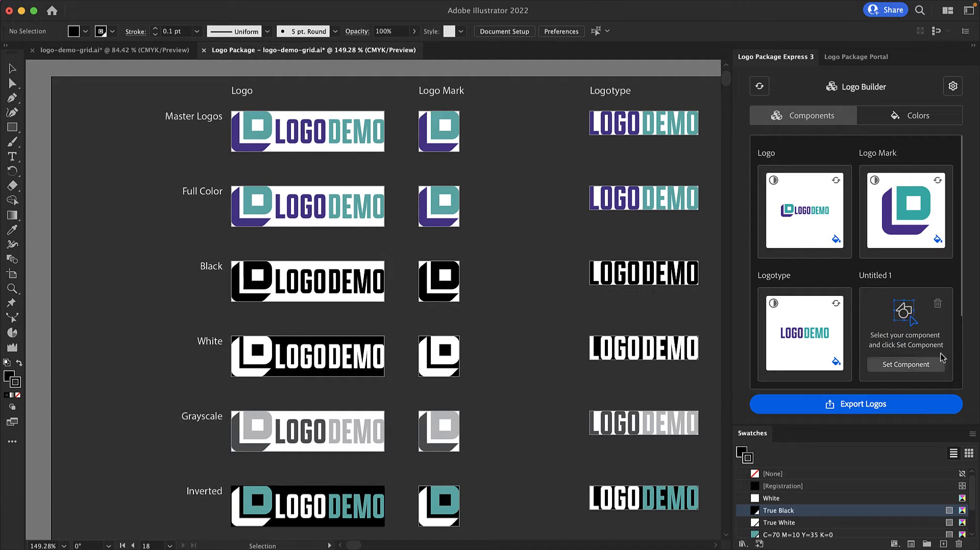
pyautogui.doubleClick(875, 275)
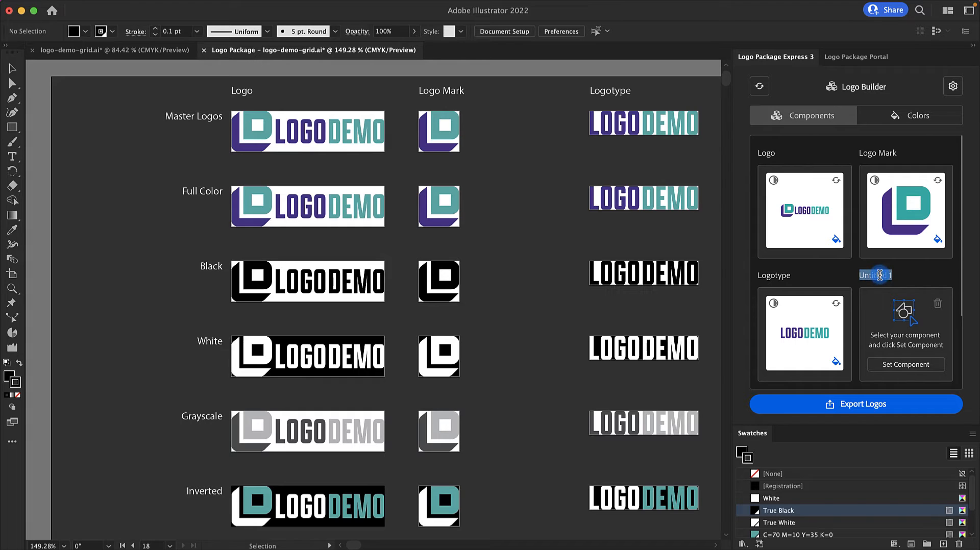
pyautogui.write('Stacked Logo')
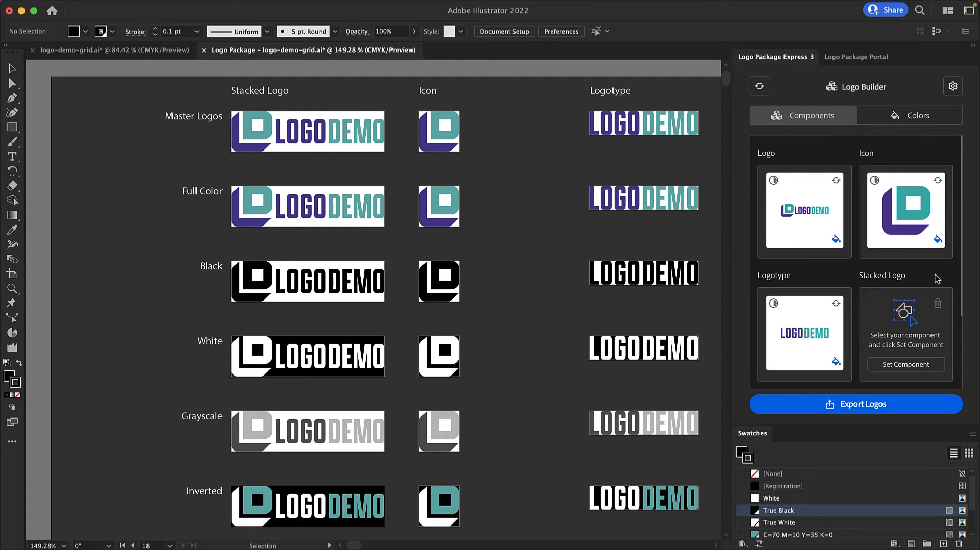
pyautogui.moveTo(949, 308)
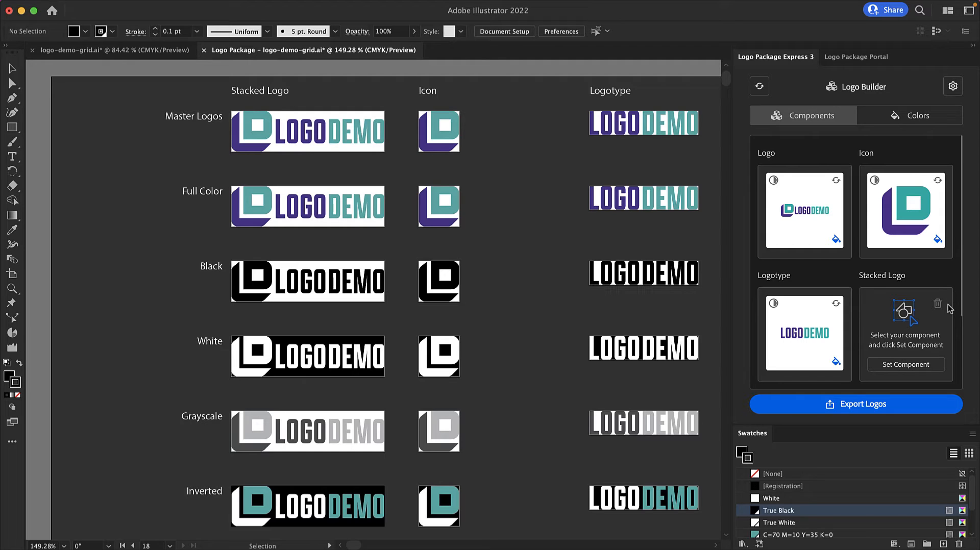
pyautogui.moveTo(871, 296)
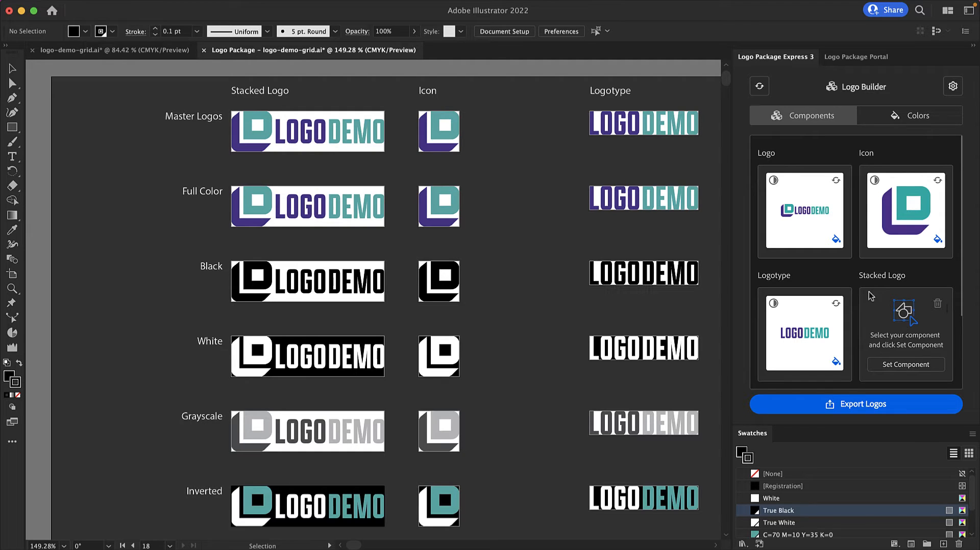
pyautogui.moveTo(866, 262)
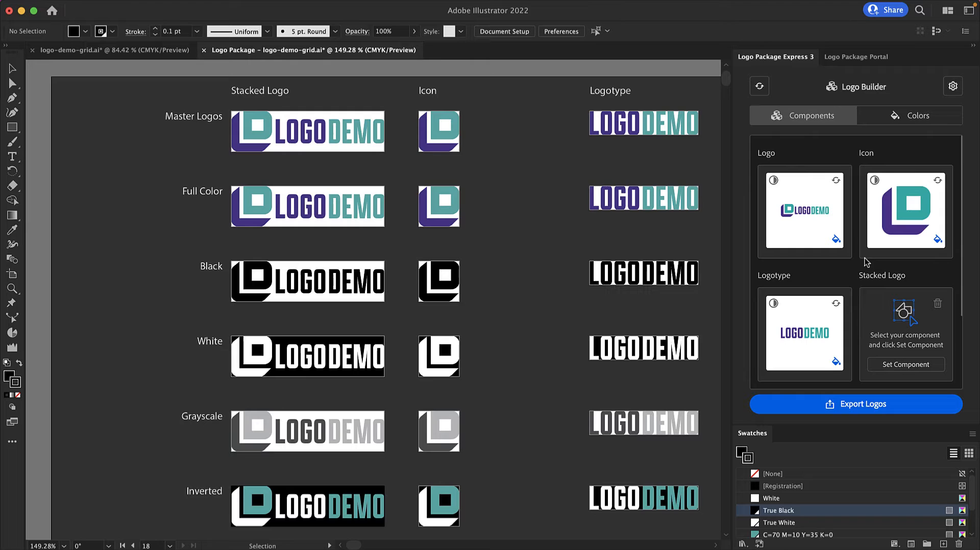
pyautogui.moveTo(852, 292)
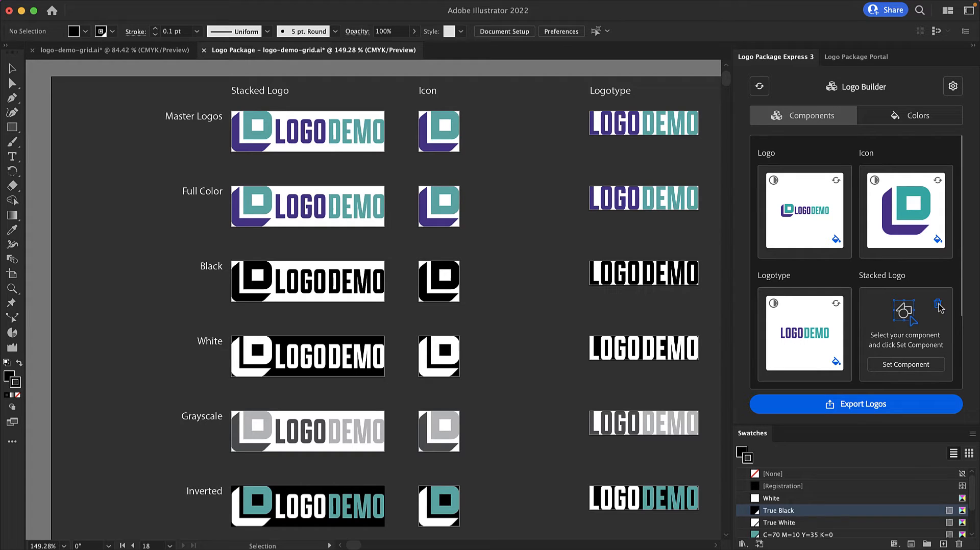
pyautogui.click(950, 306)
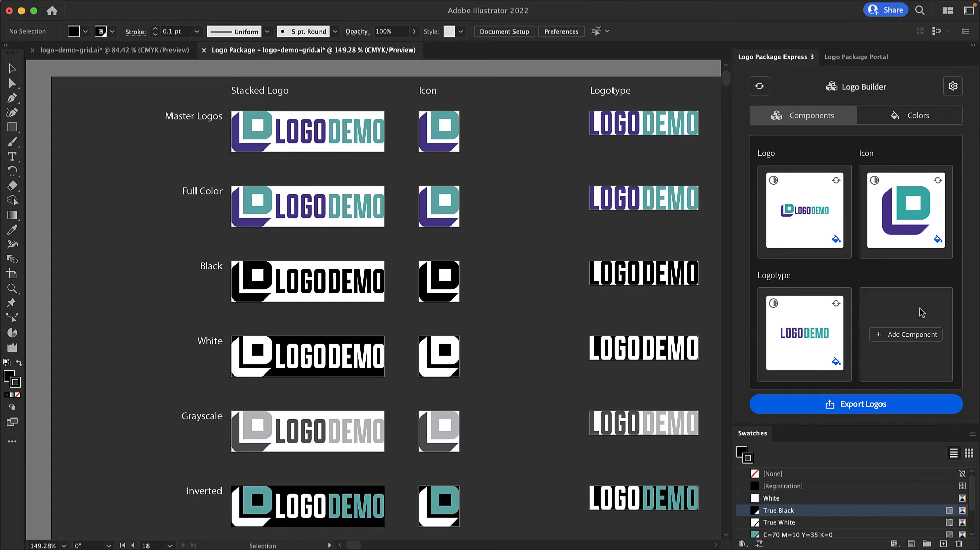
# Add a Stacked Logo component holding the stacked lockup from the logo-demo-grid artboard
pyautogui.click(905, 334)
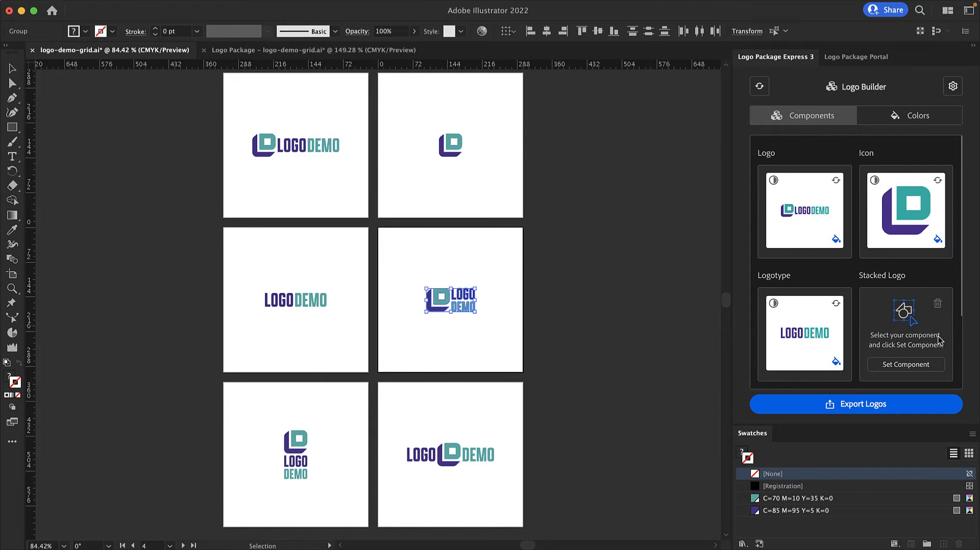
pyautogui.click(905, 365)
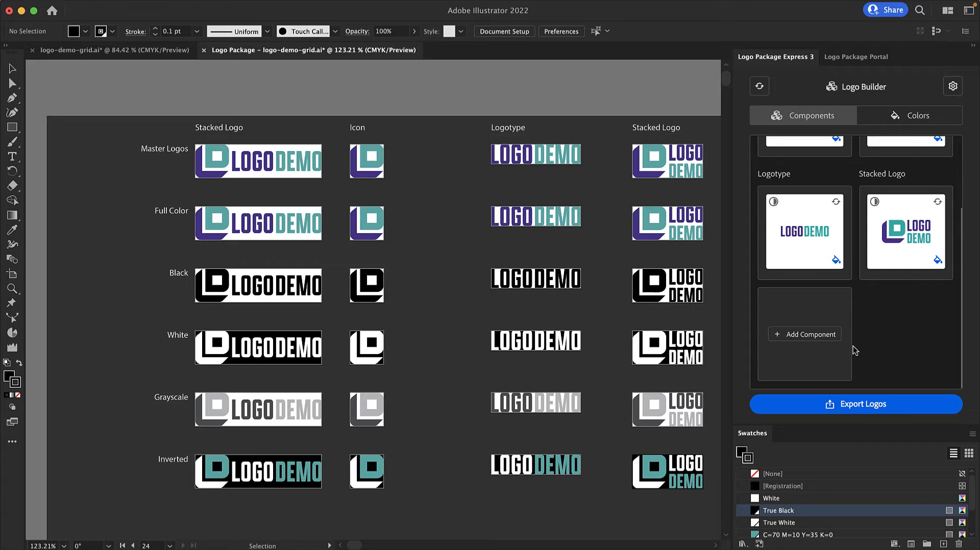
pyautogui.moveTo(855, 345)
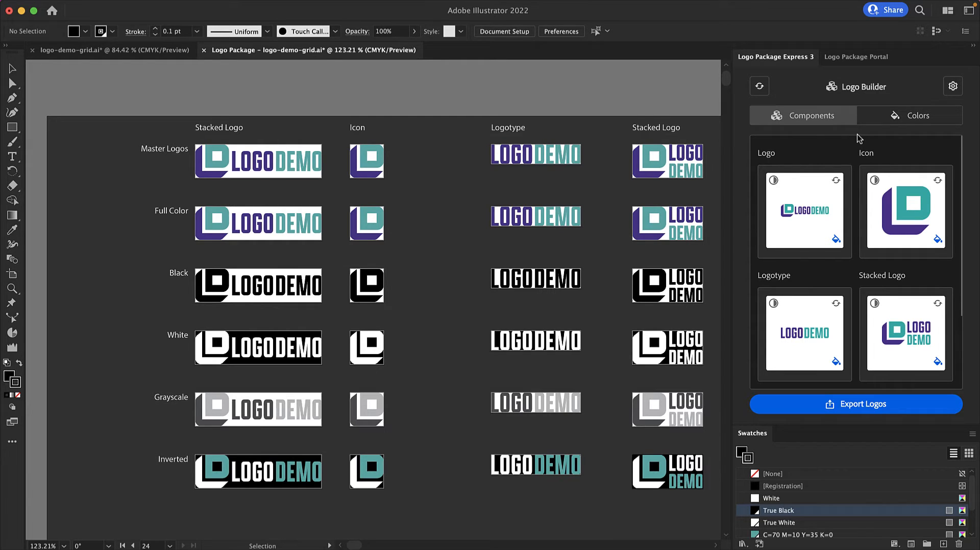
# In the Colors settings, toggle Grayscale and leave the default Grayscale scheme unchecked
pyautogui.click(918, 114)
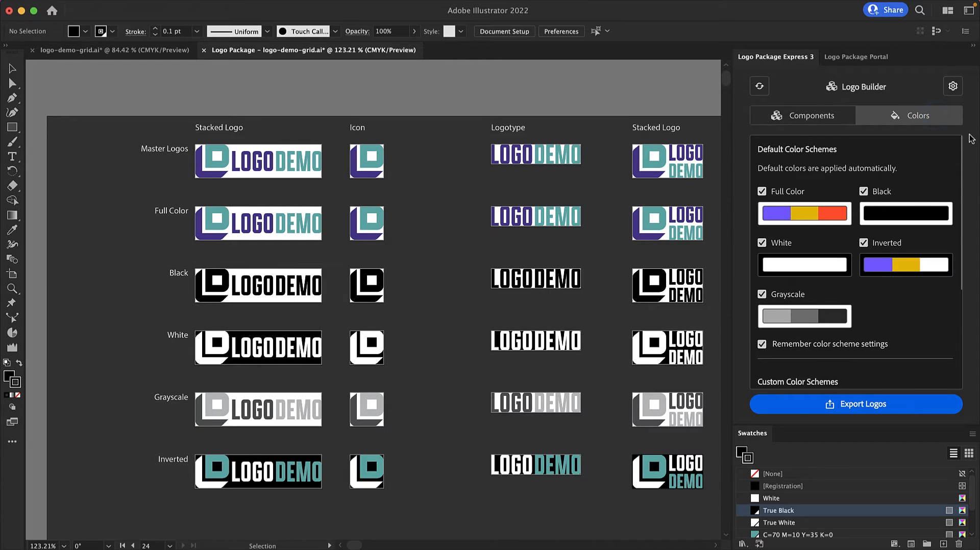
pyautogui.moveTo(949, 164)
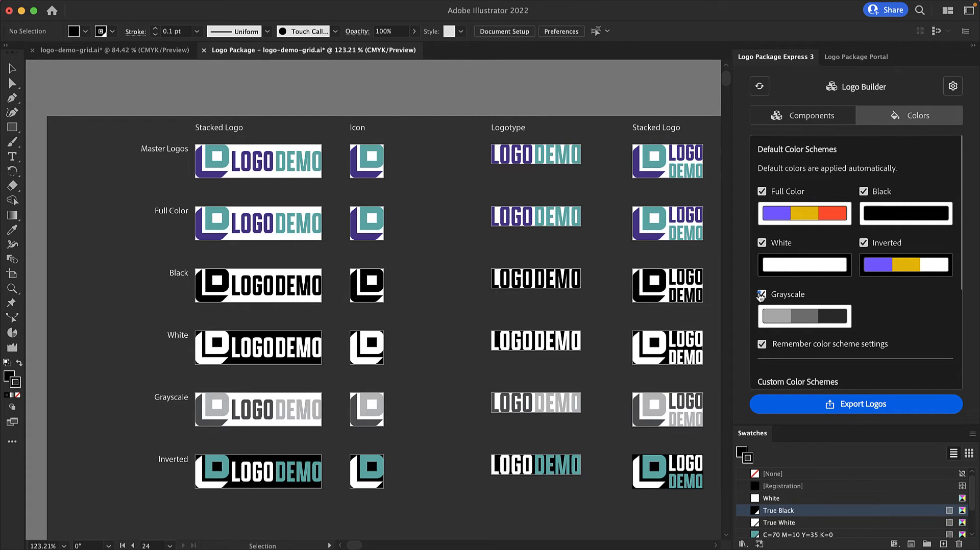
pyautogui.click(761, 294)
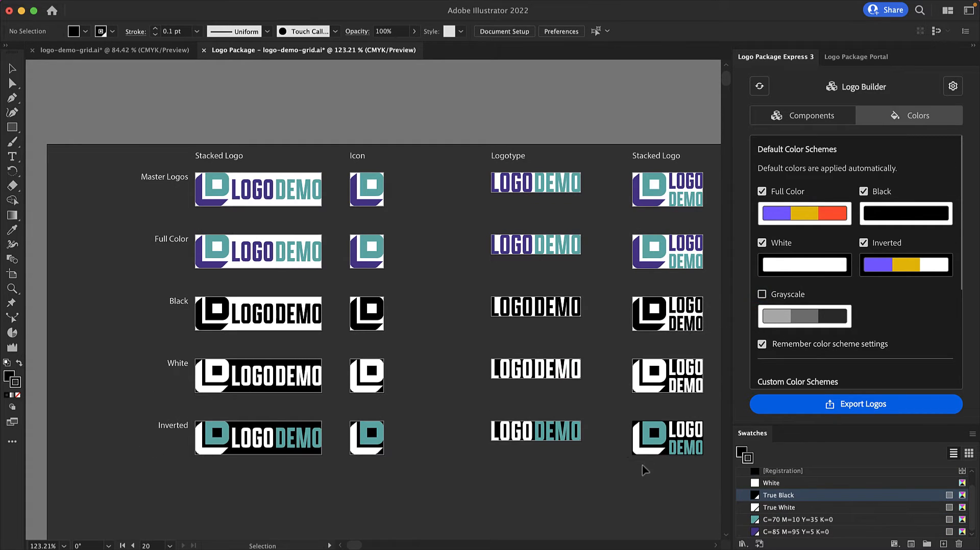
pyautogui.moveTo(441, 414)
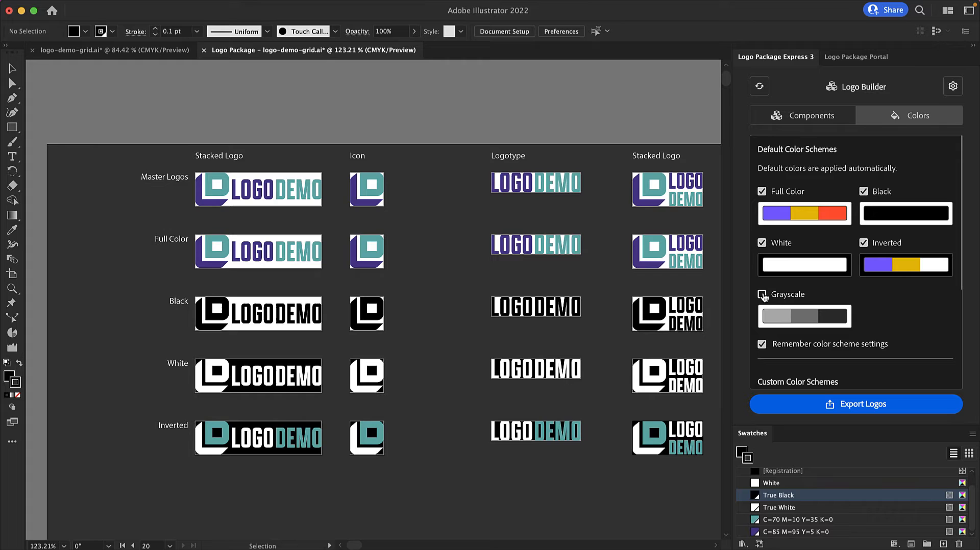
pyautogui.click(762, 295)
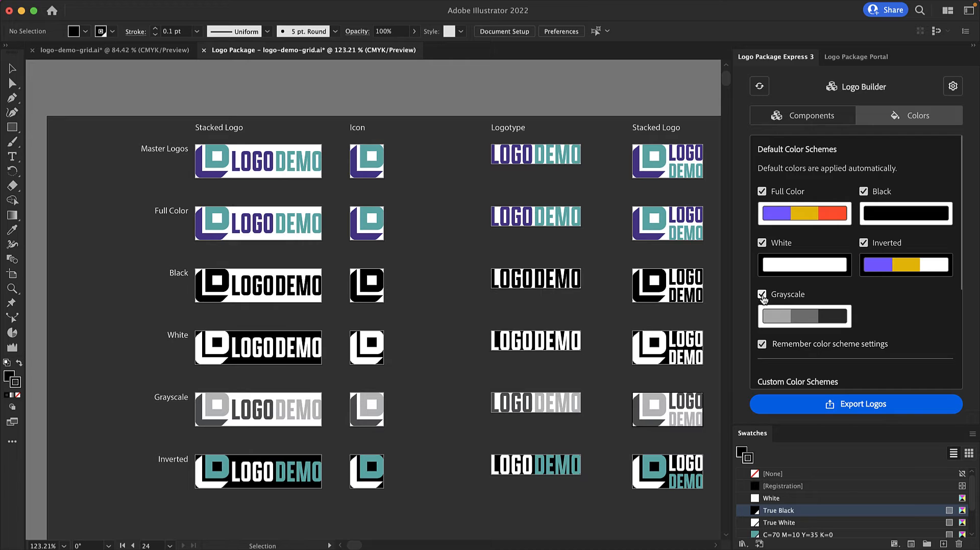
pyautogui.click(762, 295)
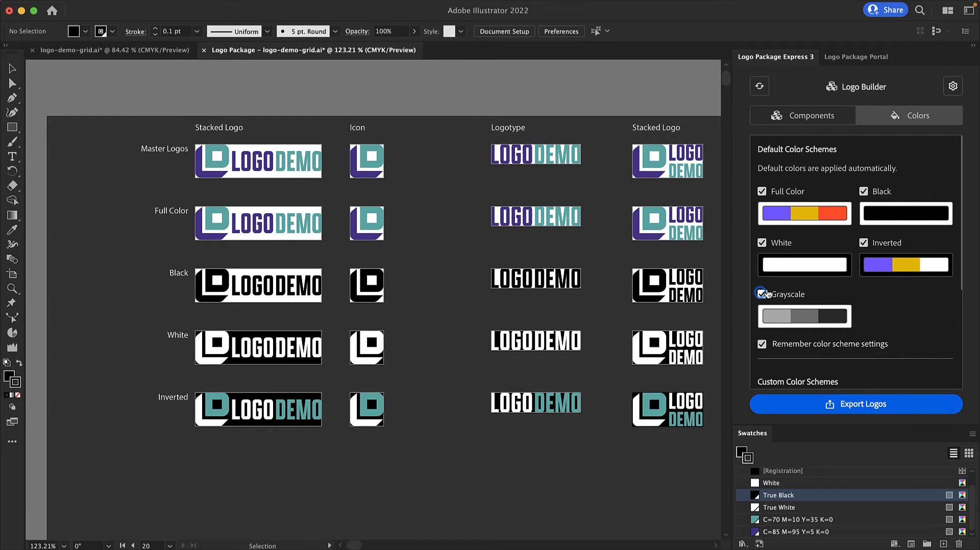
pyautogui.click(762, 294)
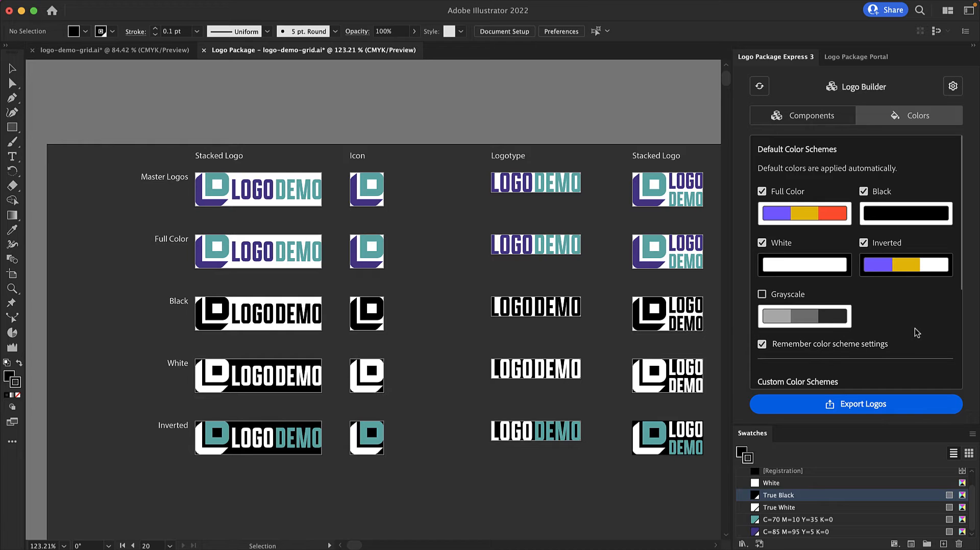
pyautogui.moveTo(917, 347)
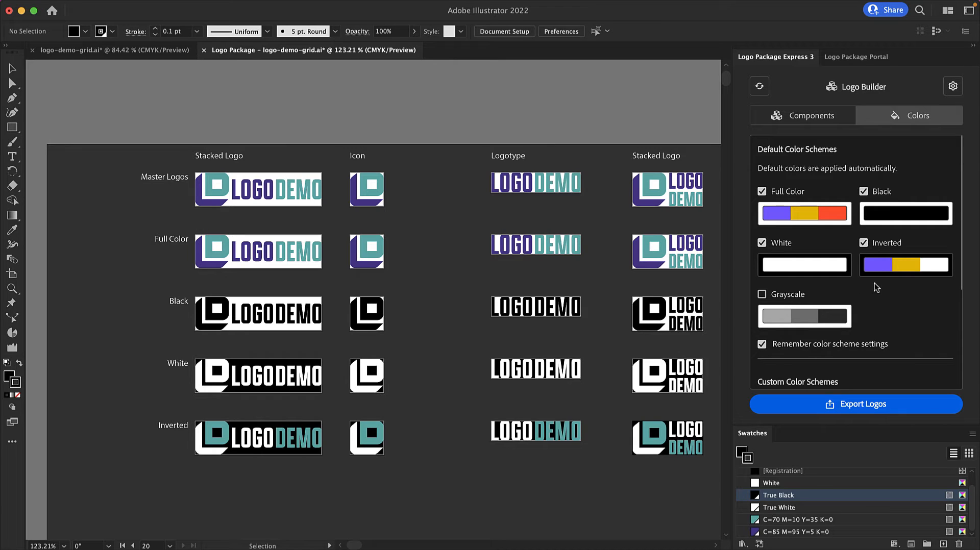
pyautogui.moveTo(891, 291)
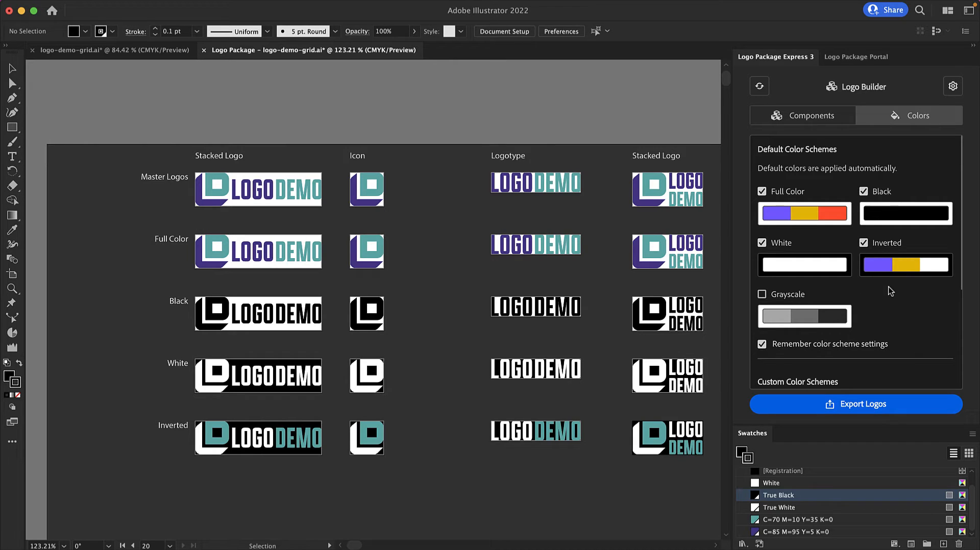
pyautogui.moveTo(853, 361)
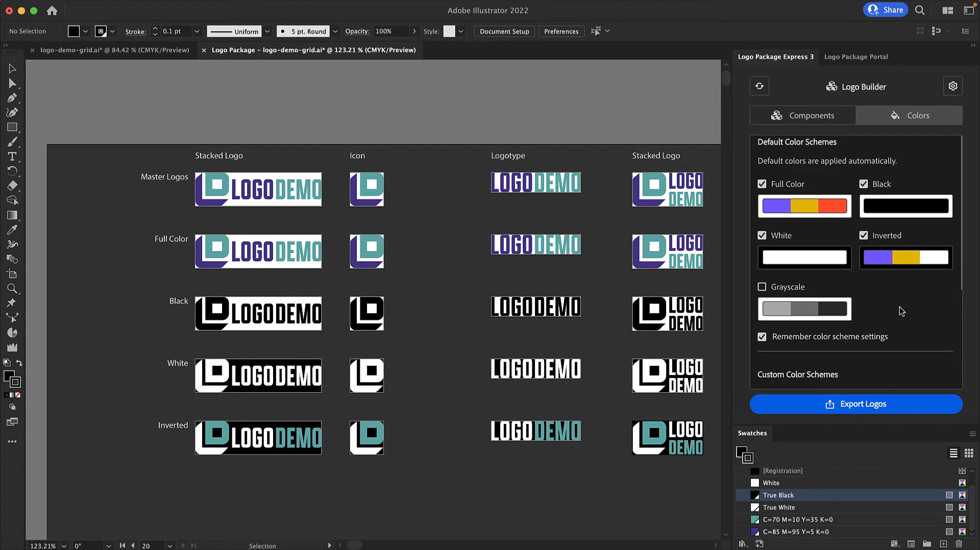
# Pick a teal colour for the custom scheme, rename Color 1 to Teal, then clear it
pyautogui.scroll(-3)
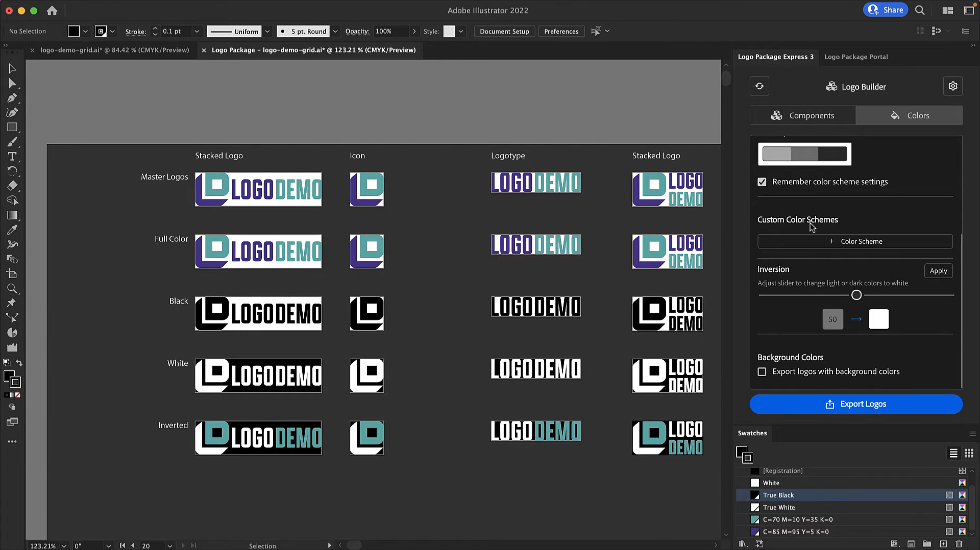
pyautogui.moveTo(861, 241)
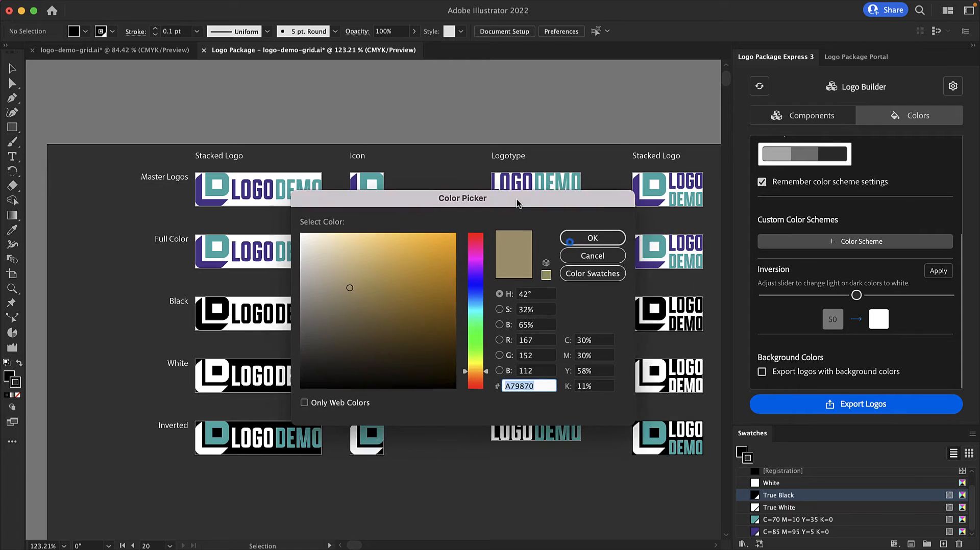
pyautogui.moveTo(462, 198); pyautogui.dragTo(448, 140)
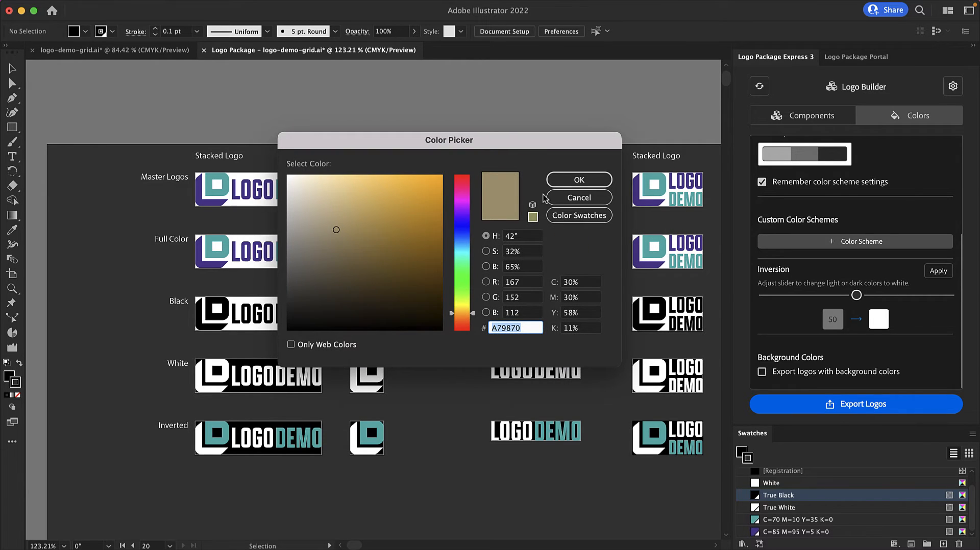
pyautogui.click(579, 215)
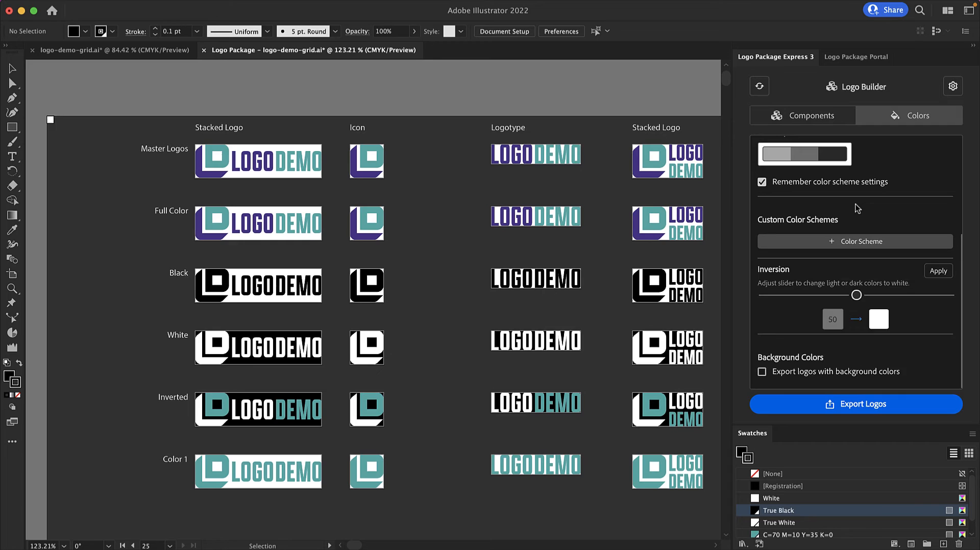
pyautogui.click(855, 242)
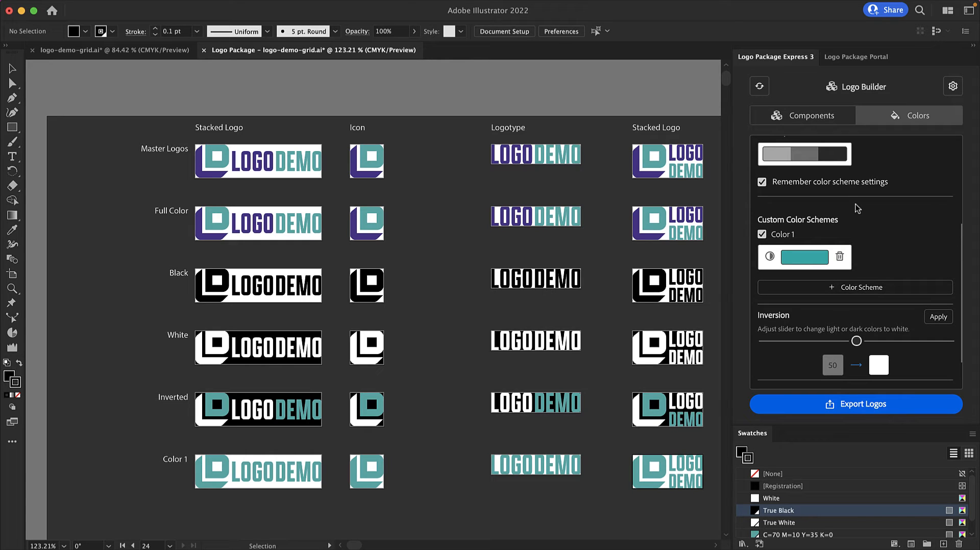
pyautogui.moveTo(811, 241)
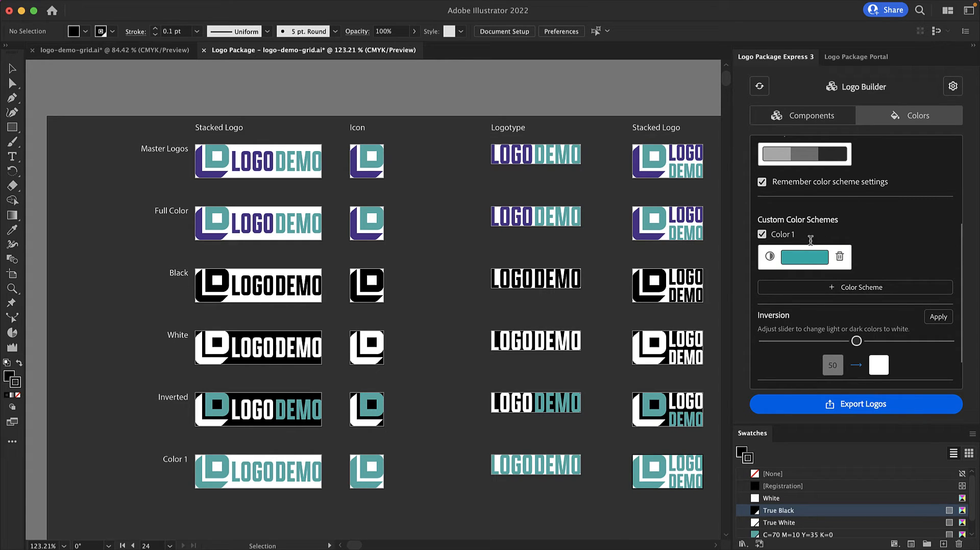
pyautogui.doubleClick(783, 233)
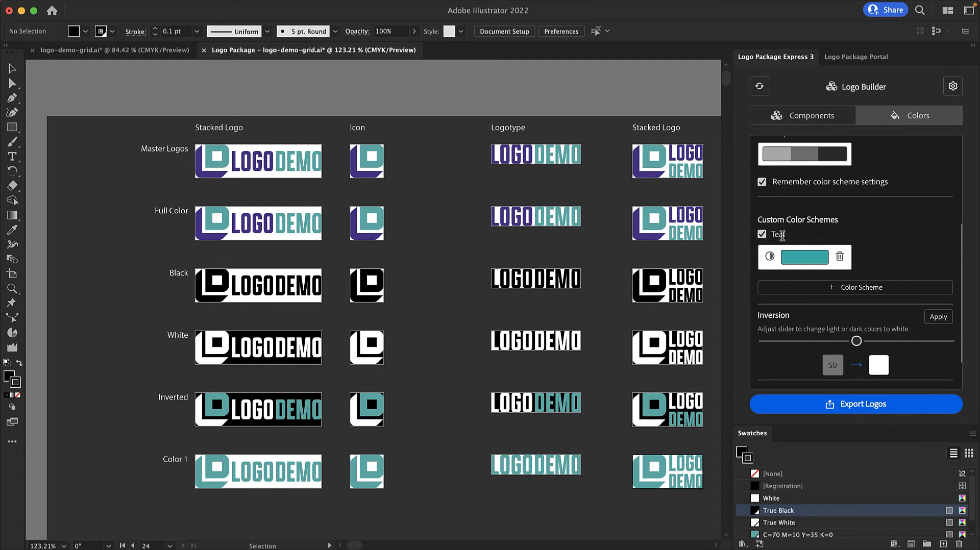
pyautogui.write('Teal')
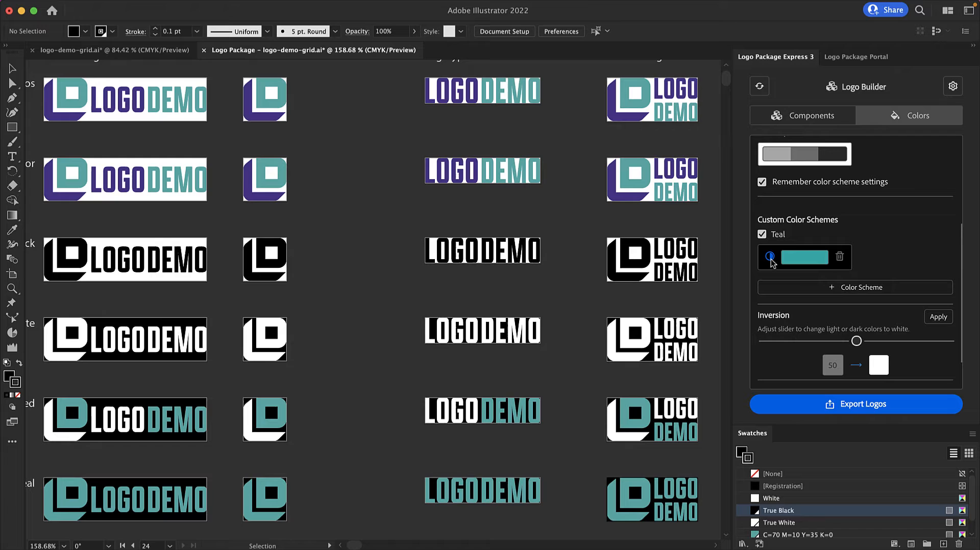
pyautogui.click(770, 257)
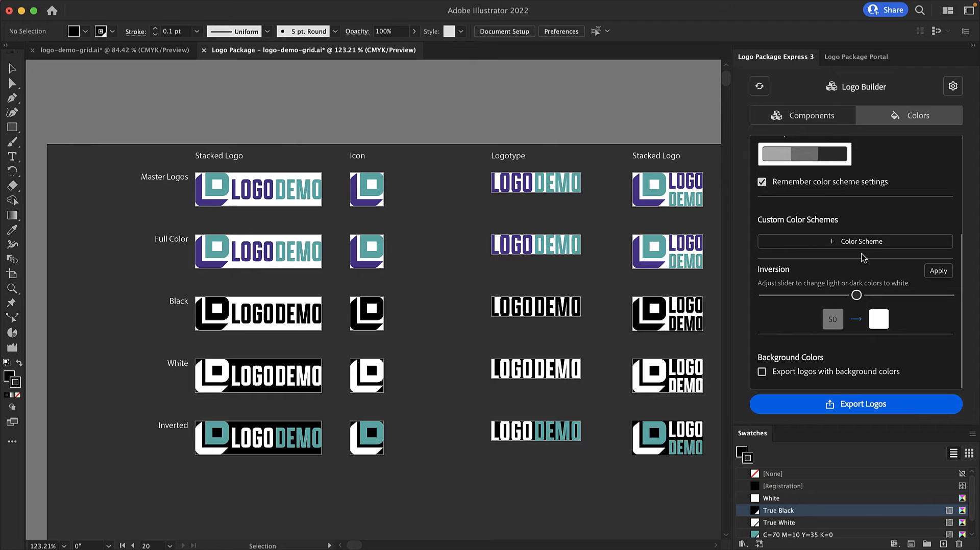
# Add a custom colour scheme again and delete the extra blue Color 1 so only Teal remains
pyautogui.click(862, 242)
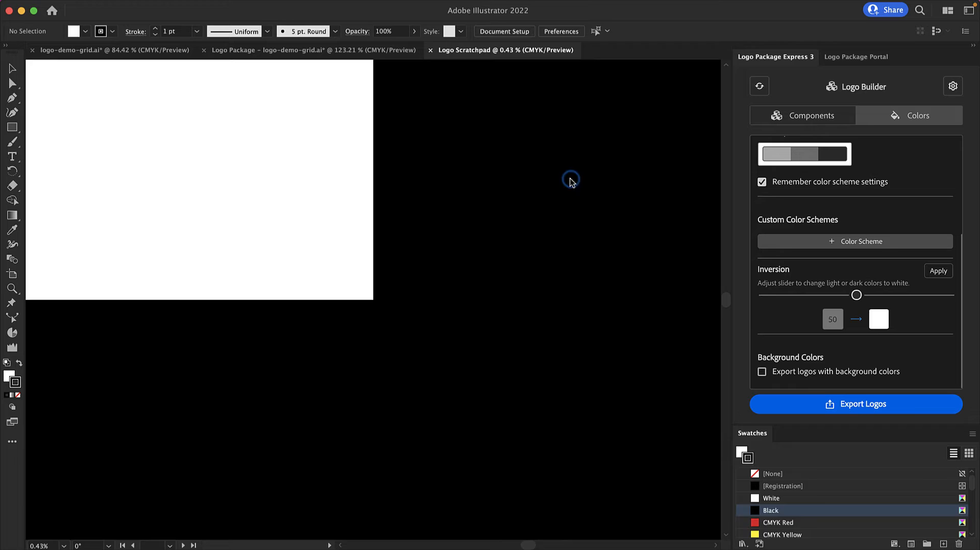
pyautogui.click(309, 50)
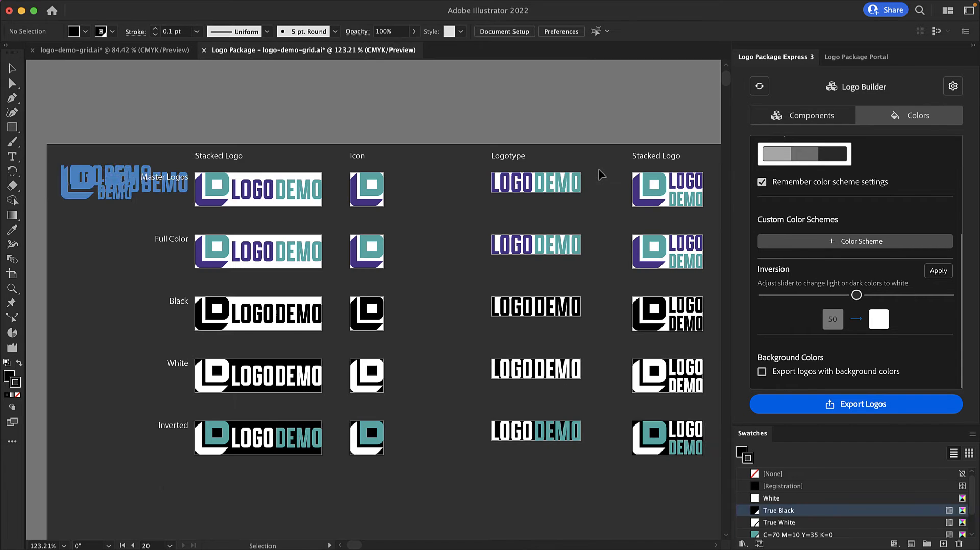
pyautogui.click(854, 241)
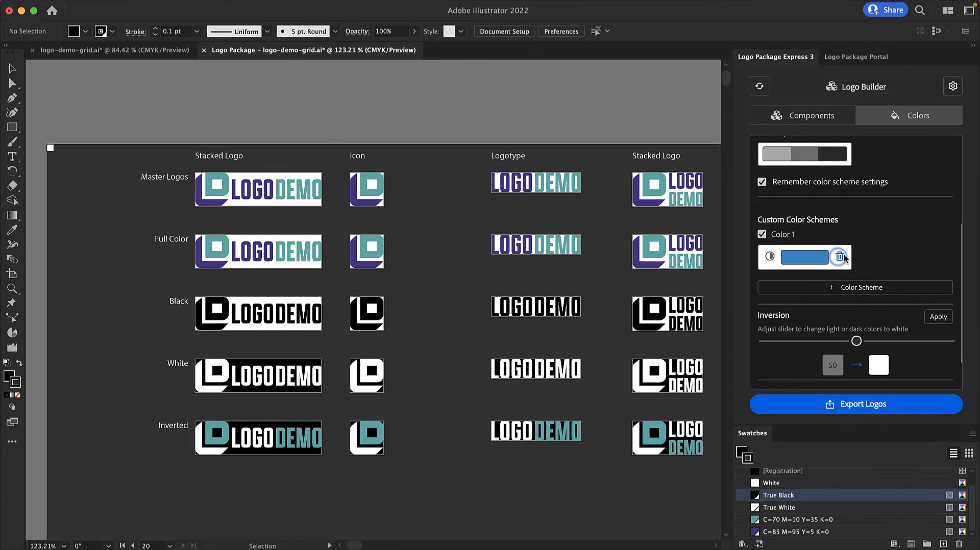
pyautogui.click(805, 257)
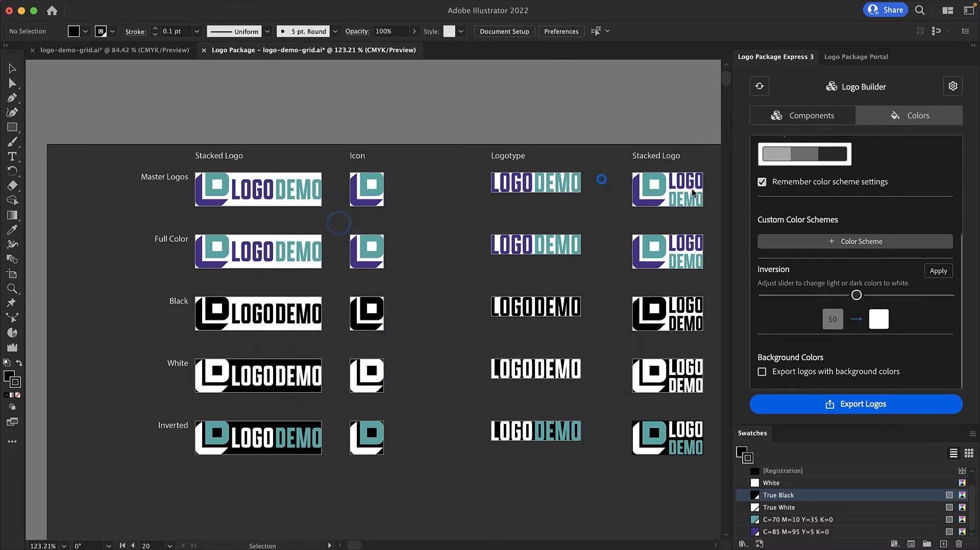
pyautogui.click(854, 241)
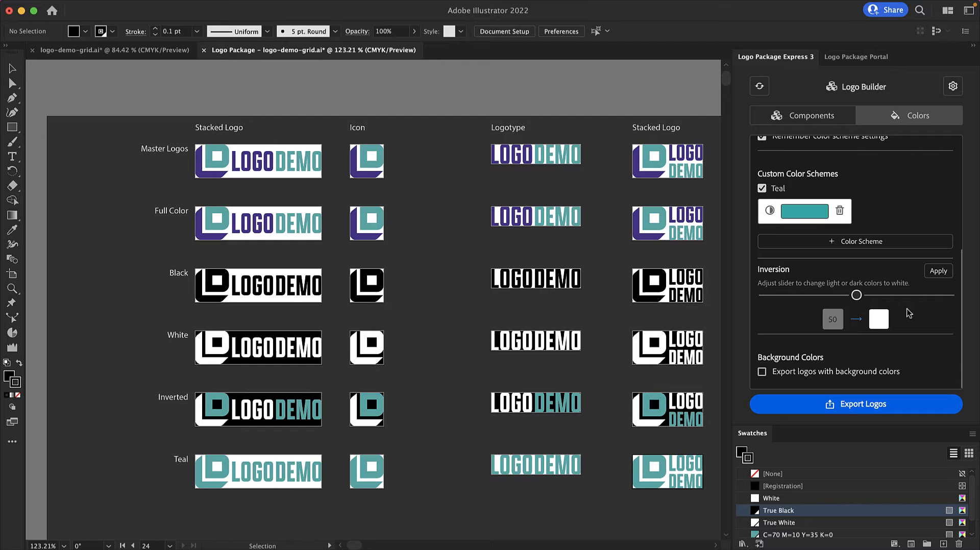
pyautogui.moveTo(886, 307)
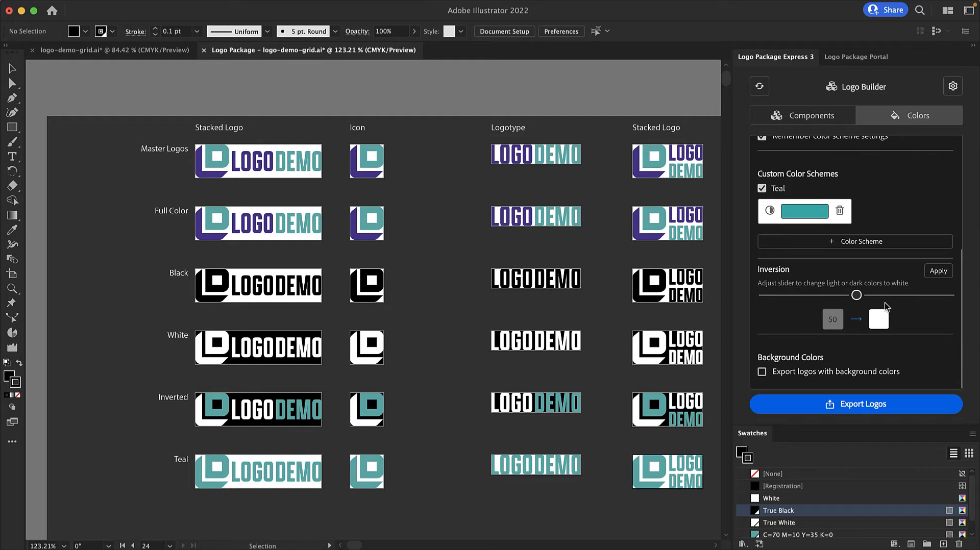
pyautogui.moveTo(411, 408)
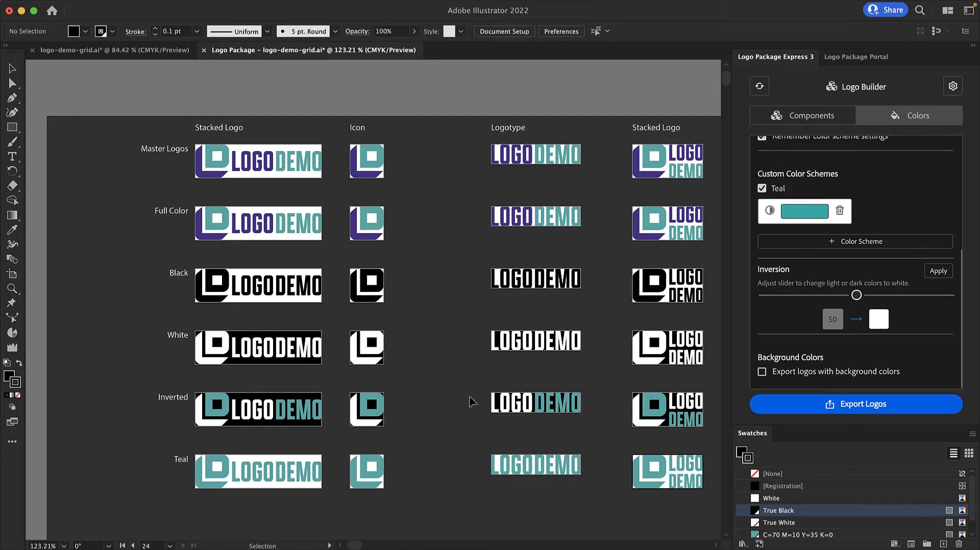
pyautogui.moveTo(835, 348)
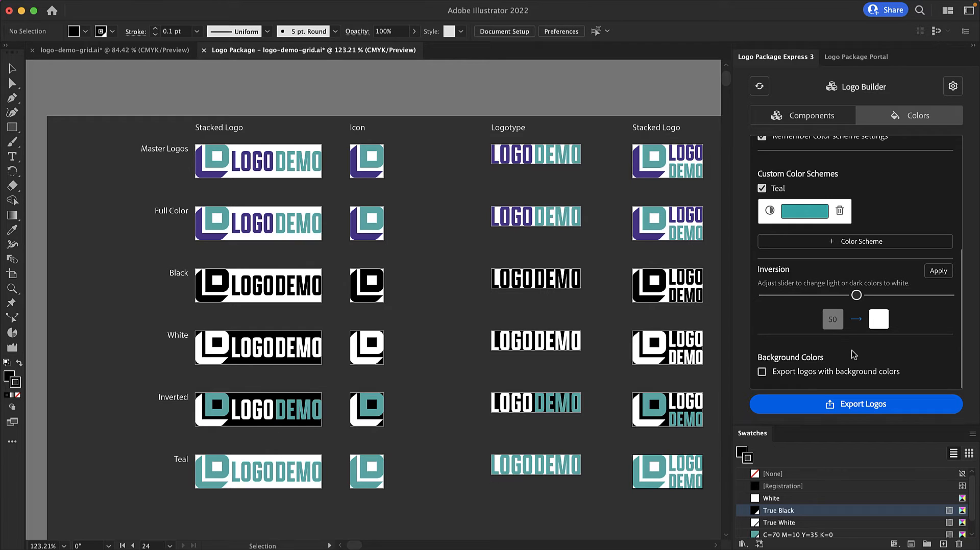
pyautogui.moveTo(616, 442)
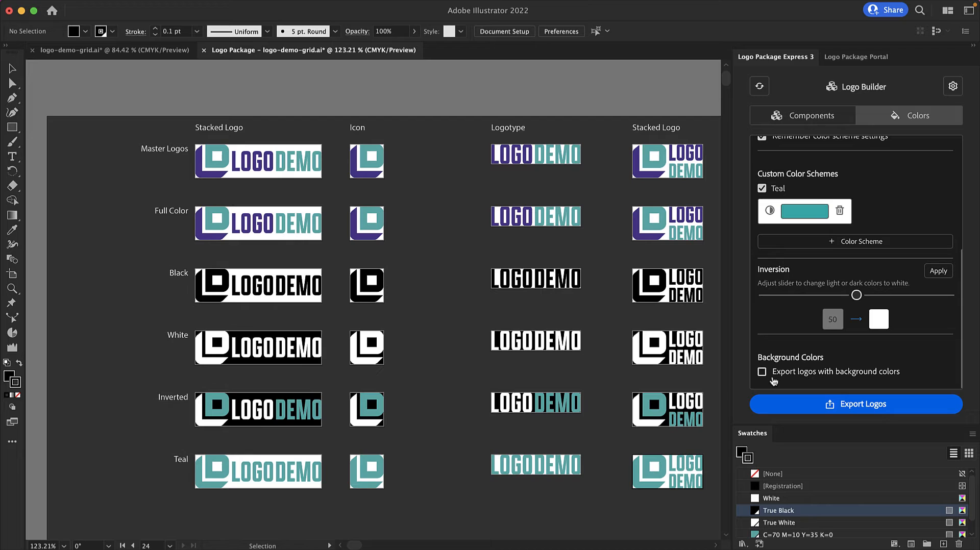
pyautogui.moveTo(936, 156)
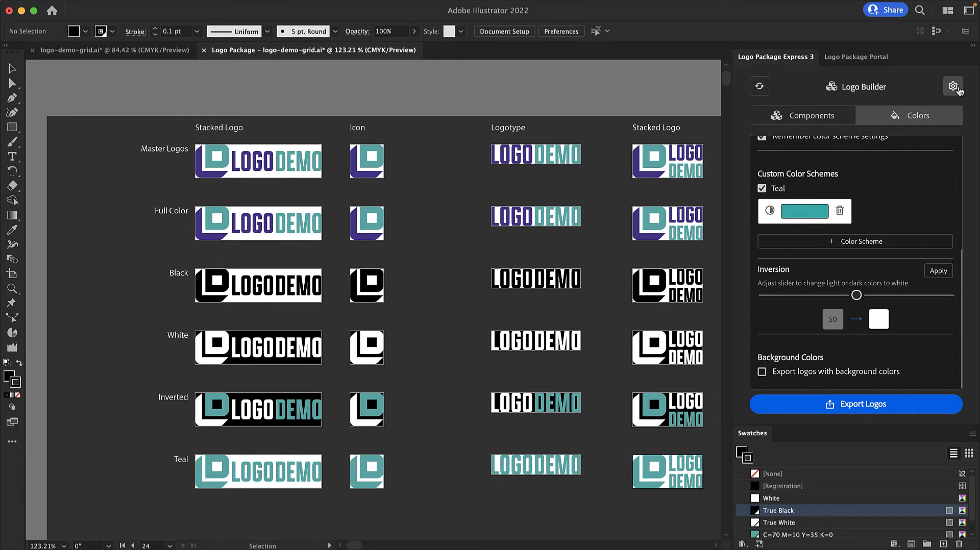
# Review the export settings' Files and Names tabs: Uppercase folders with spaces, lowercase files with dashes
pyautogui.click(952, 86)
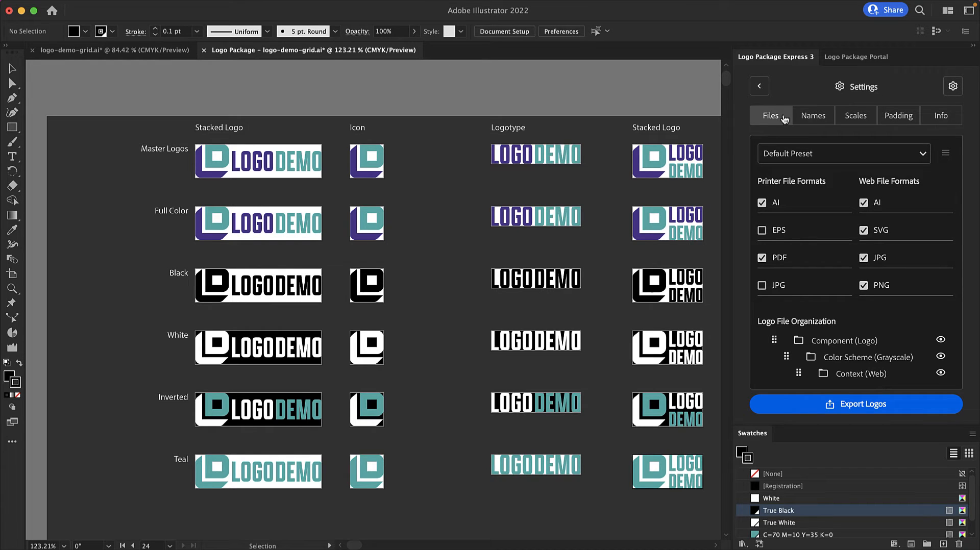
pyautogui.moveTo(757, 155)
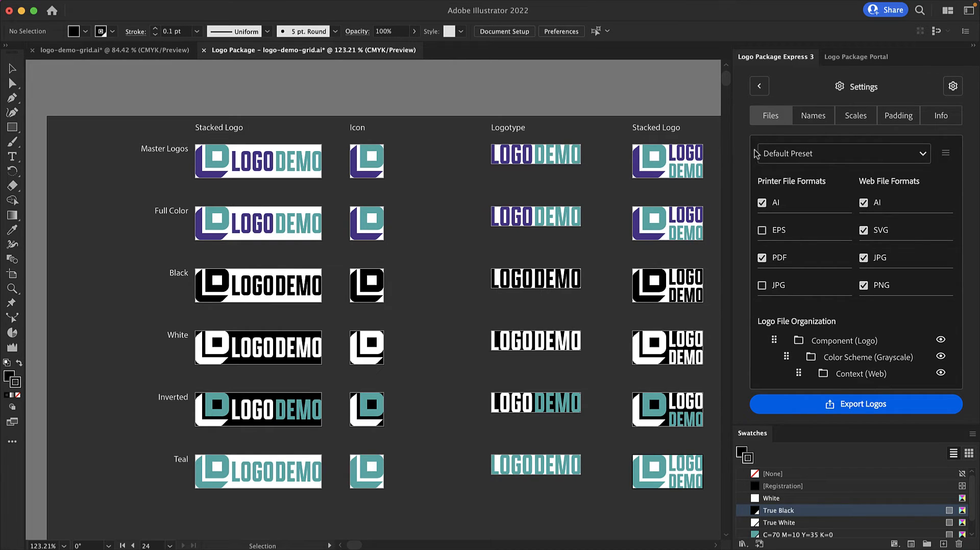
pyautogui.moveTo(756, 169)
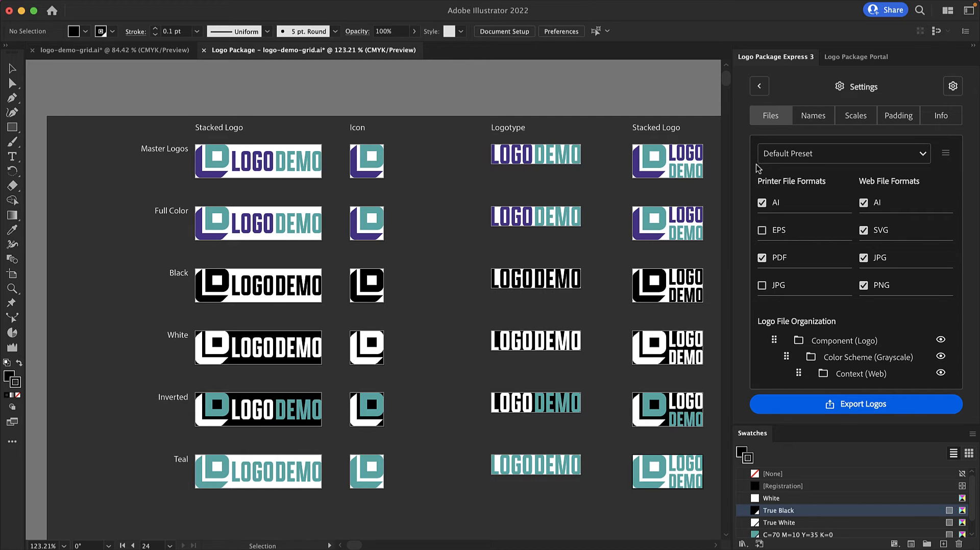
pyautogui.moveTo(757, 157)
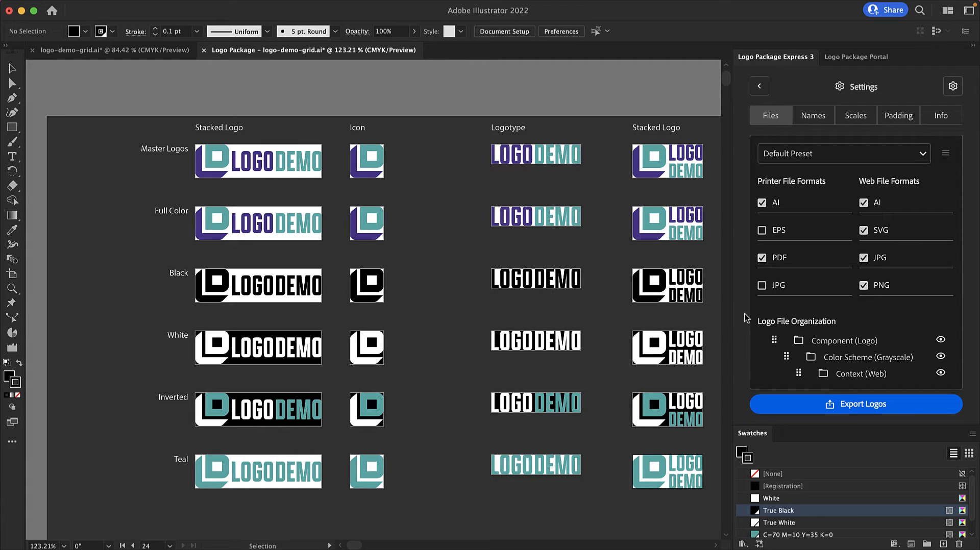
pyautogui.moveTo(739, 164)
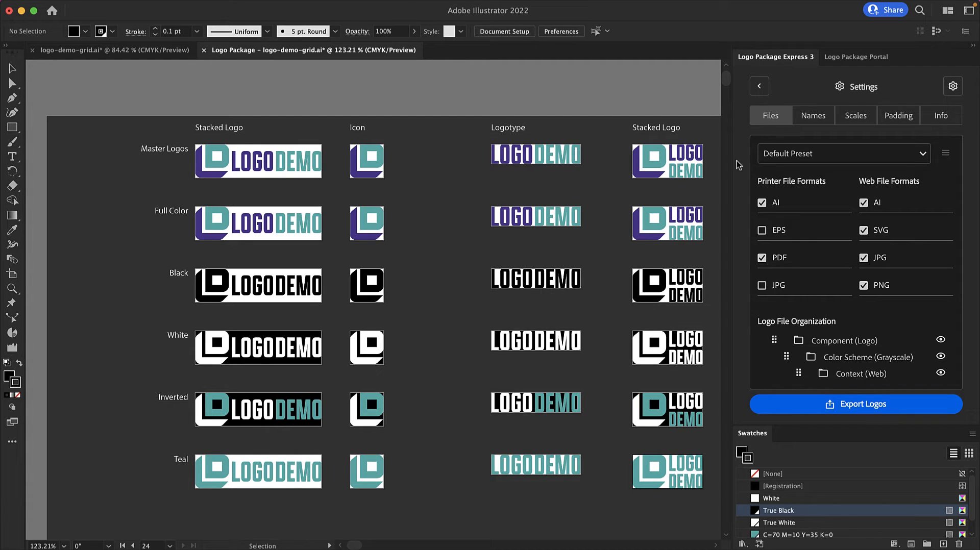
pyautogui.click(813, 115)
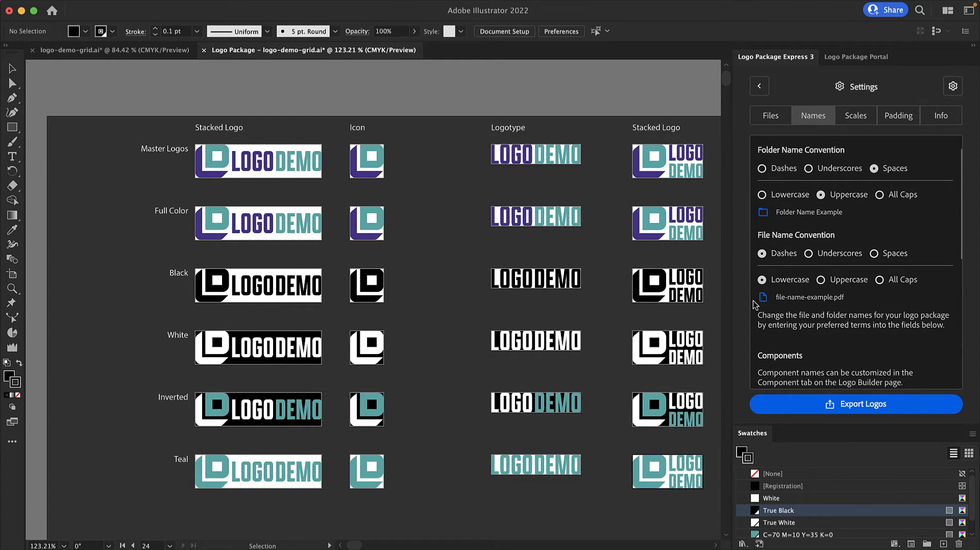
# View the Scales settings and add a second 900-pixel web logo scale at 72 ppi
pyautogui.scroll(-3)
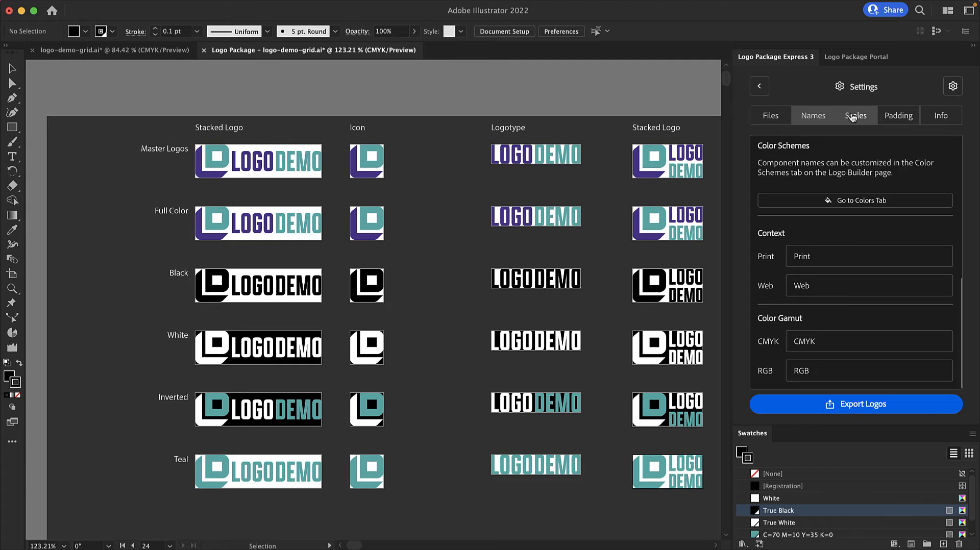
pyautogui.click(855, 116)
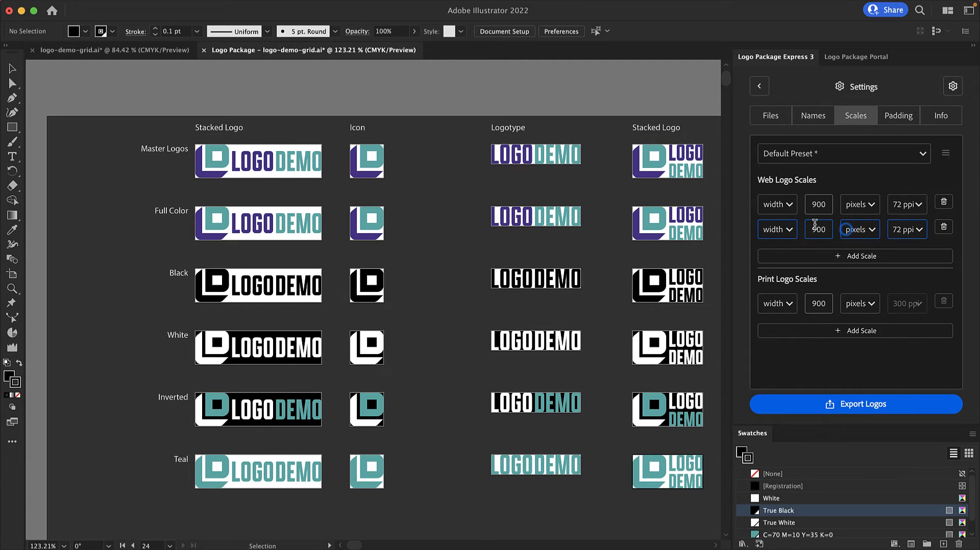
# Set the second web scale to 1200 pixels at 72 ppi and view the 20-pixel Padding settings
pyautogui.write('1200')
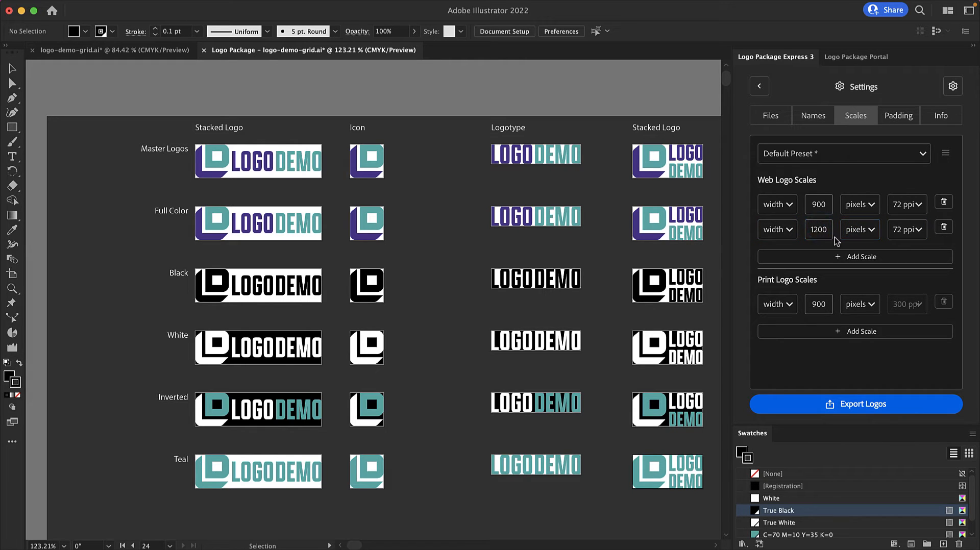
pyautogui.click(860, 230)
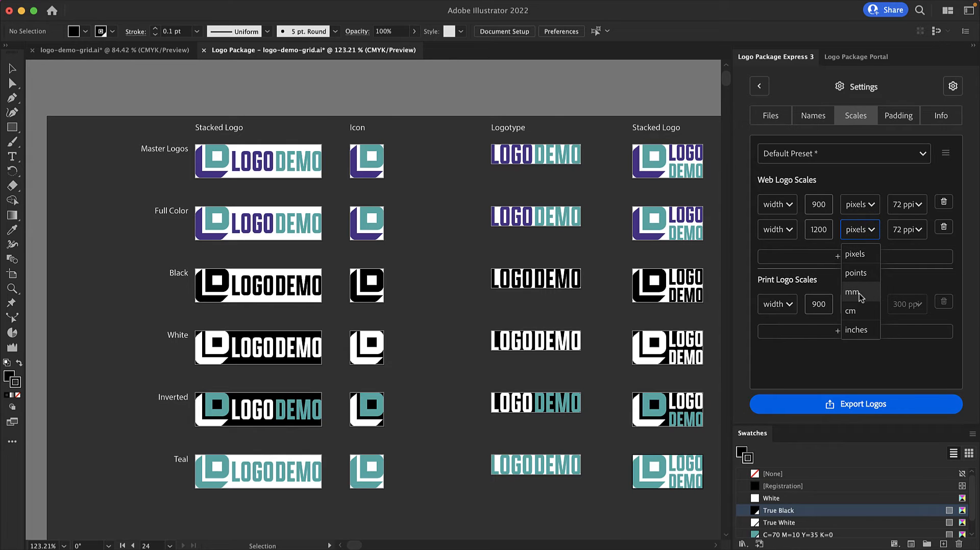
pyautogui.moveTo(861, 330)
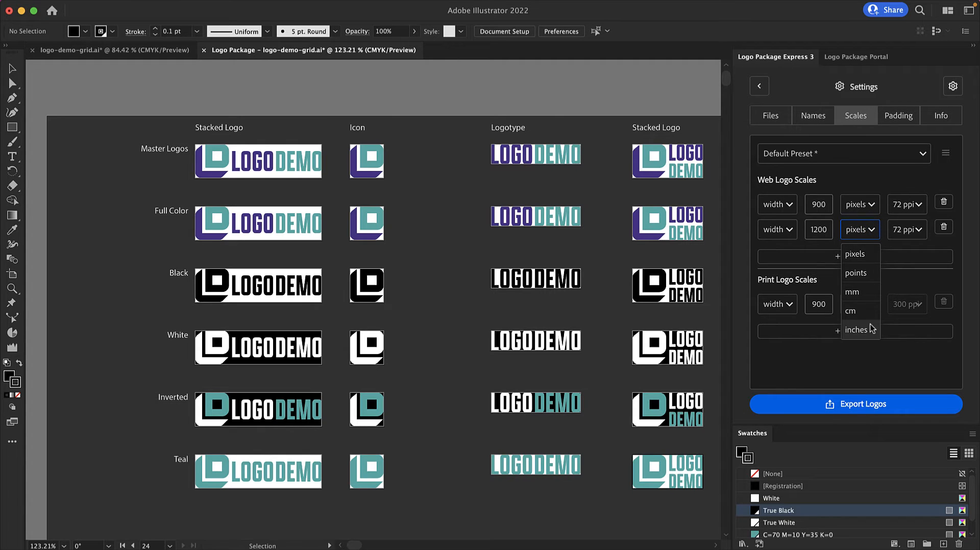
pyautogui.click(905, 229)
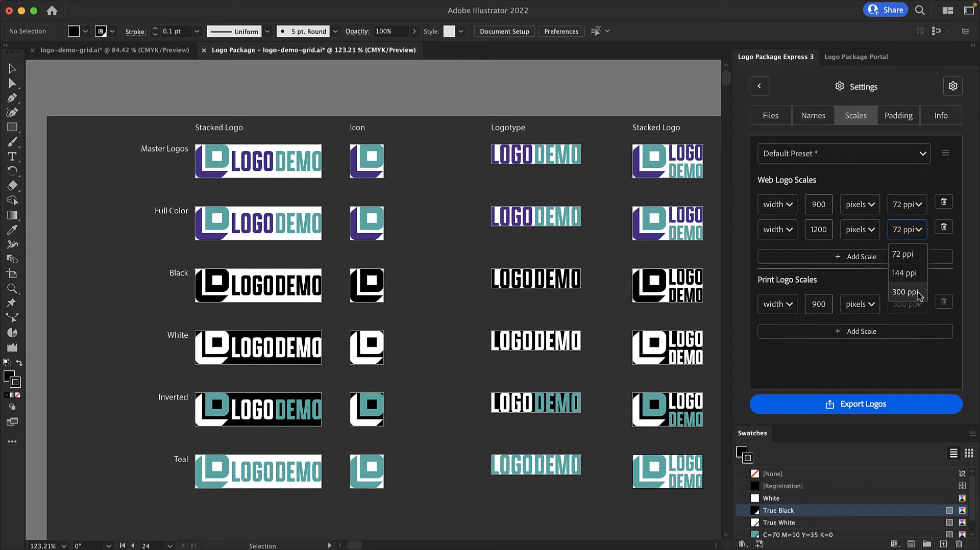
pyautogui.click(905, 292)
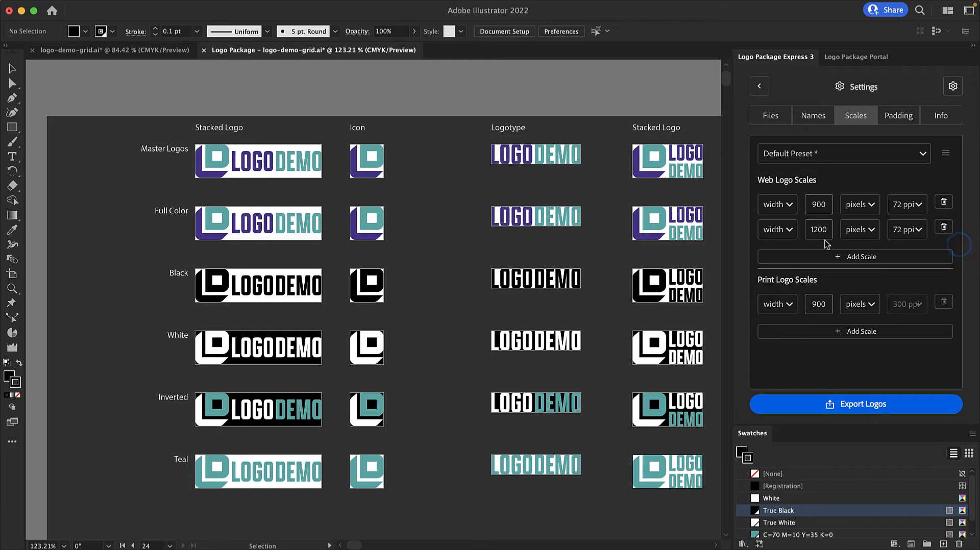
pyautogui.click(776, 230)
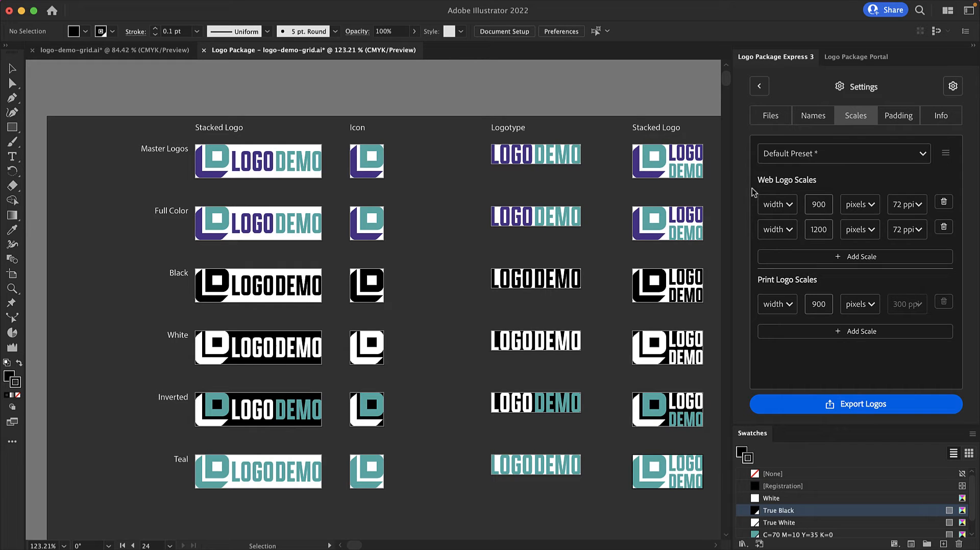
pyautogui.moveTo(754, 288)
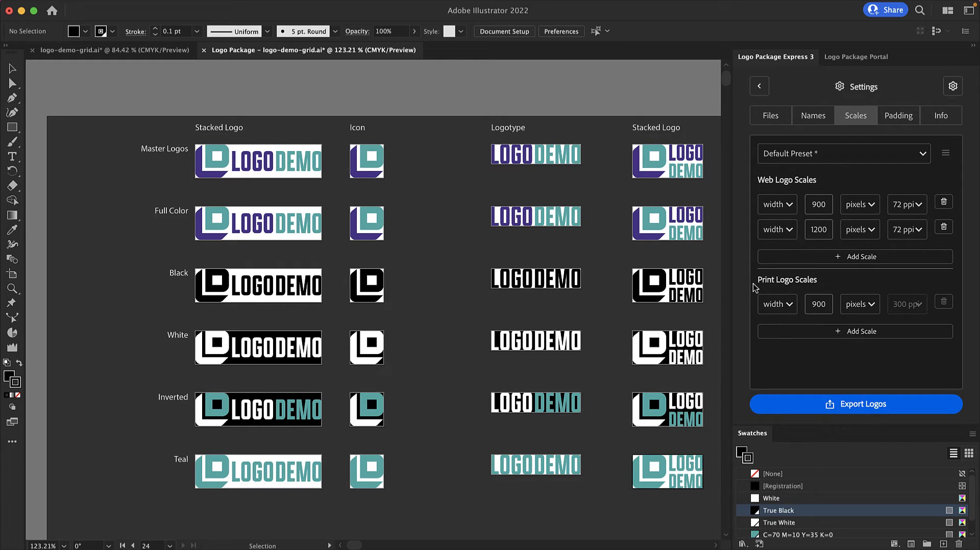
pyautogui.moveTo(744, 316)
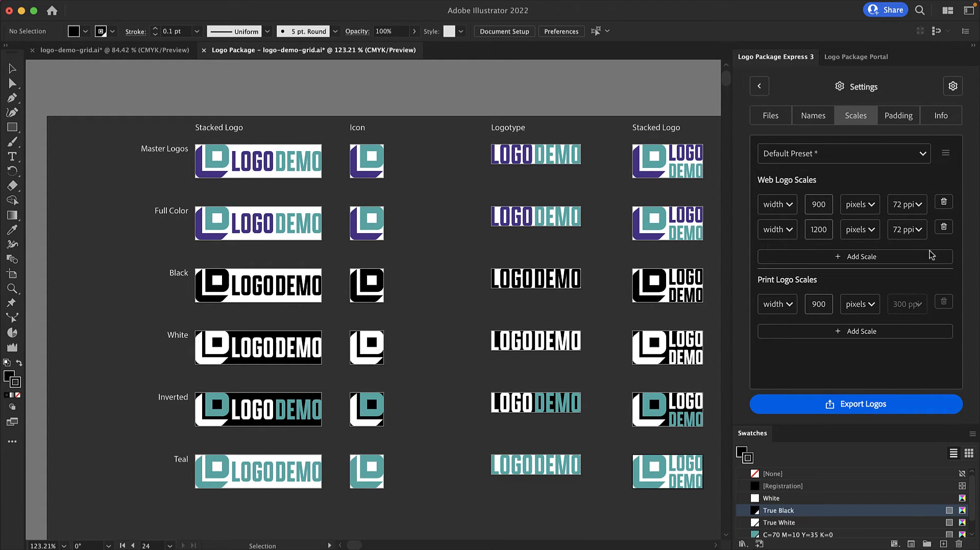
pyautogui.click(898, 116)
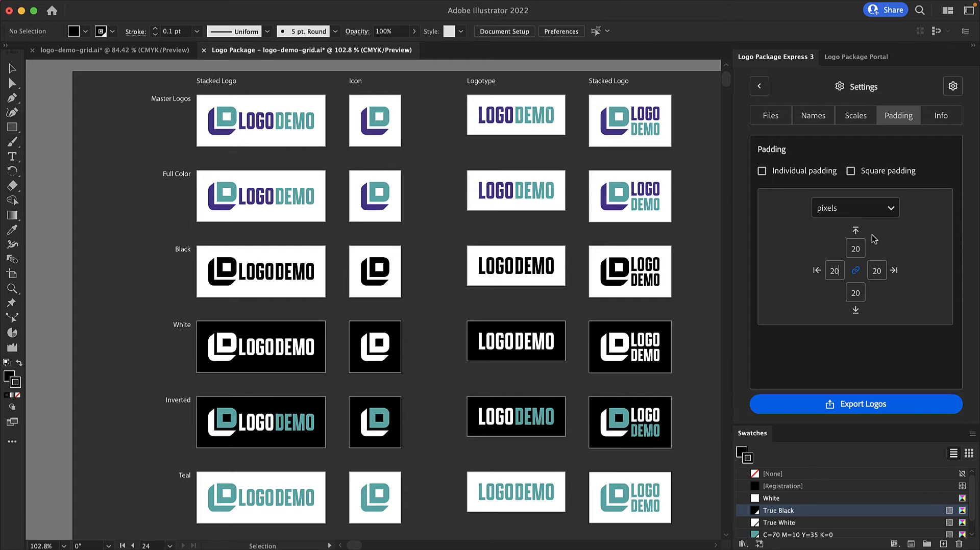
# Show the extension's Info page with tutorials, support links and license details
pyautogui.click(939, 115)
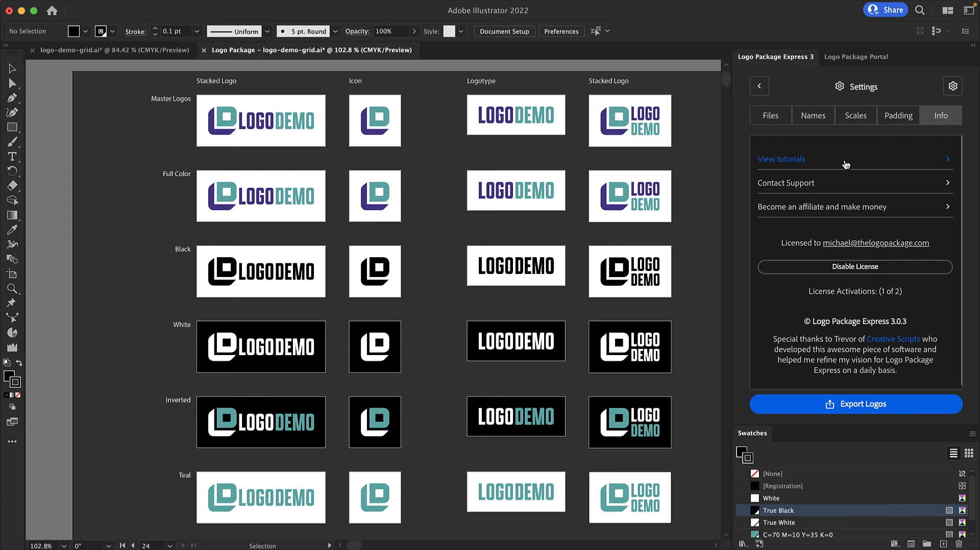
pyautogui.moveTo(844, 211)
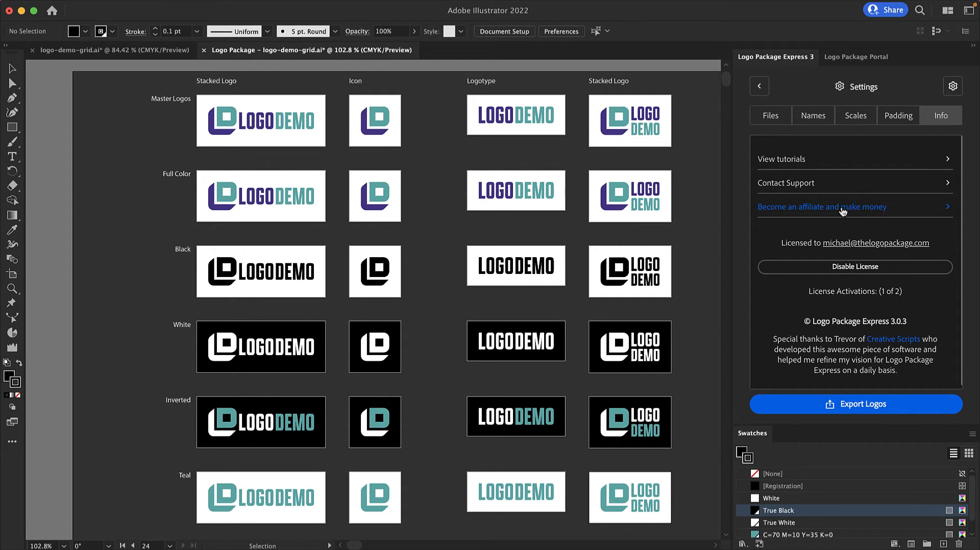
pyautogui.moveTo(784, 230)
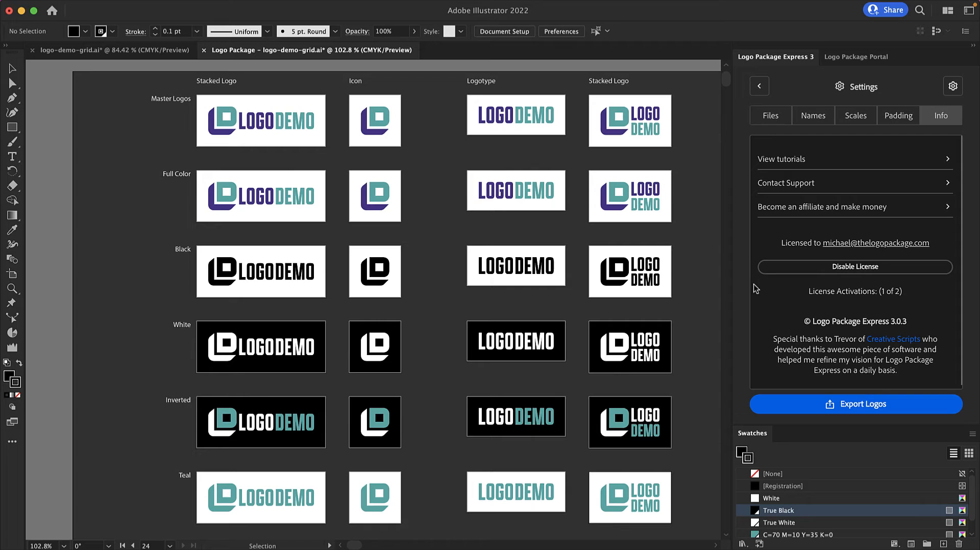
pyautogui.moveTo(781, 291)
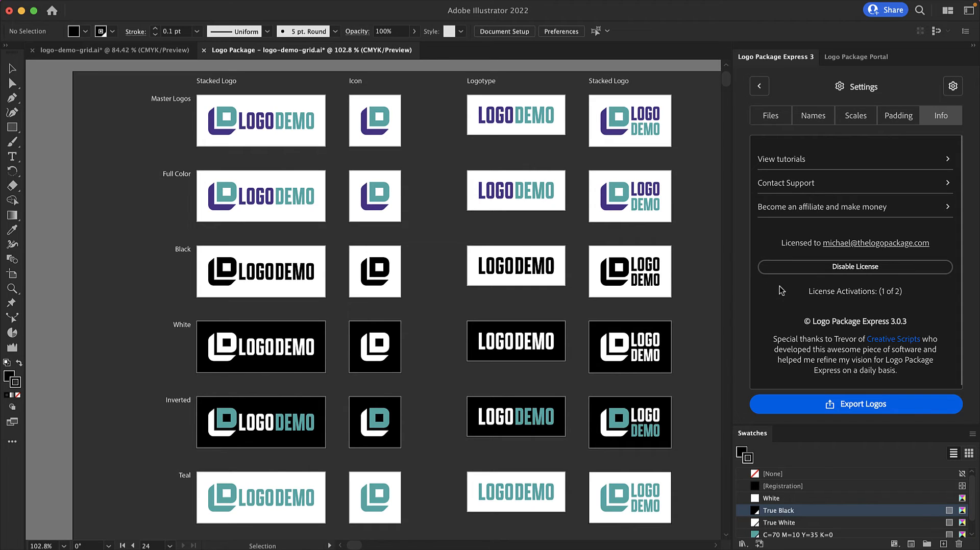
pyautogui.moveTo(829, 306)
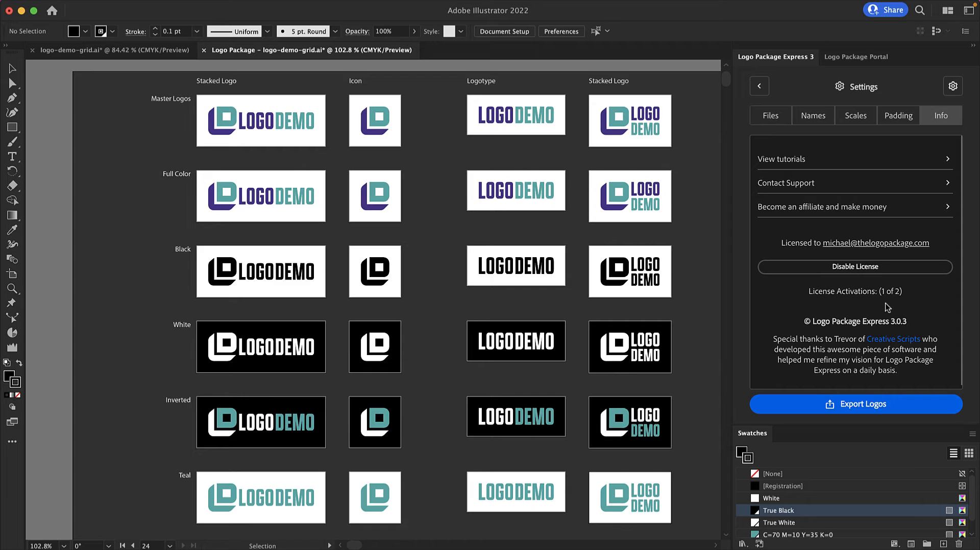
pyautogui.moveTo(927, 284)
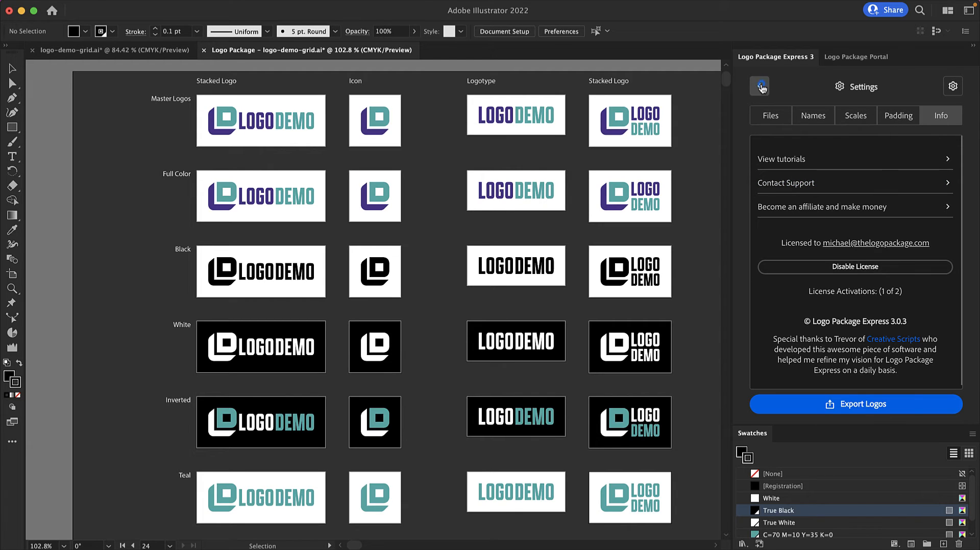
# Return from Settings to the Logo Builder's Components view (Logo, Icon, Logotype, Stacked Logo)
pyautogui.click(760, 85)
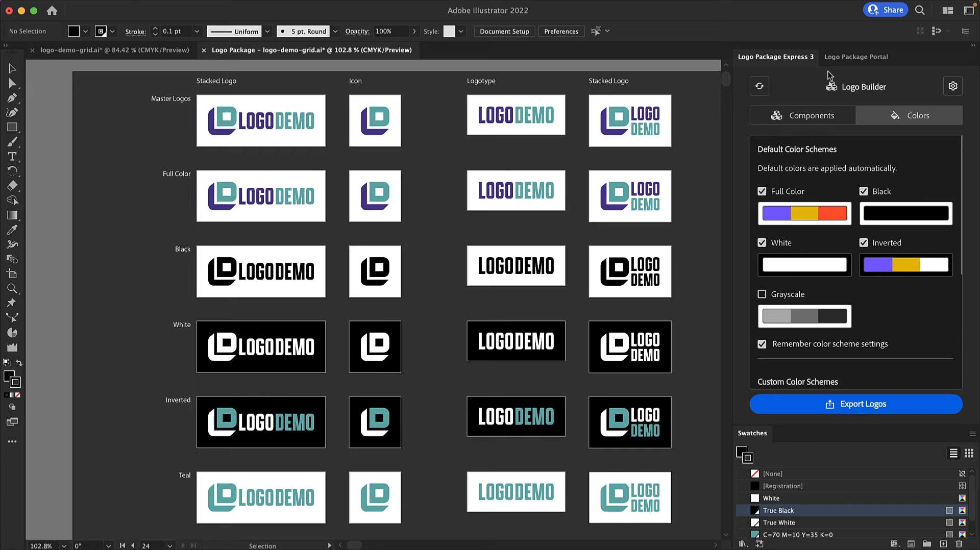
pyautogui.click(802, 115)
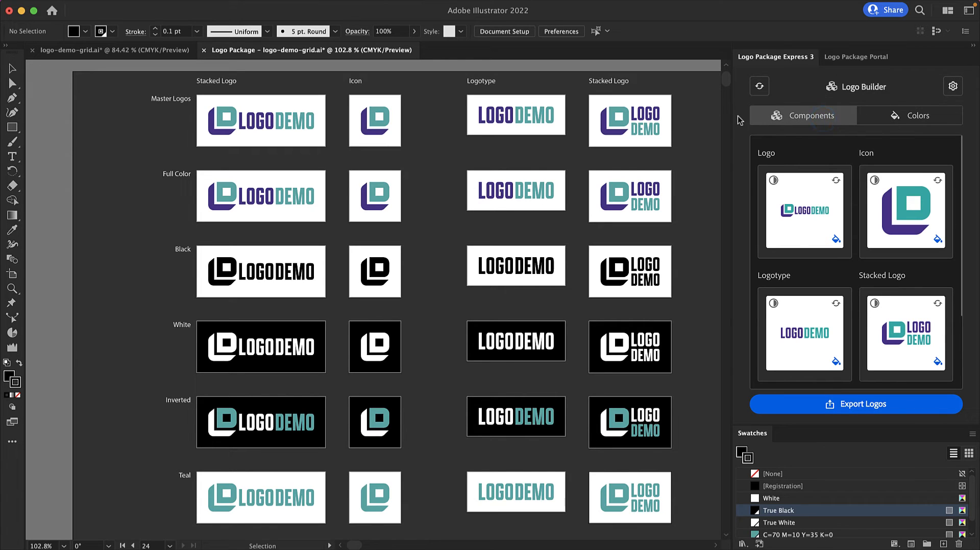
pyautogui.moveTo(740, 140)
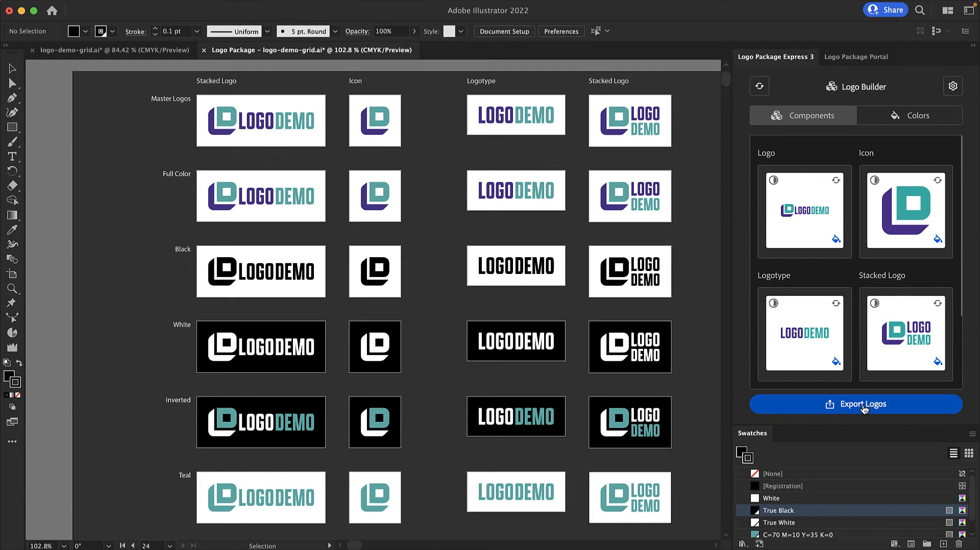
# Start Export Logos with client name 'Logo Demo' and the Demonstration folder as destination
pyautogui.click(855, 404)
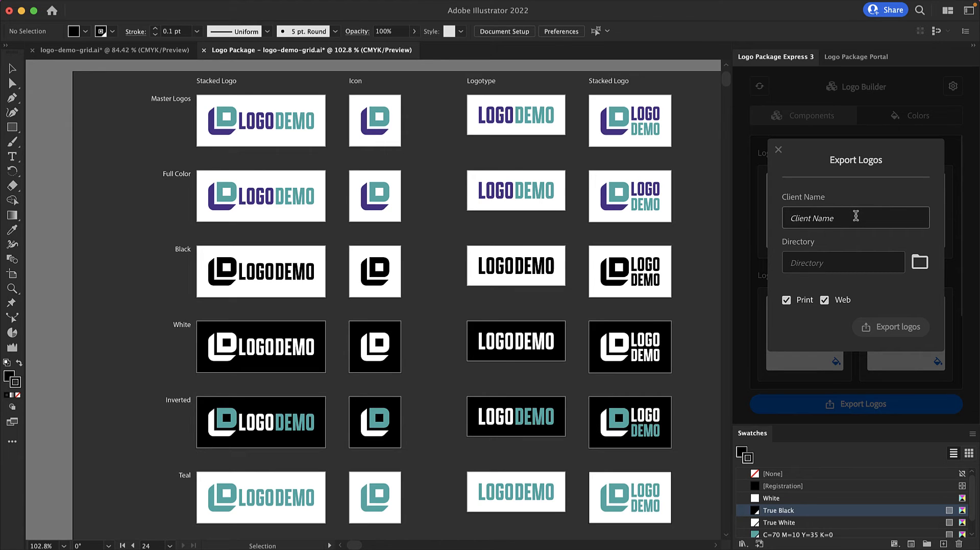
pyautogui.click(855, 217)
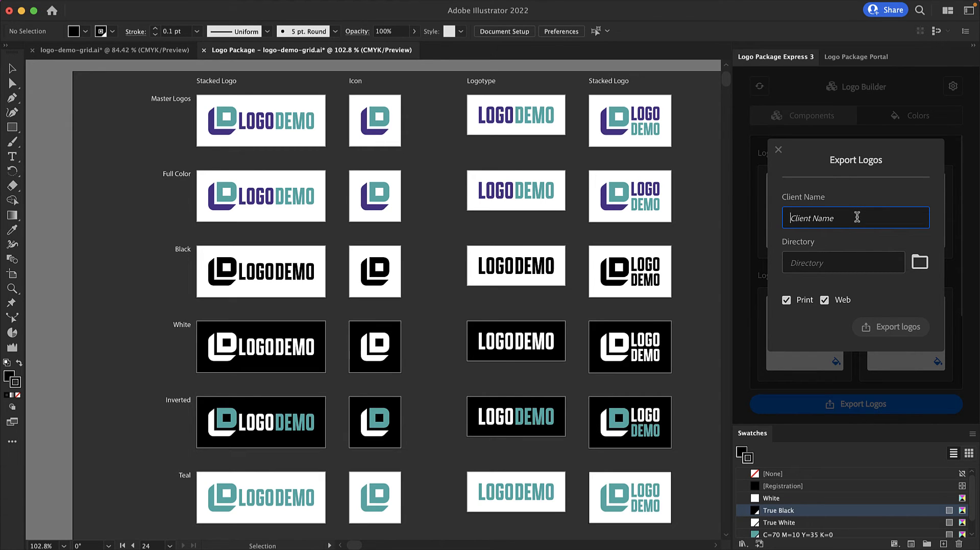
pyautogui.write('Logo Demo')
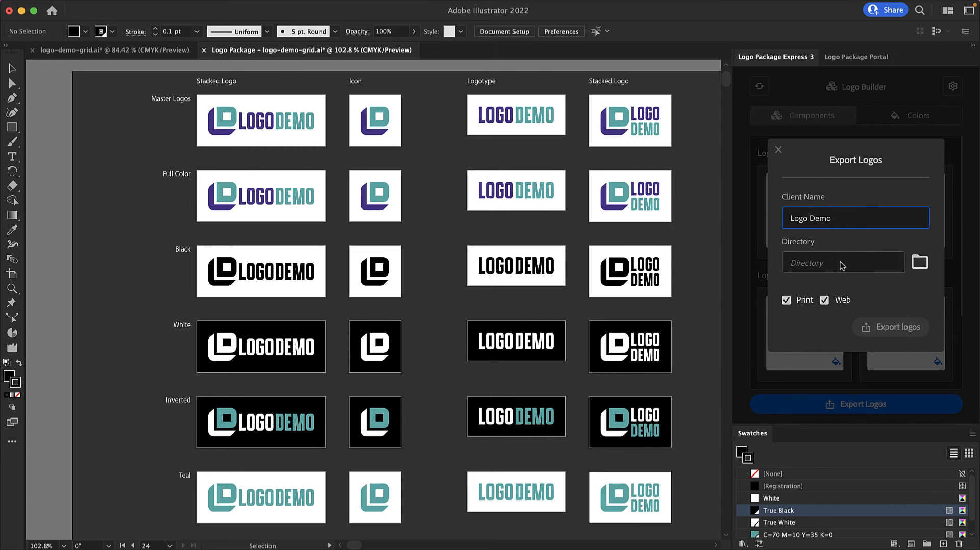
pyautogui.click(919, 262)
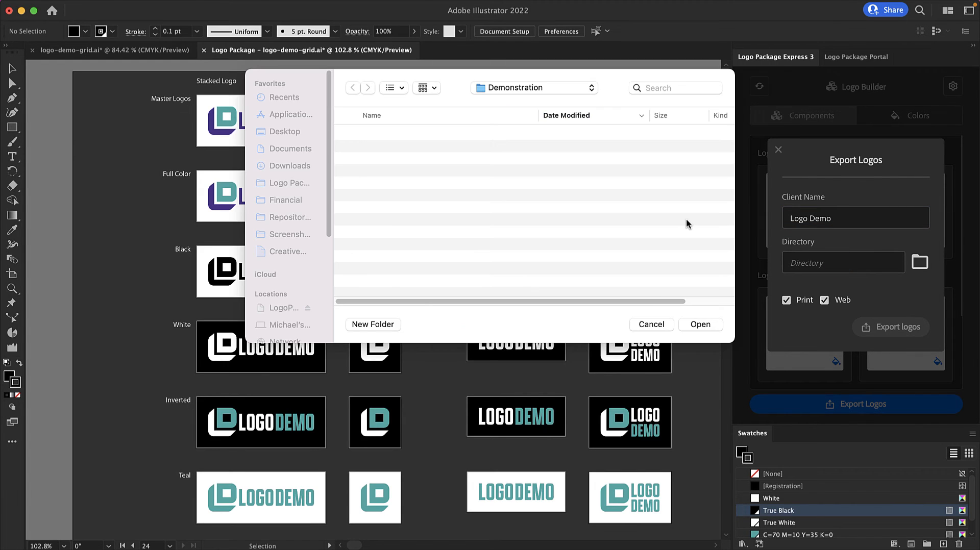
pyautogui.click(700, 325)
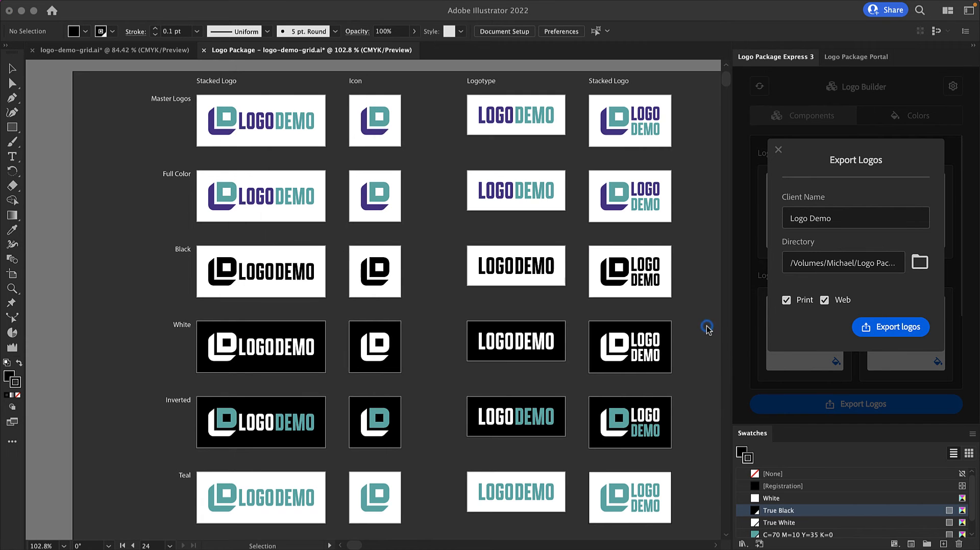
pyautogui.moveTo(880, 309)
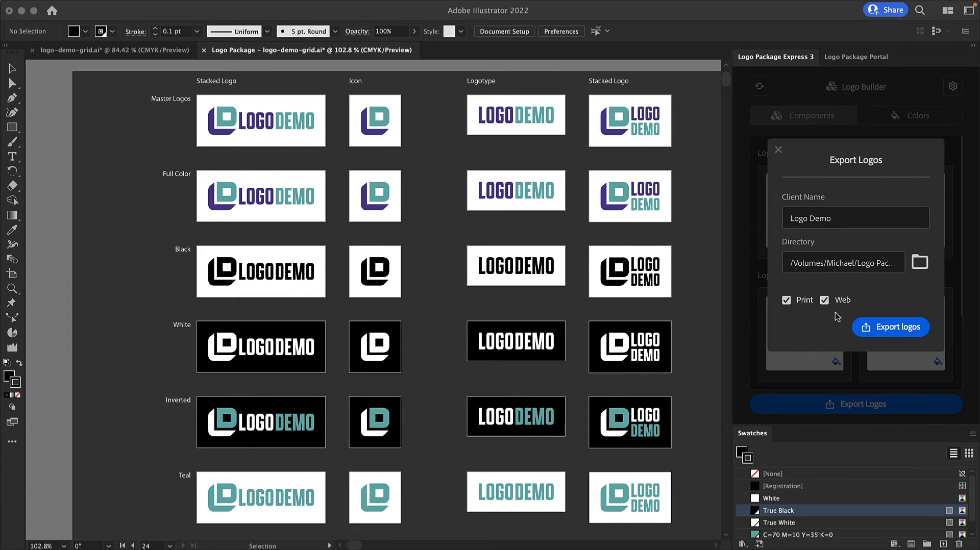
pyautogui.moveTo(834, 316)
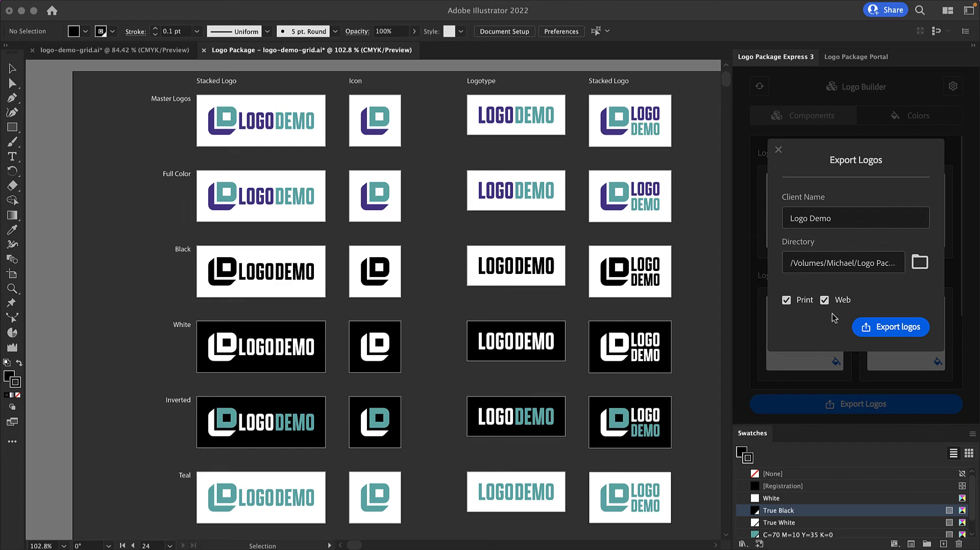
# Export the print logos, creating Icon, Logo, Logotype and Stacked Logo folders in Demonstration
pyautogui.click(890, 327)
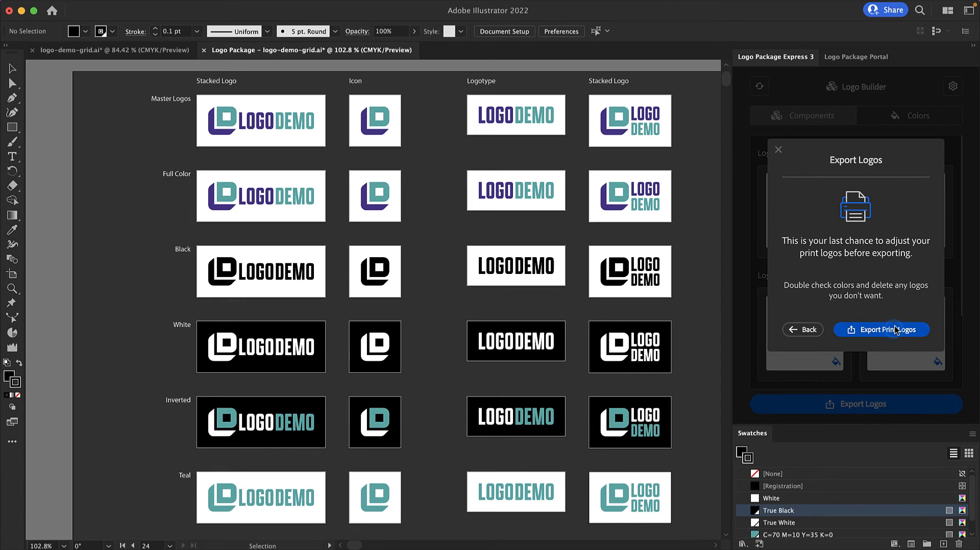
pyautogui.moveTo(928, 278)
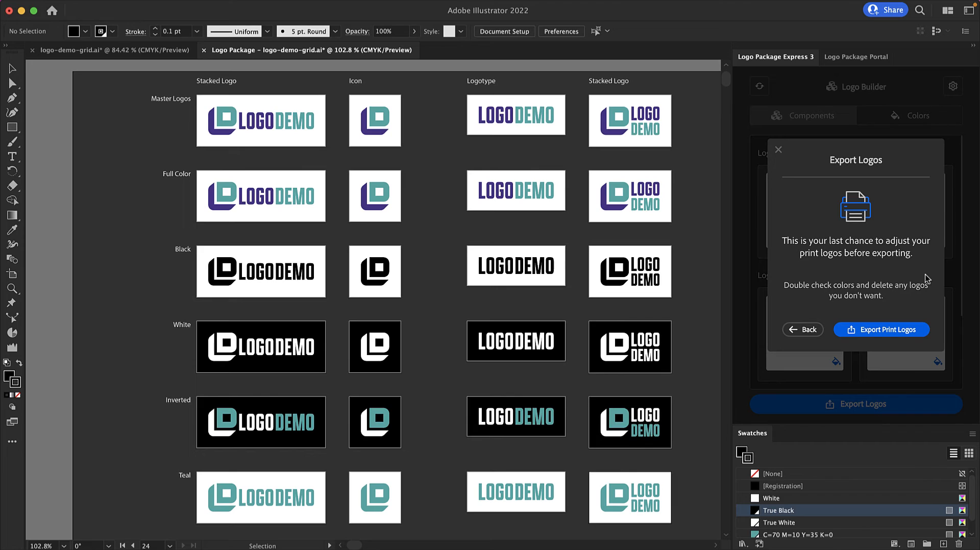
pyautogui.moveTo(928, 270)
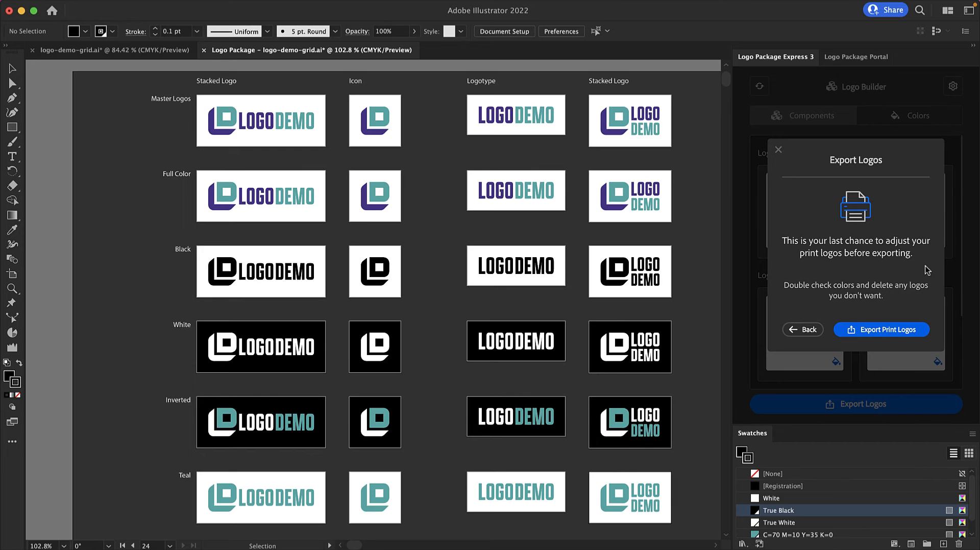
pyautogui.moveTo(929, 301)
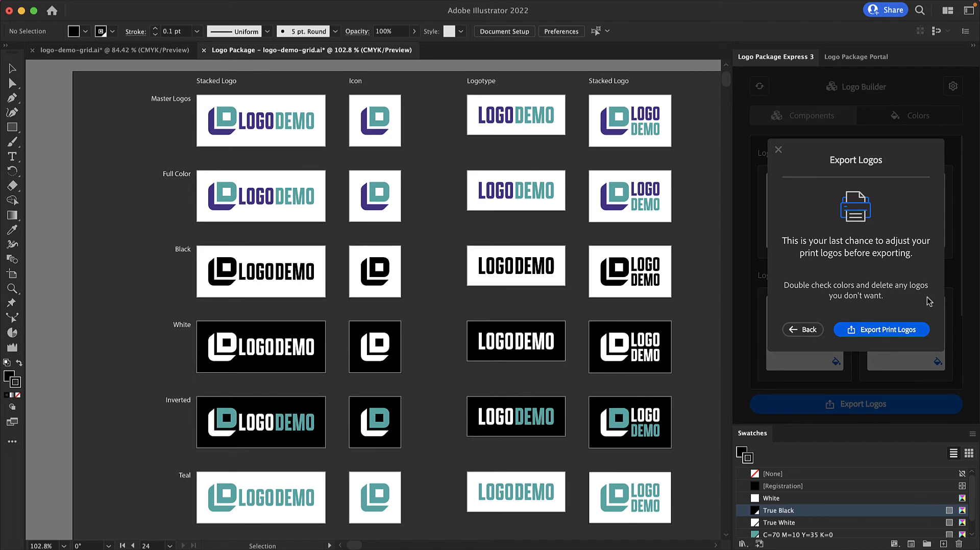
pyautogui.click(881, 329)
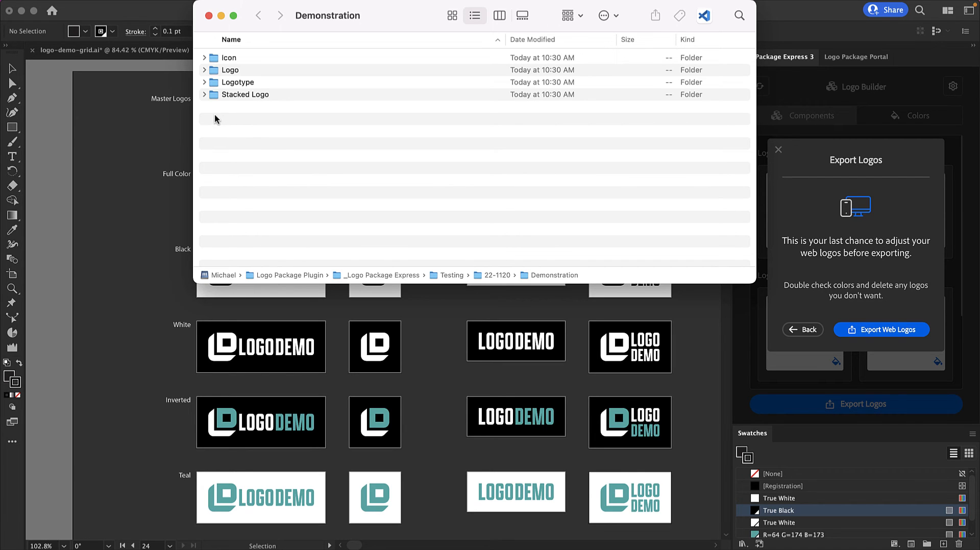
# Expand the exported Icon and Logo folders in Finder to review the Print CMYK .ai and PDF files
pyautogui.click(206, 70)
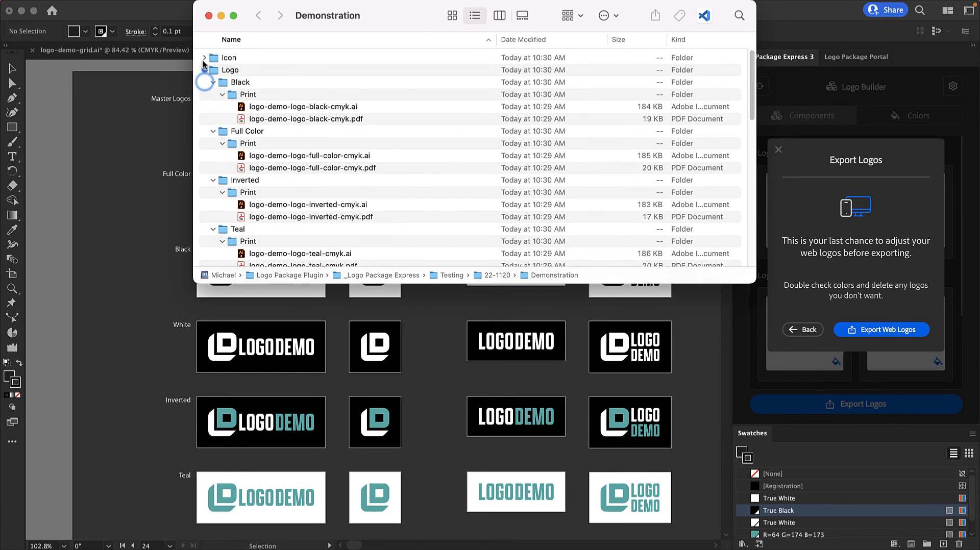
pyautogui.scroll(-3)
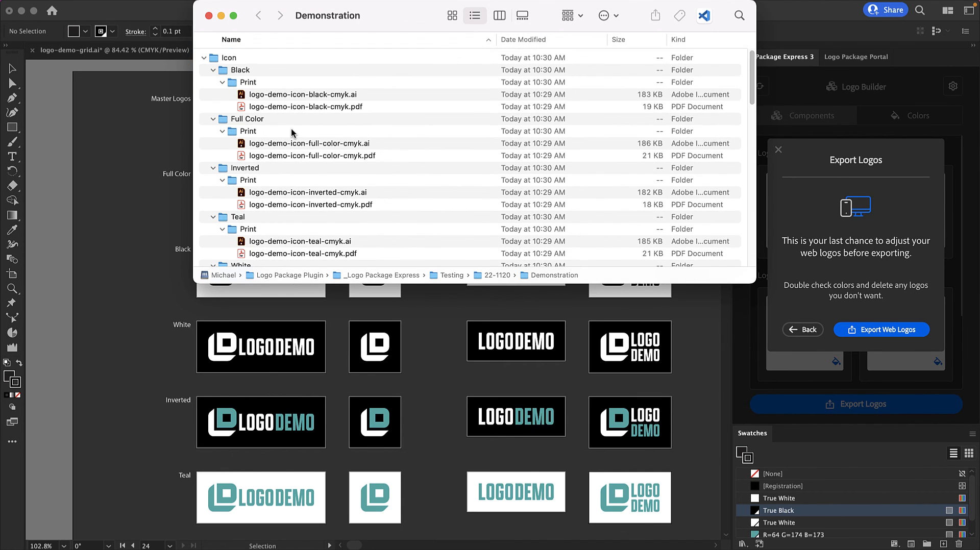
pyautogui.moveTo(256, 87)
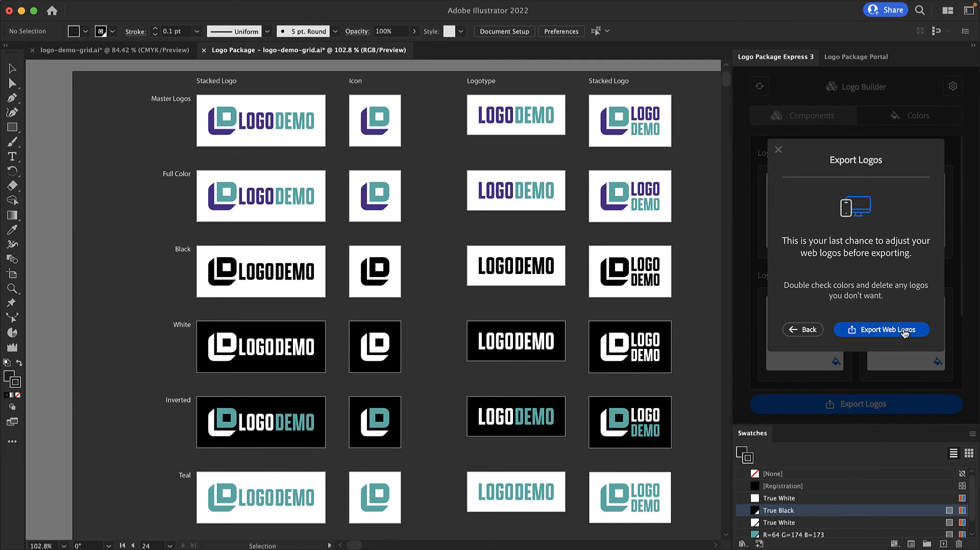
# Export the web logos, adding Web folders with RGB JPG, PNG, AI and SVG files
pyautogui.click(880, 329)
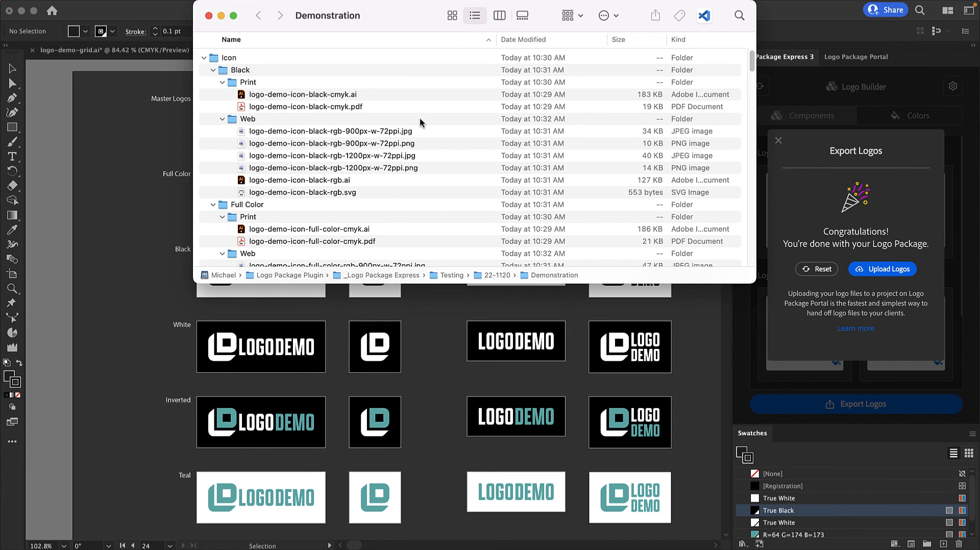
# Scroll through the Finder results before returning to the export completion message
pyautogui.scroll(-3)
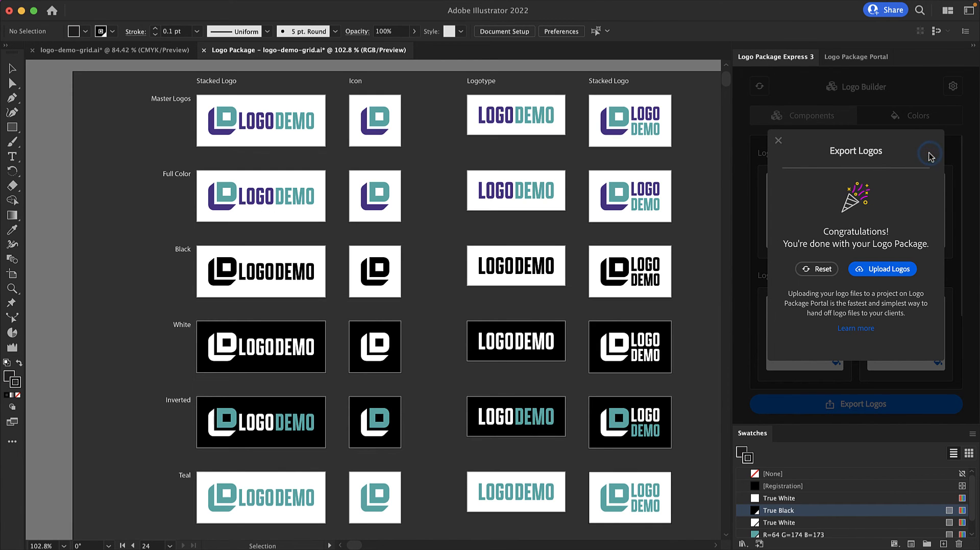
pyautogui.moveTo(811, 216)
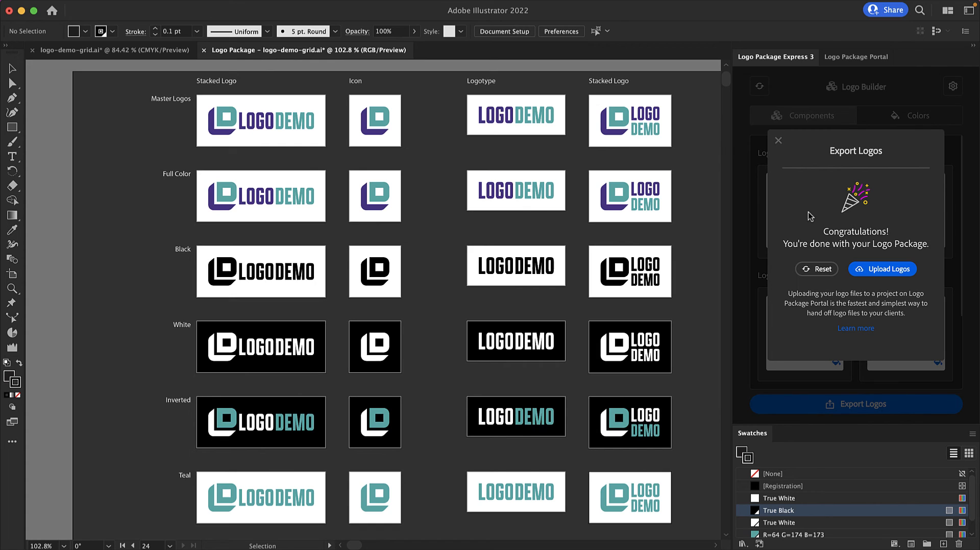
pyautogui.moveTo(919, 214)
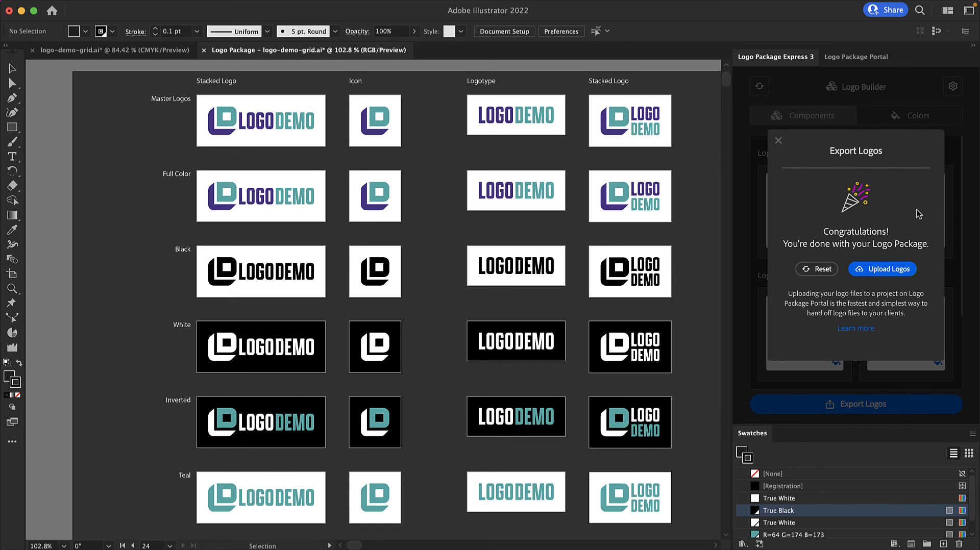
pyautogui.moveTo(933, 247)
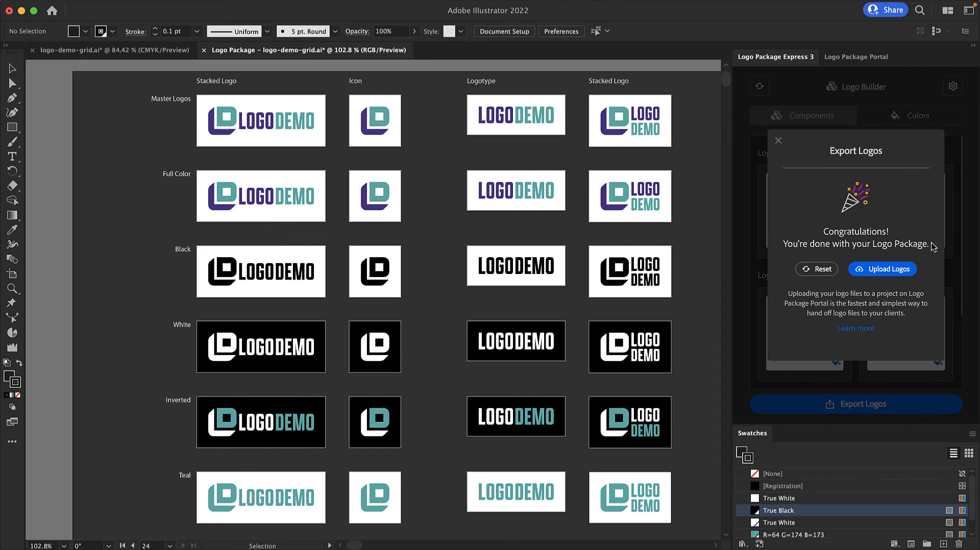
pyautogui.moveTo(933, 269)
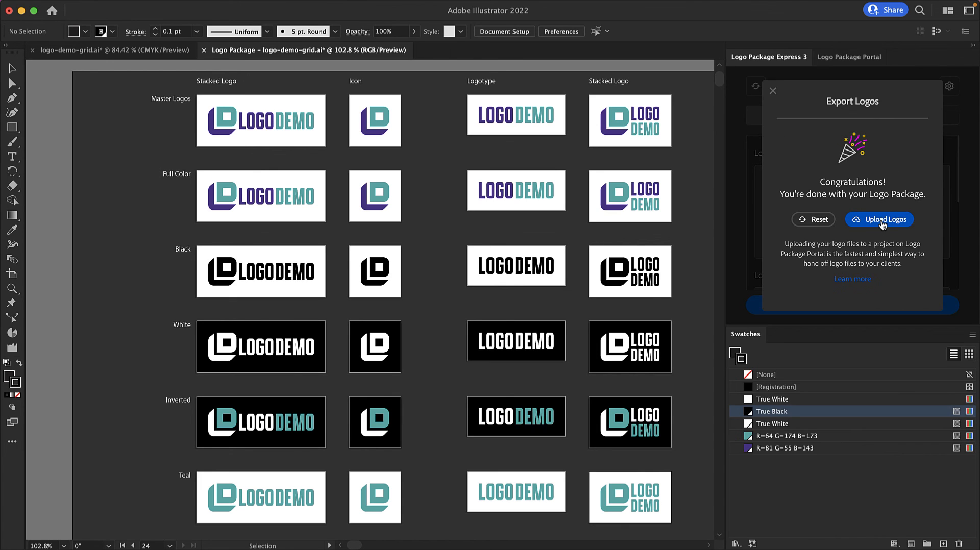
# Upload the logos to the Logo Demo portal project and return to the projects list
pyautogui.click(879, 220)
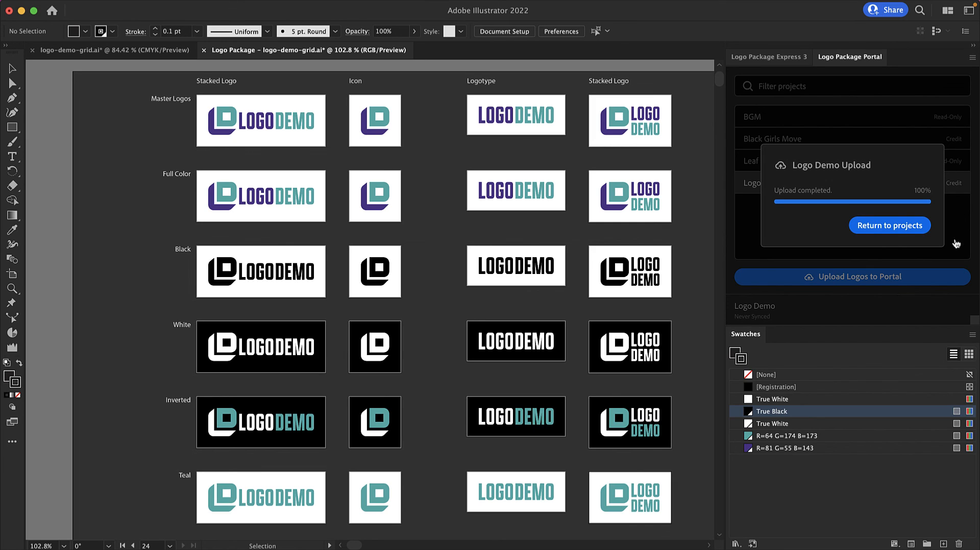
pyautogui.click(888, 225)
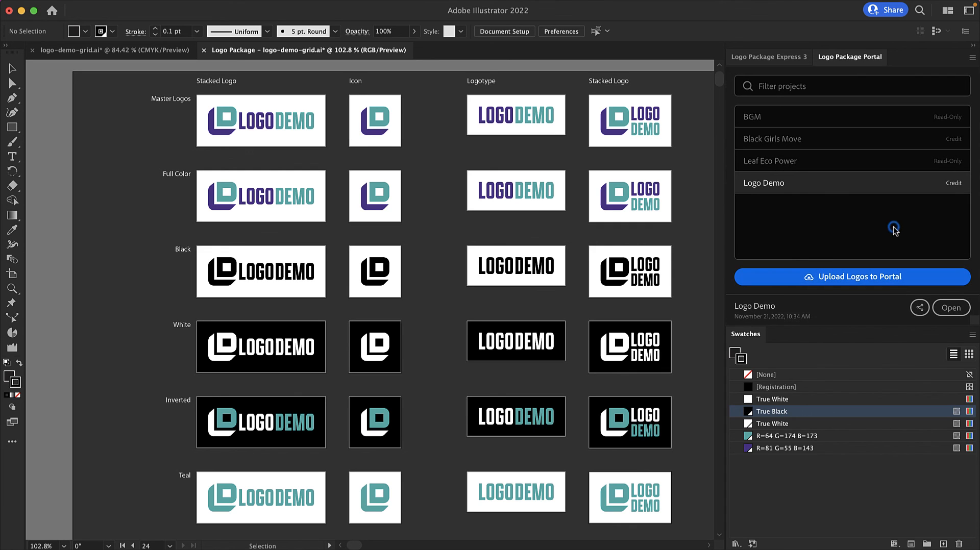
pyautogui.moveTo(809, 190)
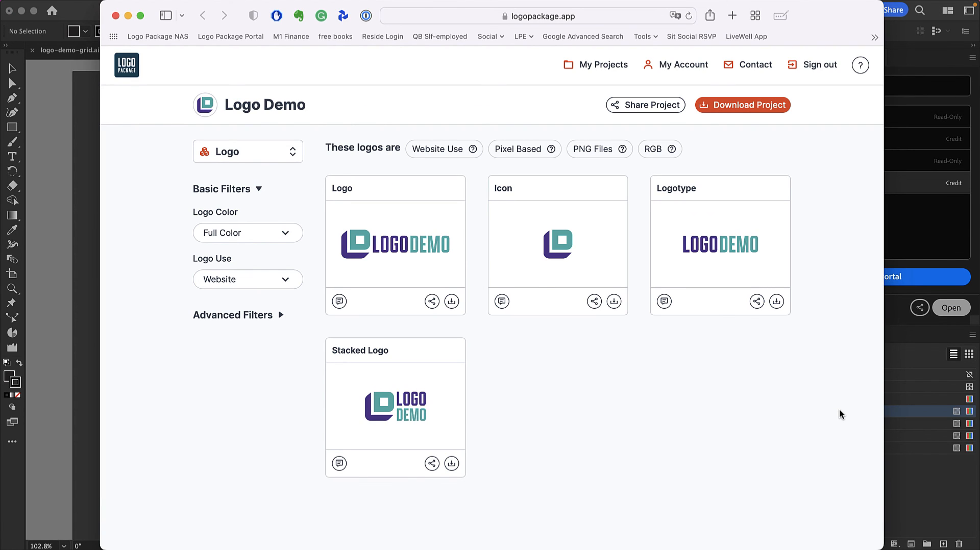
pyautogui.moveTo(779, 146)
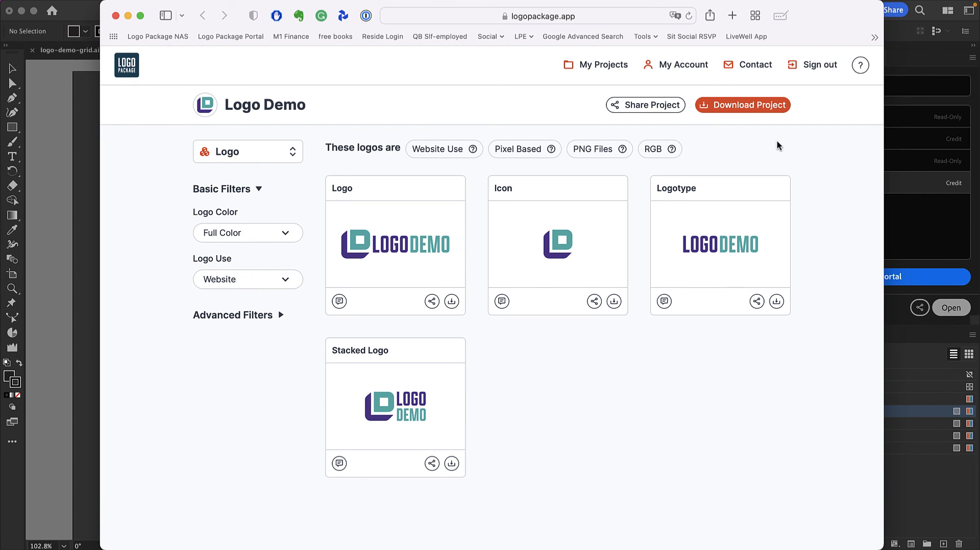
# Copy the Logo Demo project's share URL and dismiss the Link Copied notice
pyautogui.click(646, 105)
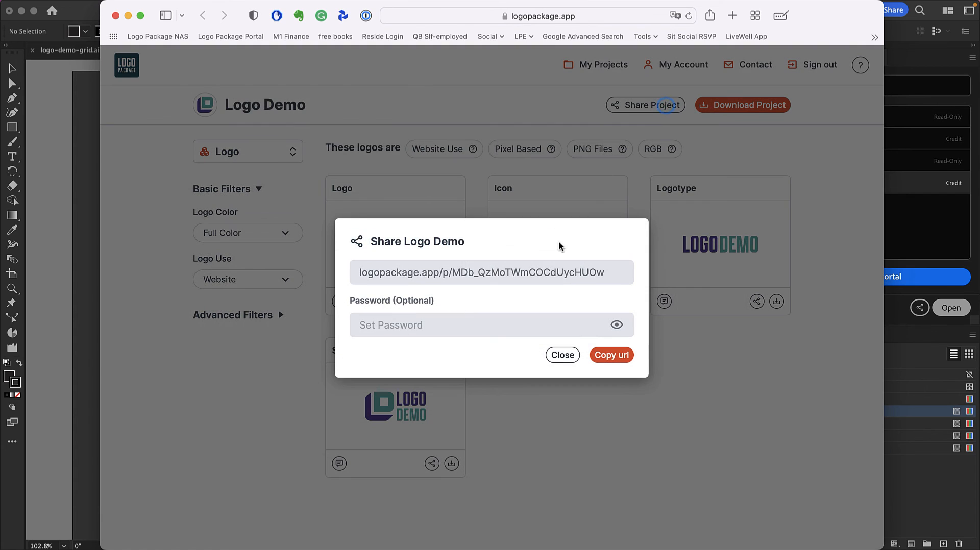
pyautogui.click(611, 355)
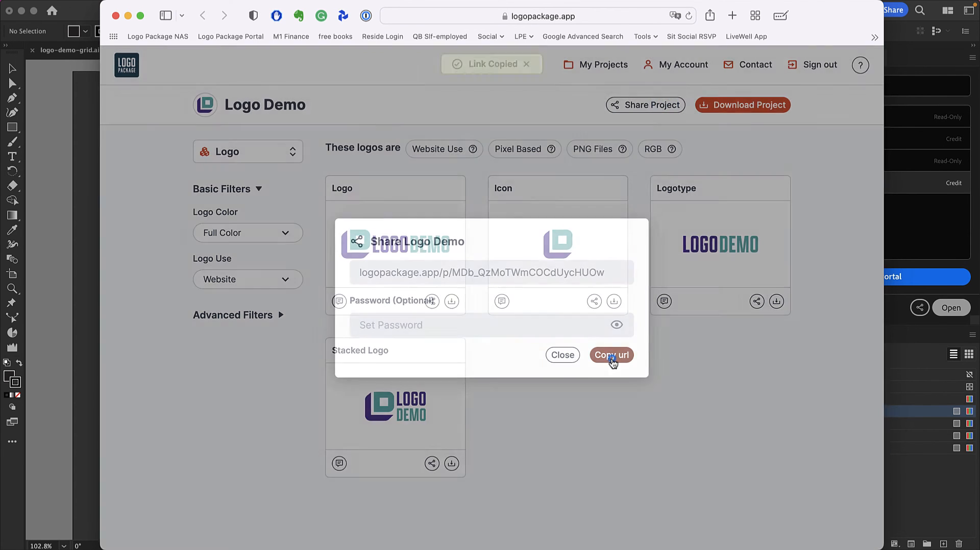
pyautogui.click(562, 355)
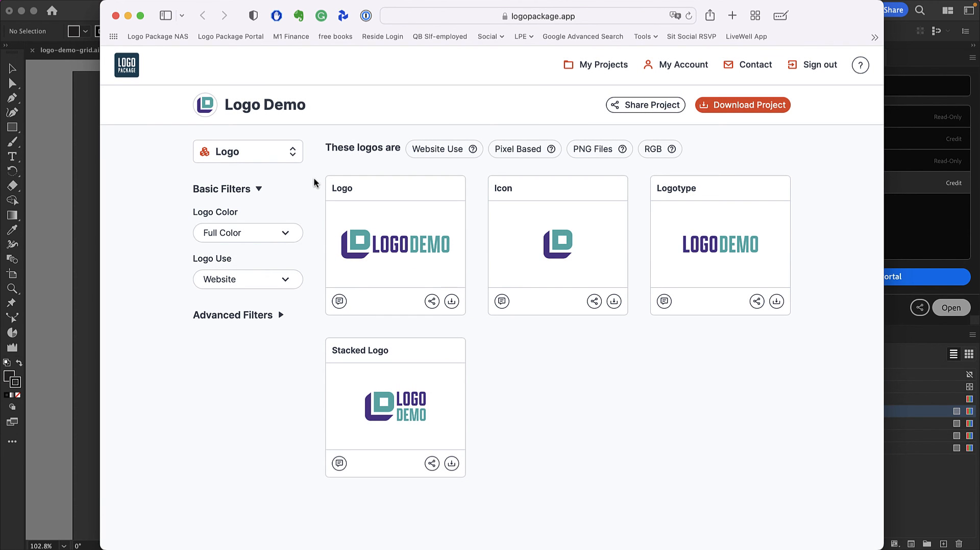
pyautogui.moveTo(307, 255)
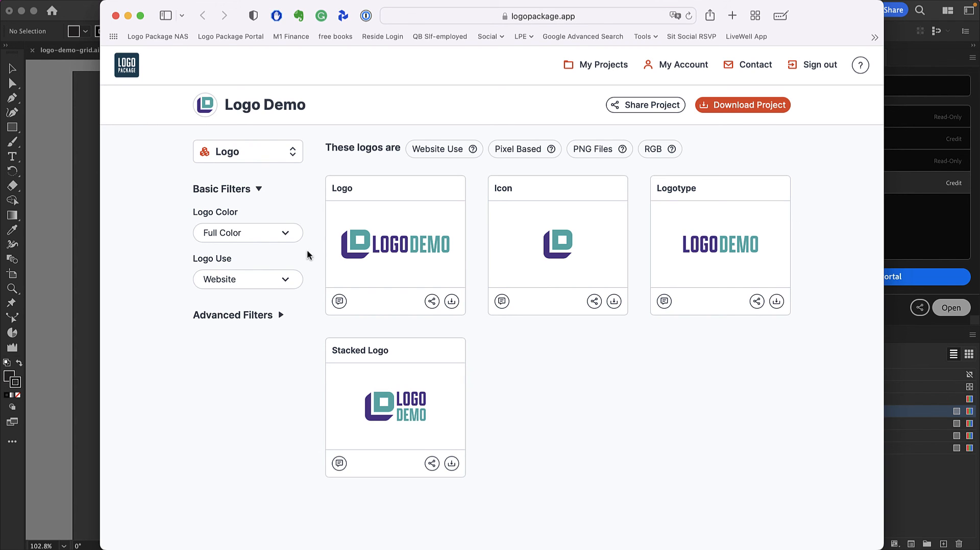
# Filter the portal logos to Inverted colour and Printing use, then download the inverted Icon
pyautogui.click(247, 233)
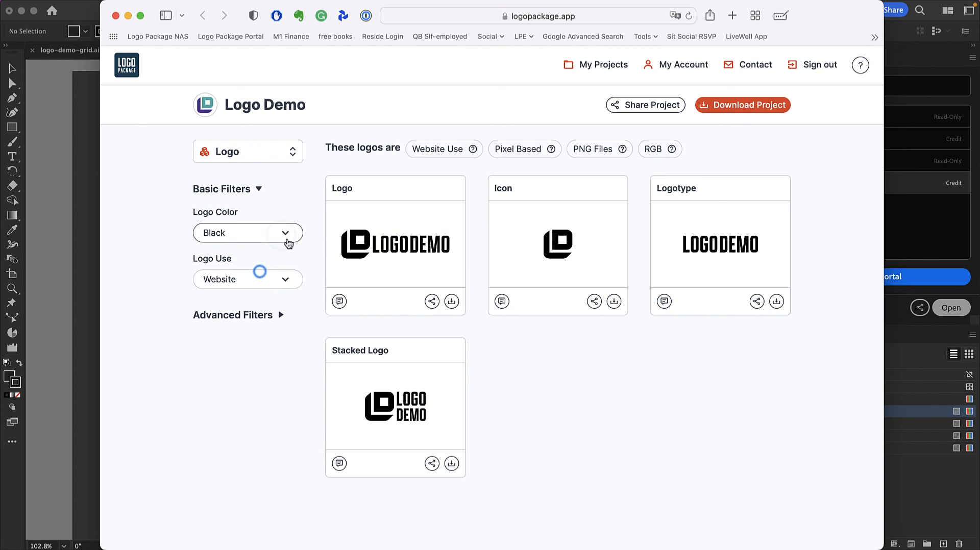
pyautogui.click(247, 232)
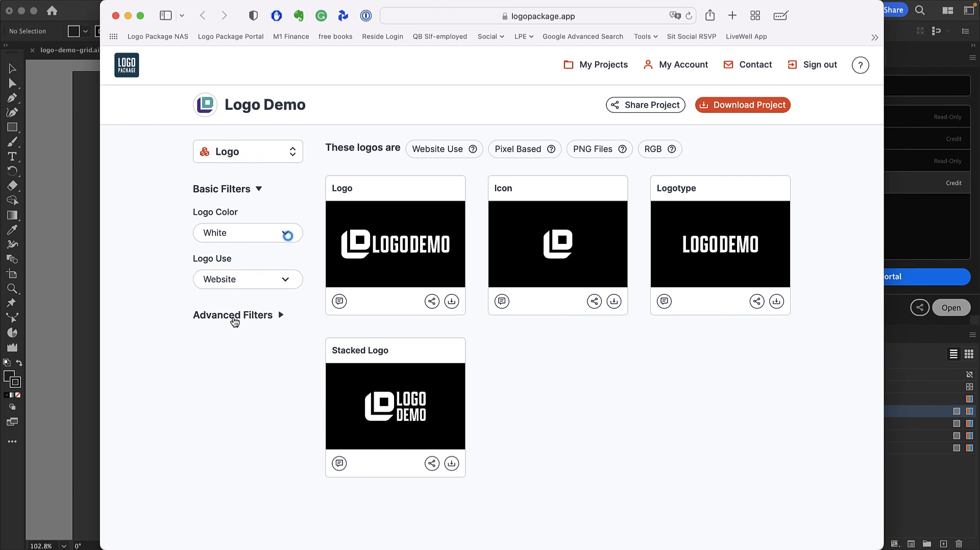
pyautogui.click(248, 278)
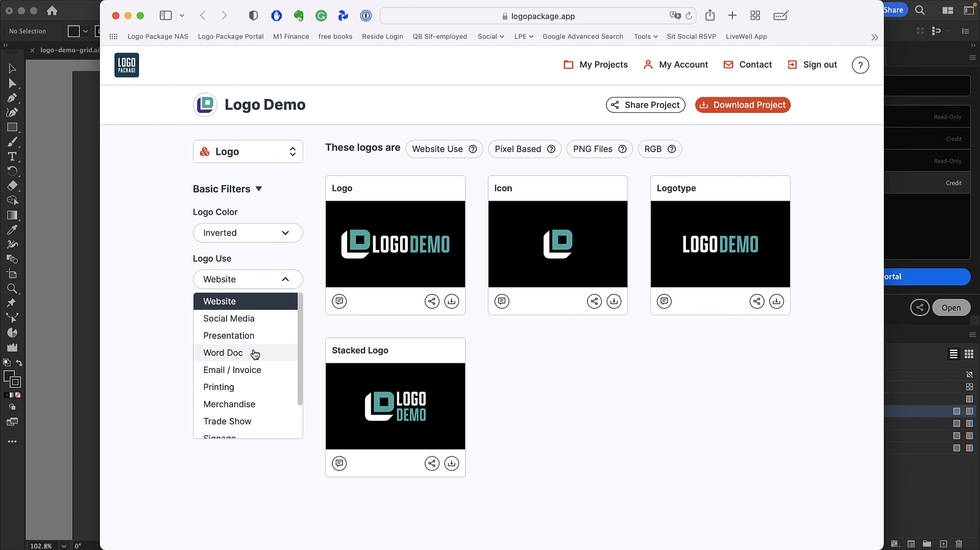
pyautogui.click(218, 387)
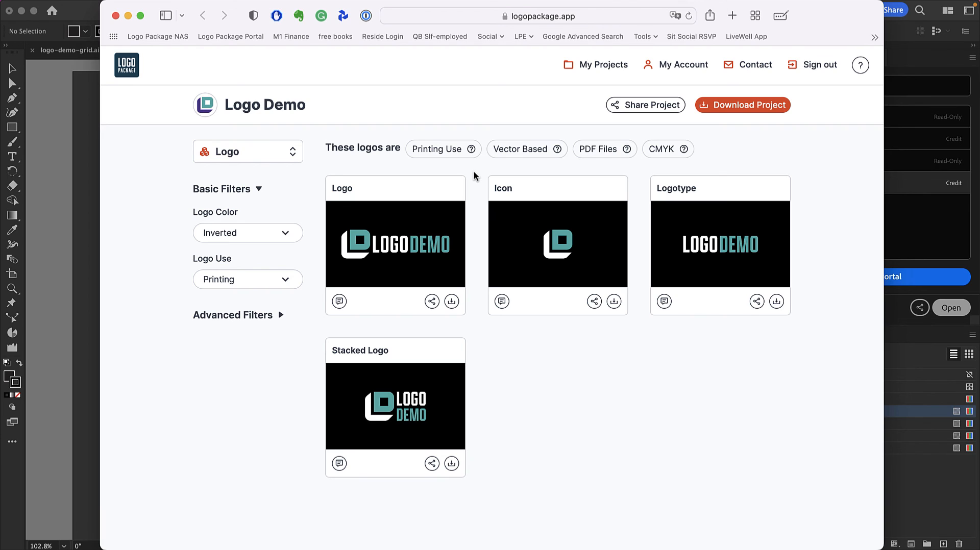
pyautogui.moveTo(540, 341)
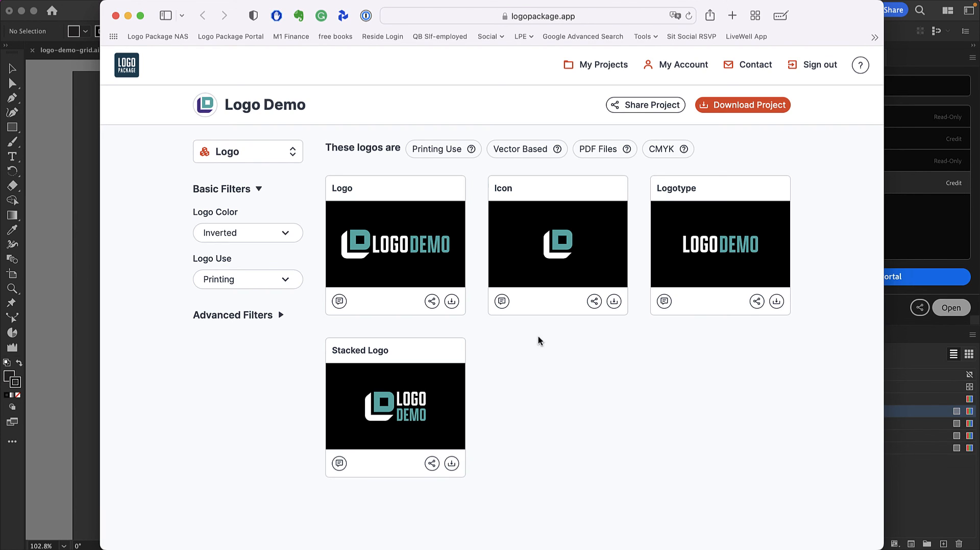
pyautogui.moveTo(613, 302)
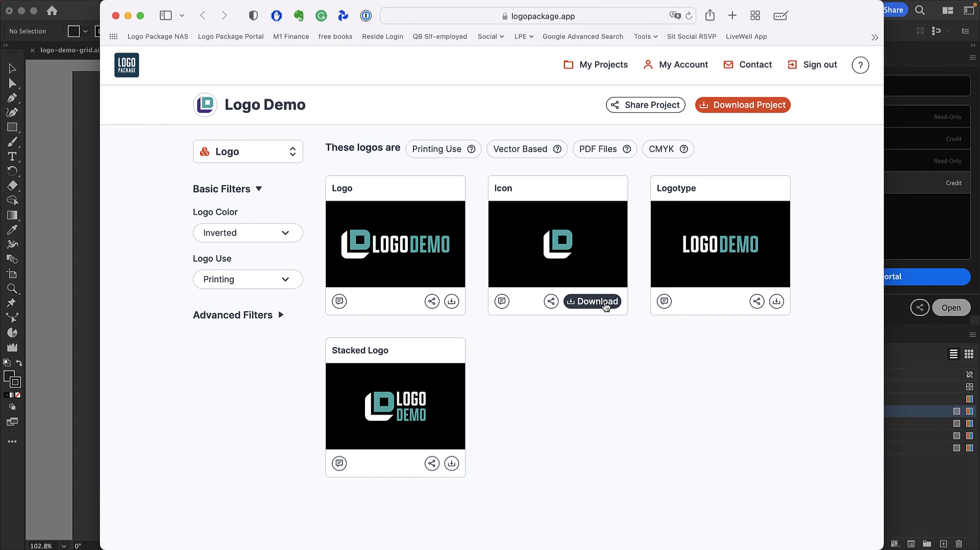
pyautogui.click(591, 302)
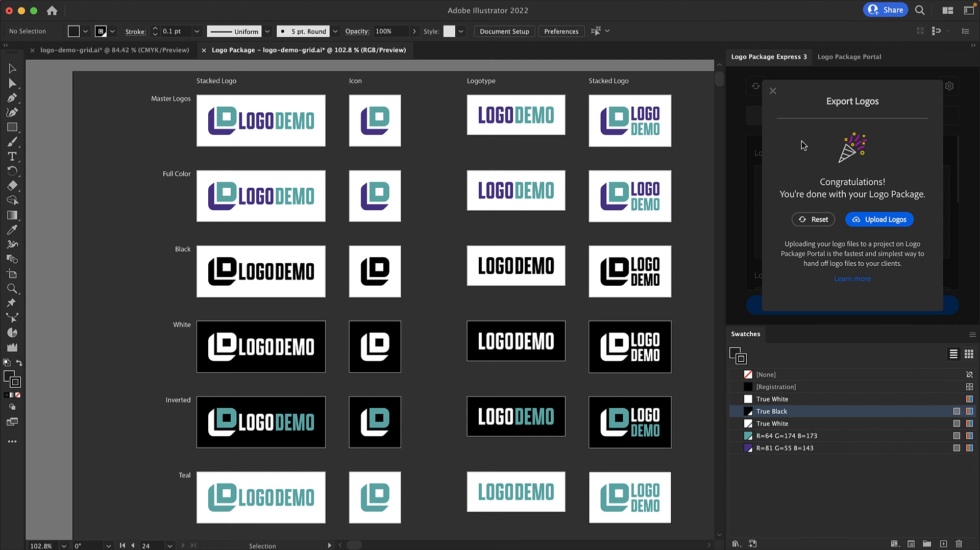